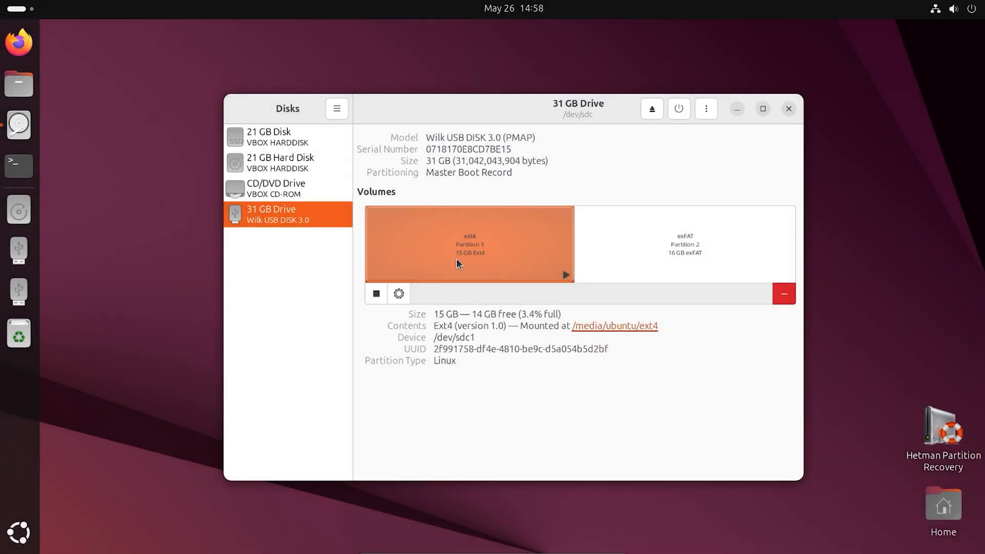
- Open the ext4 partition's mount in Files and enter its pic folder
double_click(443, 326)
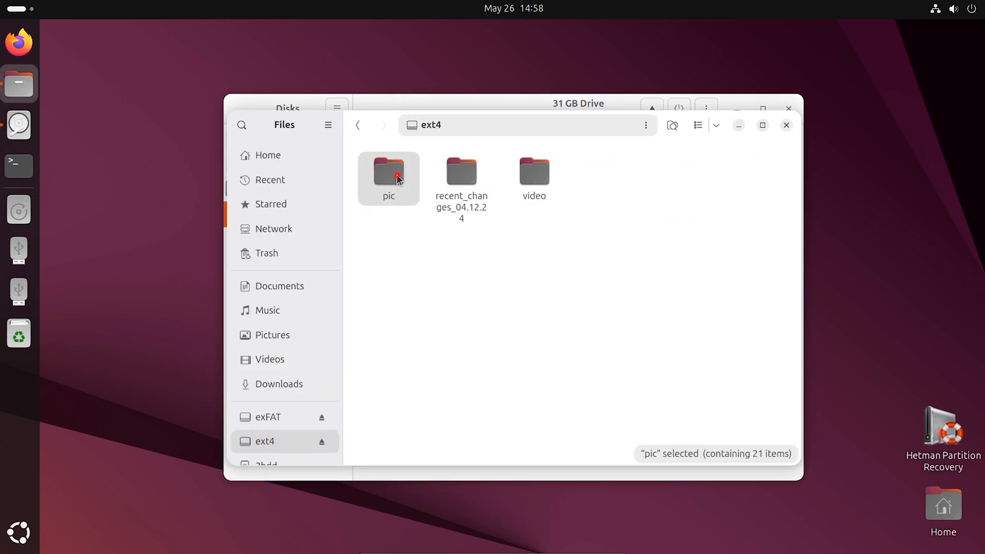
double_click(462, 170)
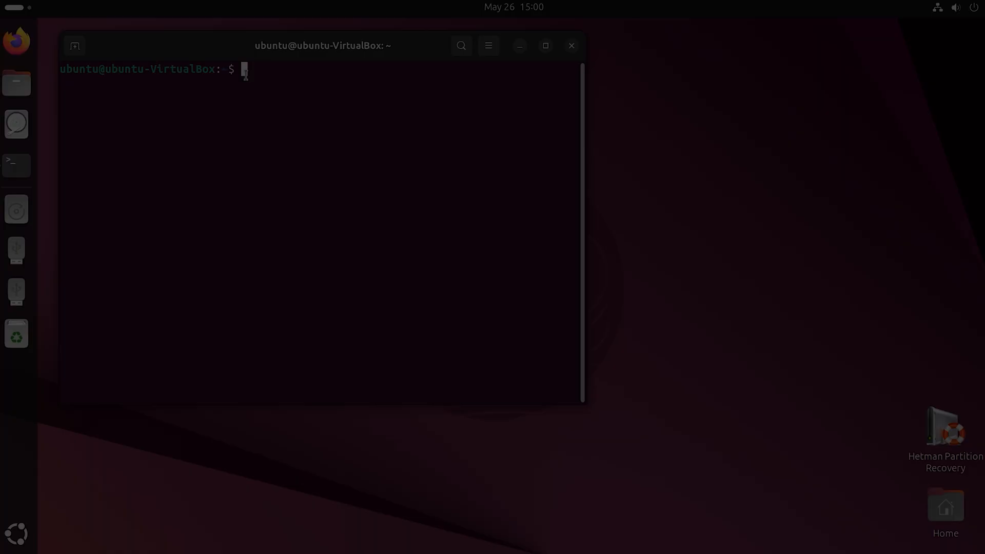
- Run safecopy bare to read its help output and stage presets
type("safecopy")
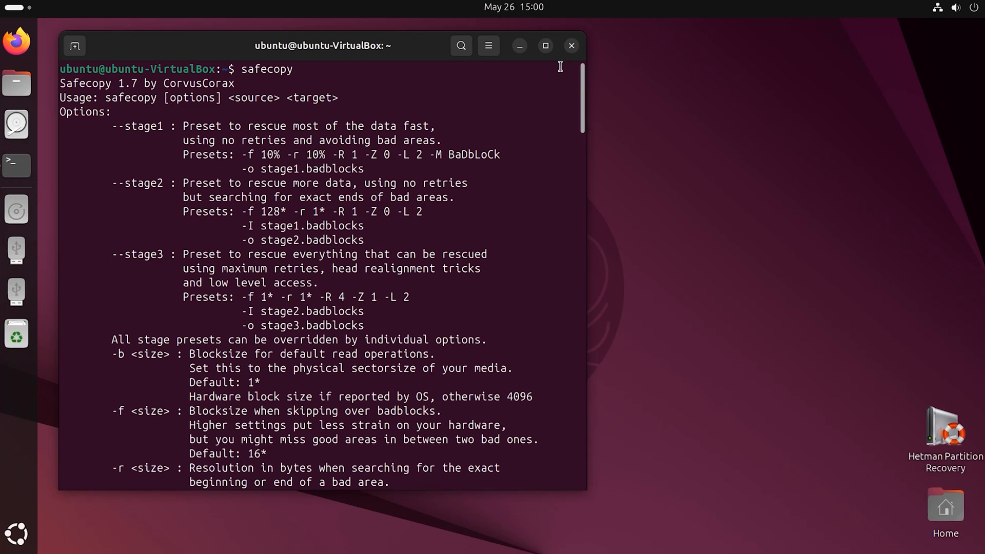
double_click(138, 126)
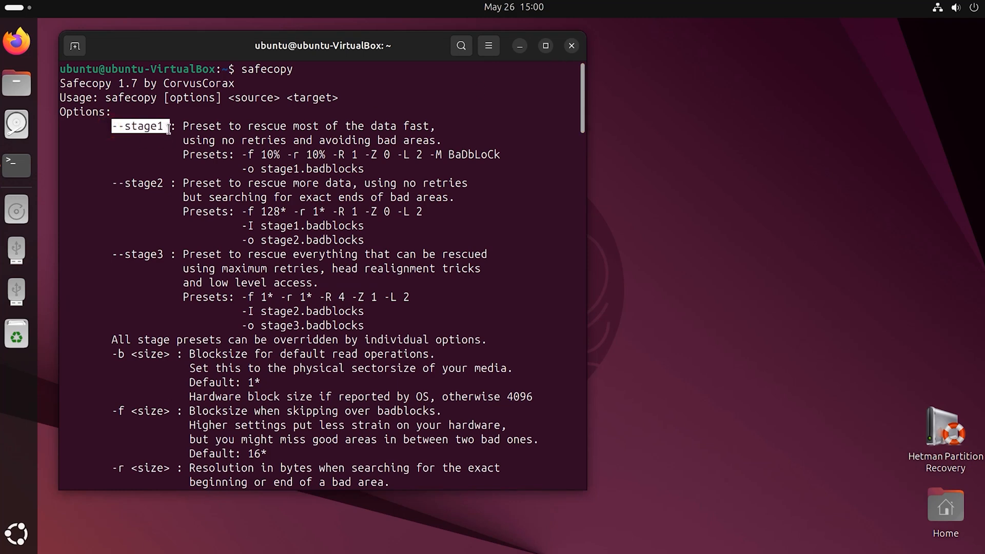
scroll("down", 3)
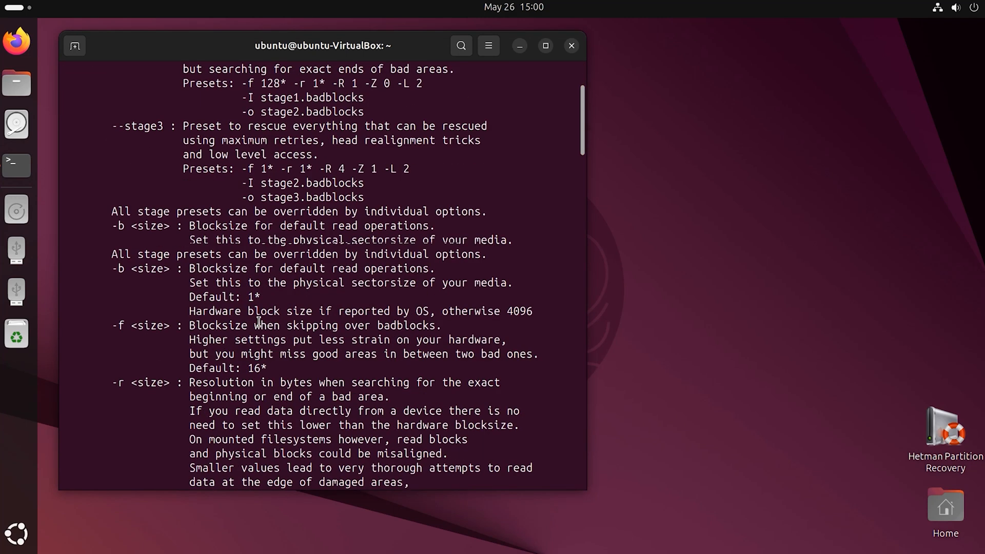
scroll("down", 3)
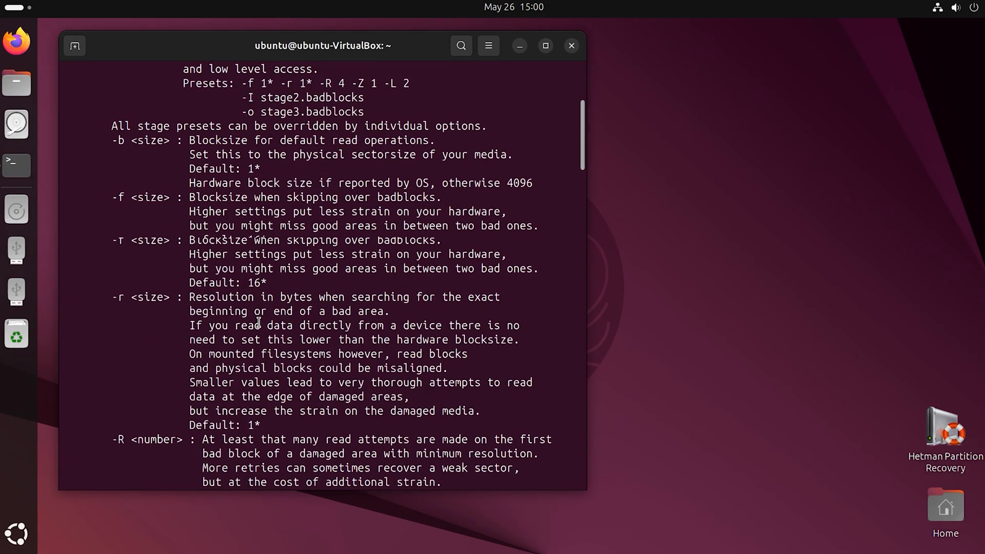
scroll("down", 3)
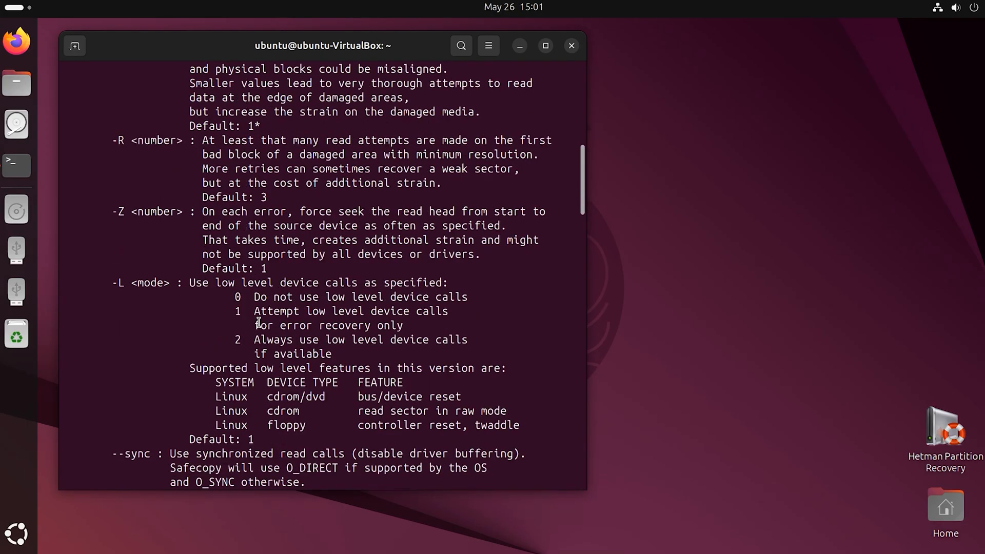
scroll("down", 3)
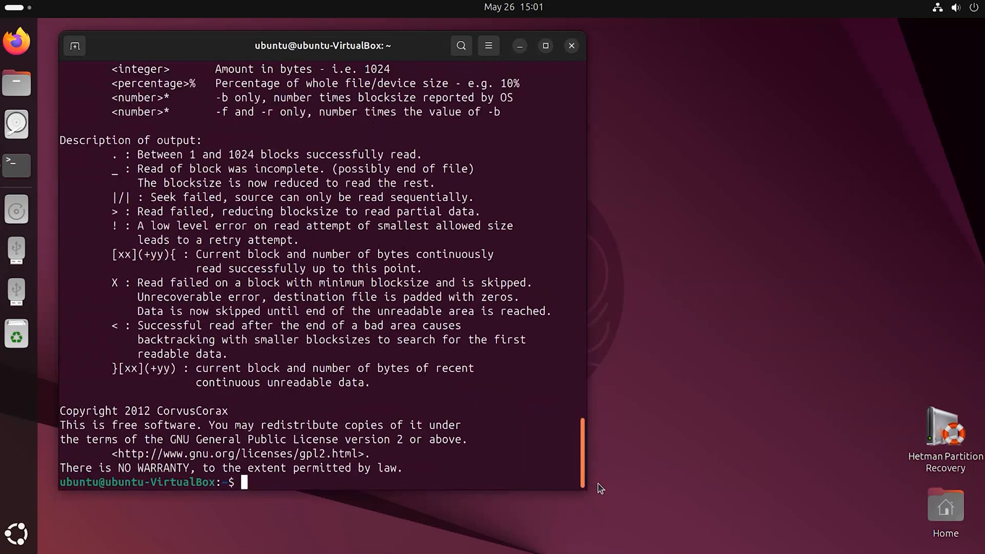
- Run sudo safecopy /dev/sdc1 /media/ubuntu/2hdd/disk.img and submit the password
type("sudo")
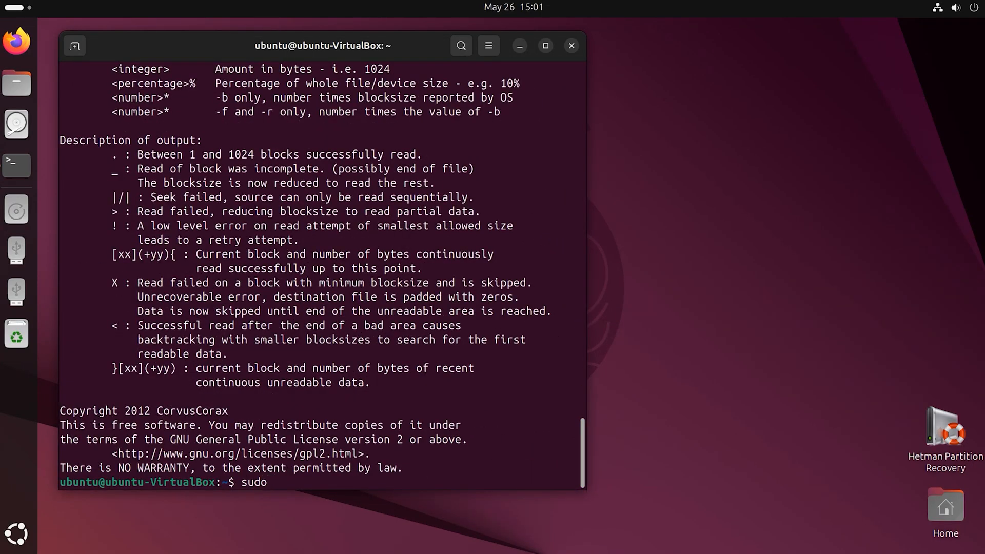
type("safecopy")
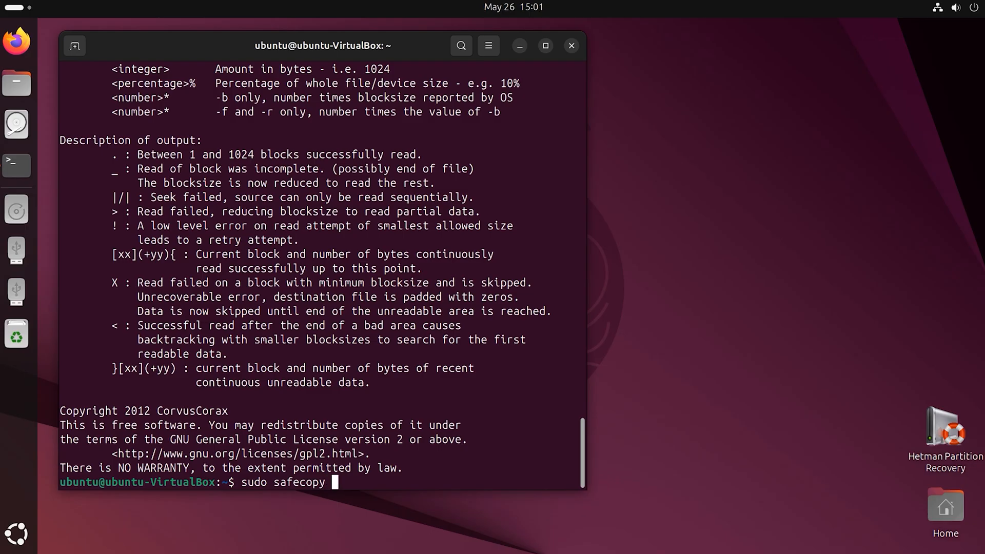
type("/dev/")
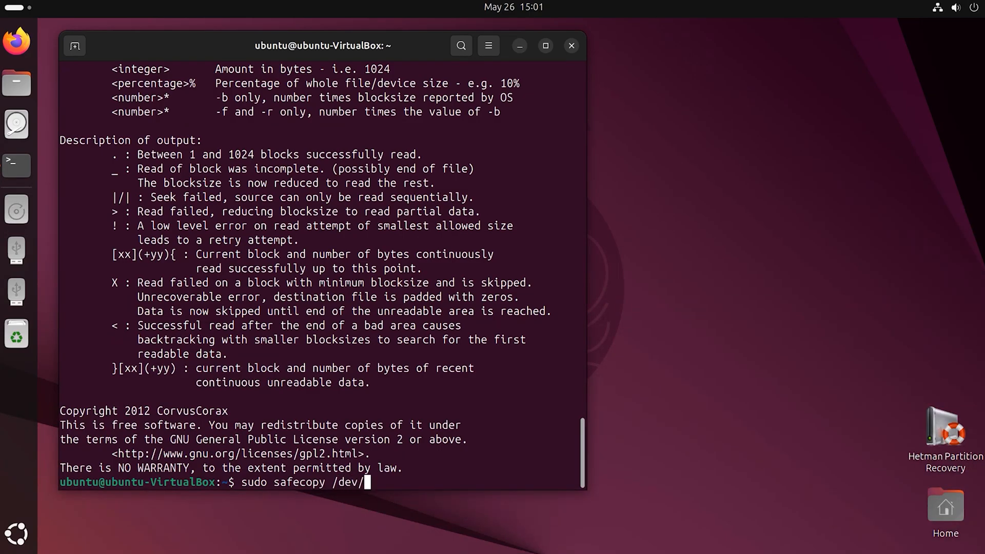
left_click(14, 124)
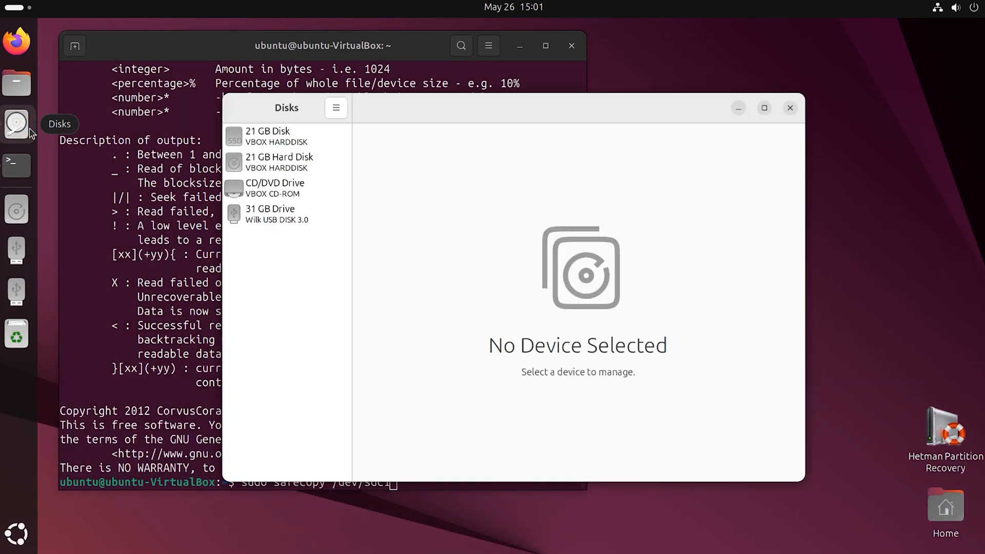
left_click(270, 214)
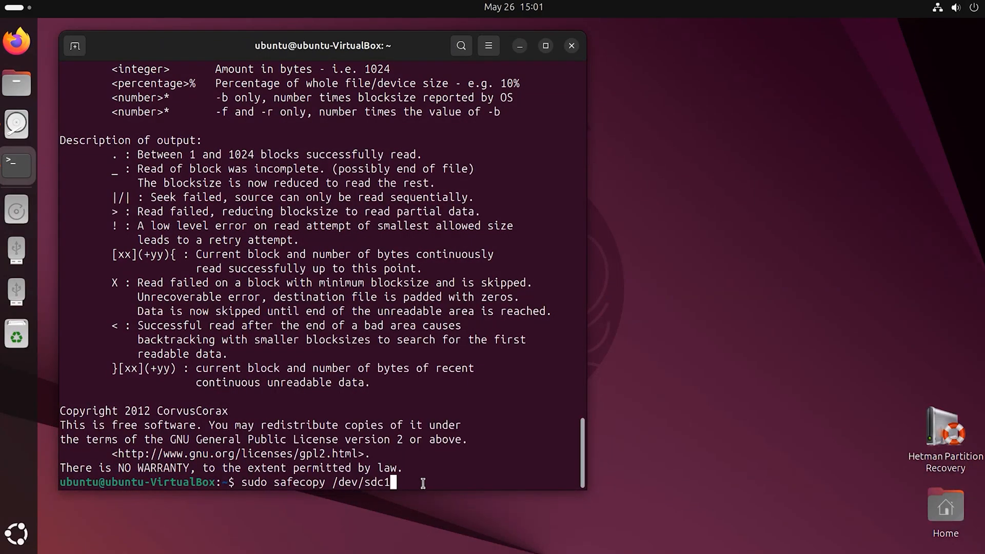
type("/media/ubuntu/2hdd")
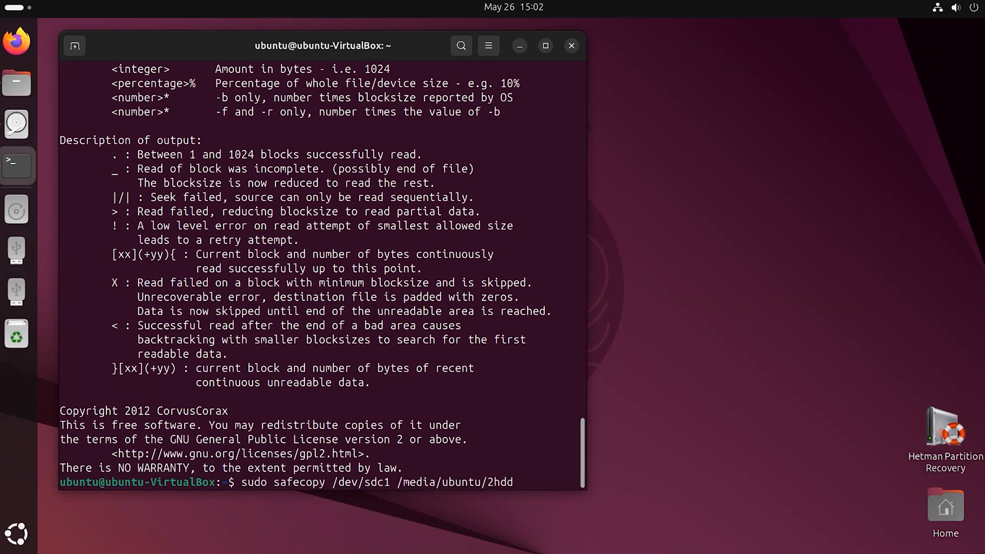
type("/disk.i")
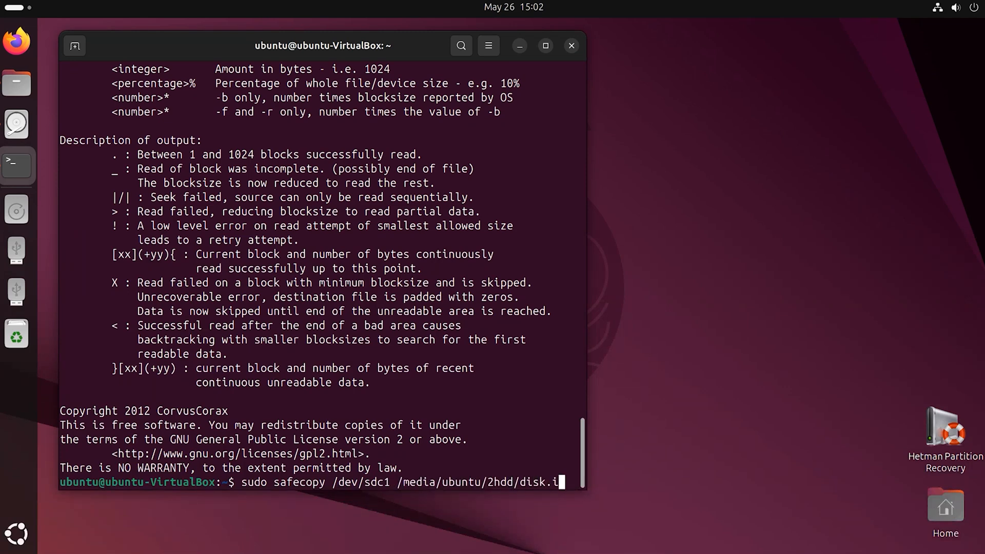
type("mg")
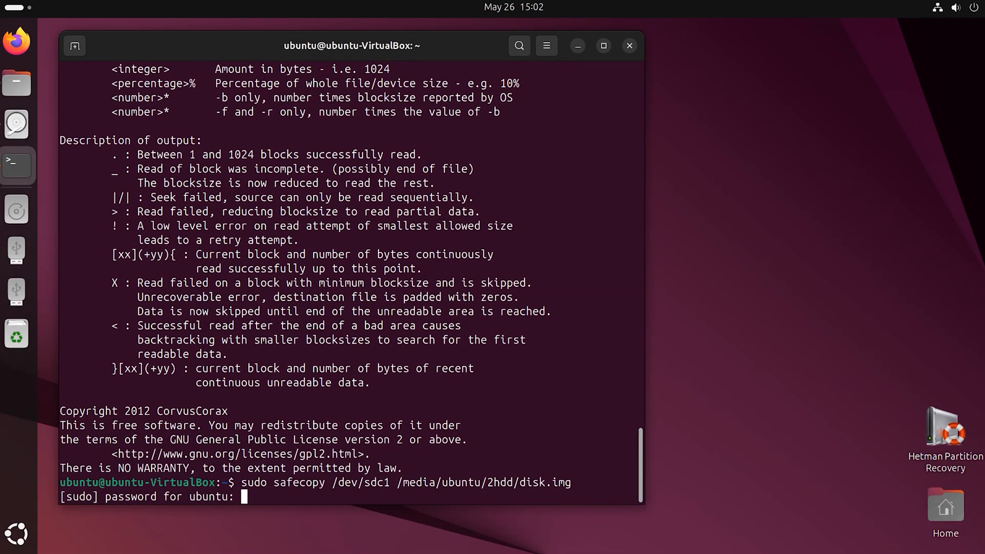
key("Enter")
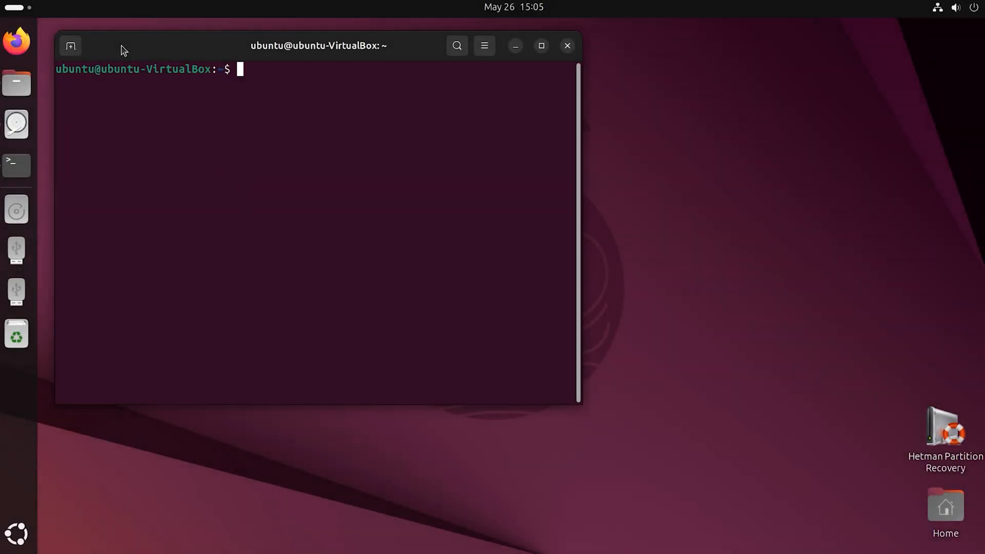
- Show ddrescue --help and read through its options
type("ddrescue --help")
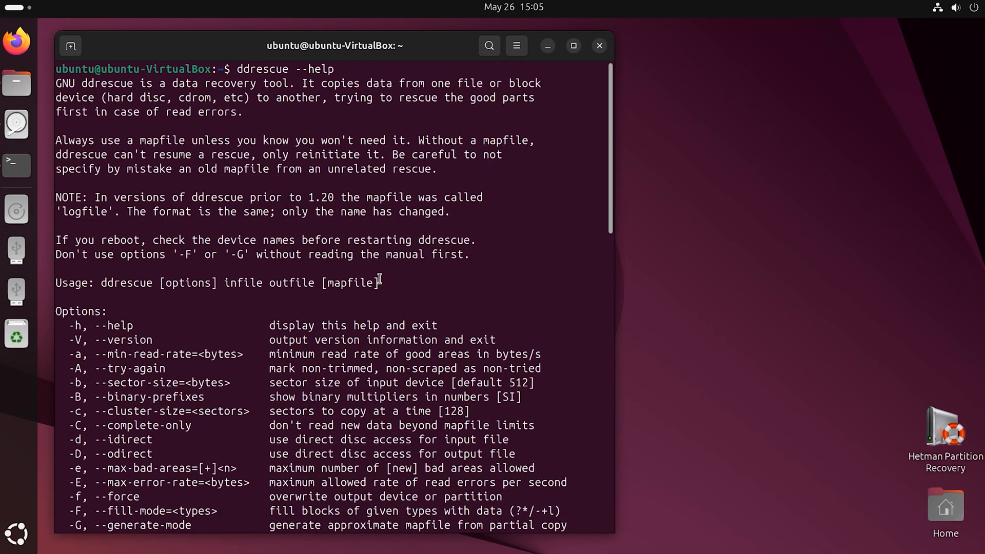
scroll("down", 3)
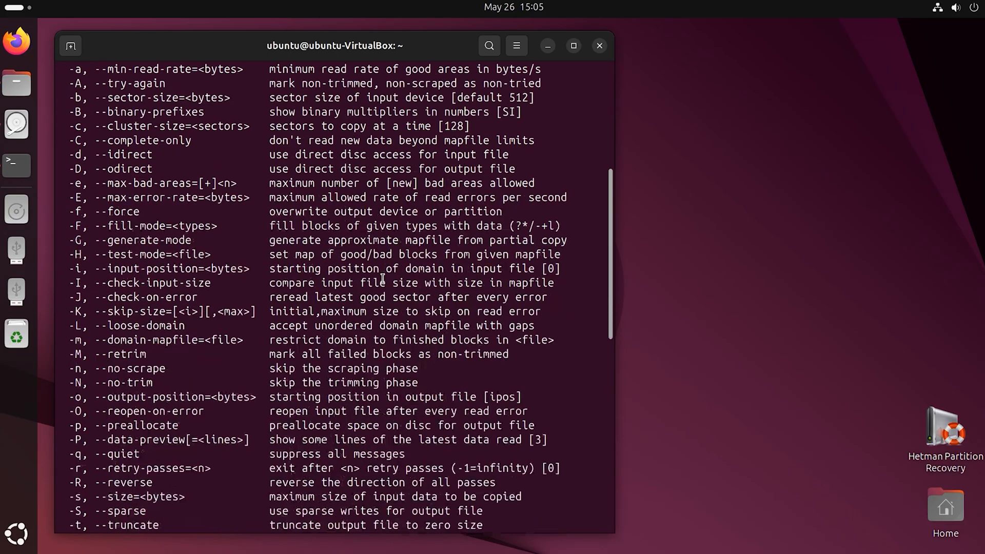
scroll("down", 3)
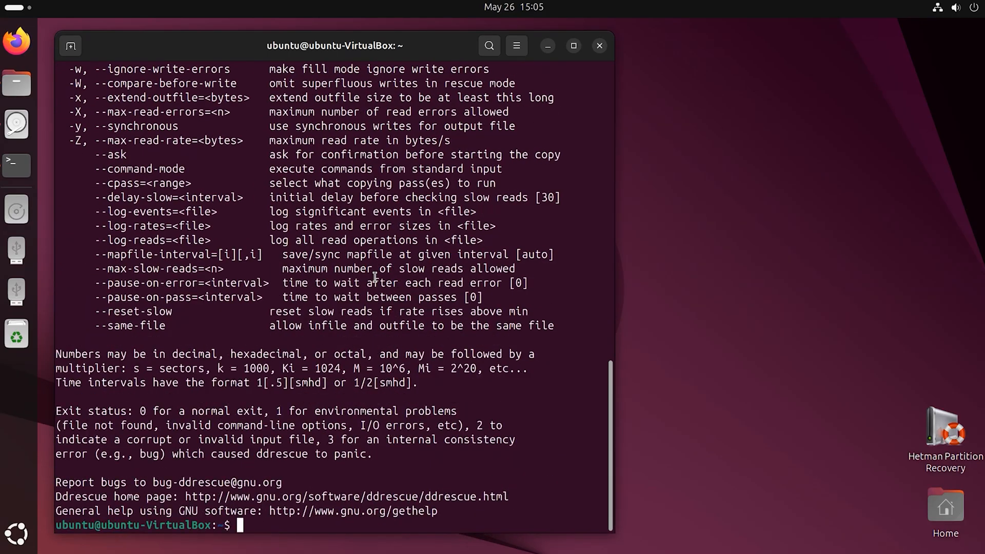
- Run sudo ddrescue /dev/sdc1 disk.img rescue.log and submit the password
type("sudo dd")
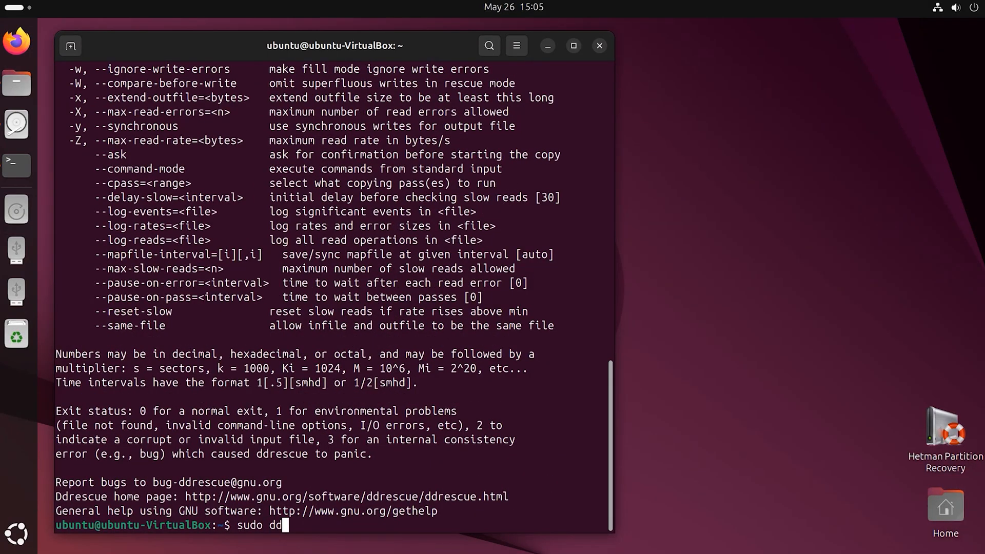
type("rescue")
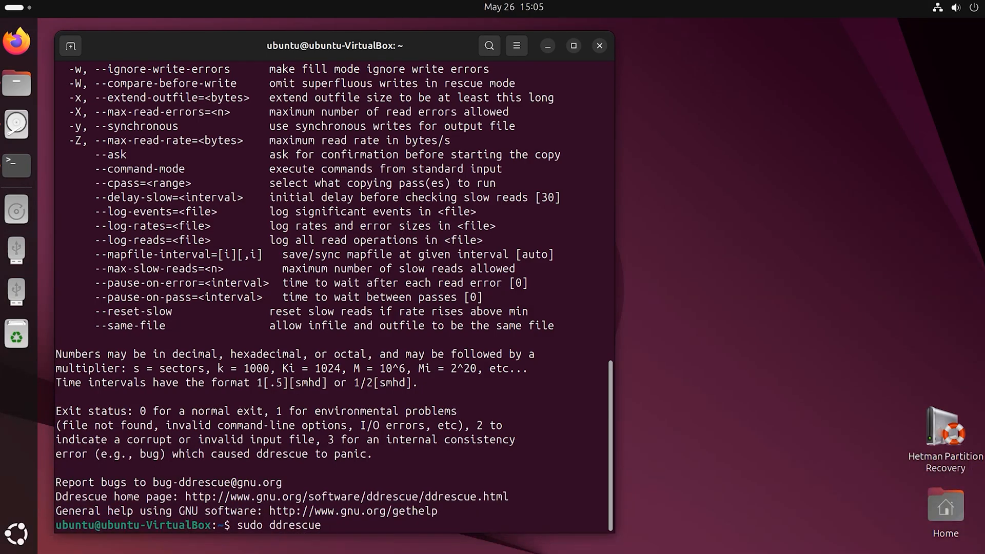
type("/dev")
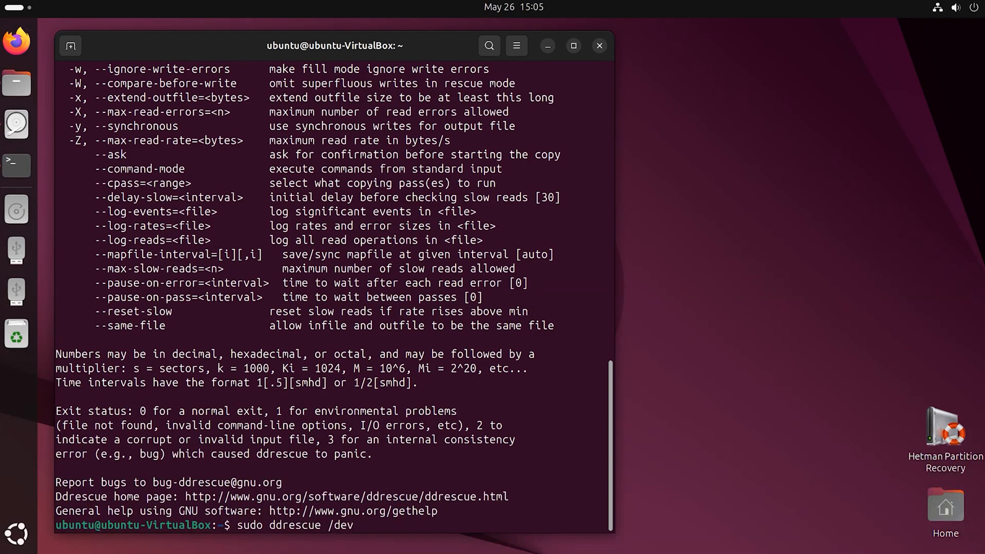
type("sdc1")
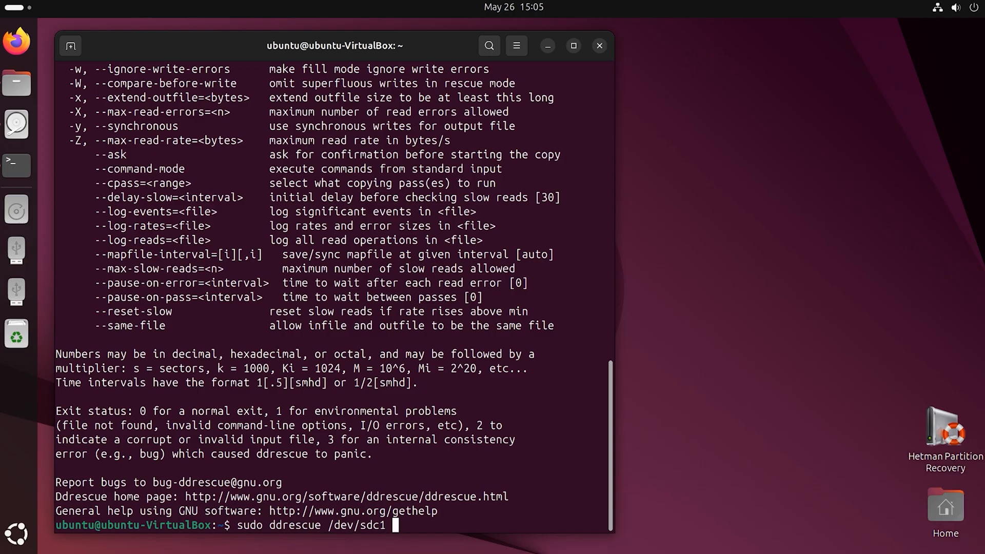
type("disk.")
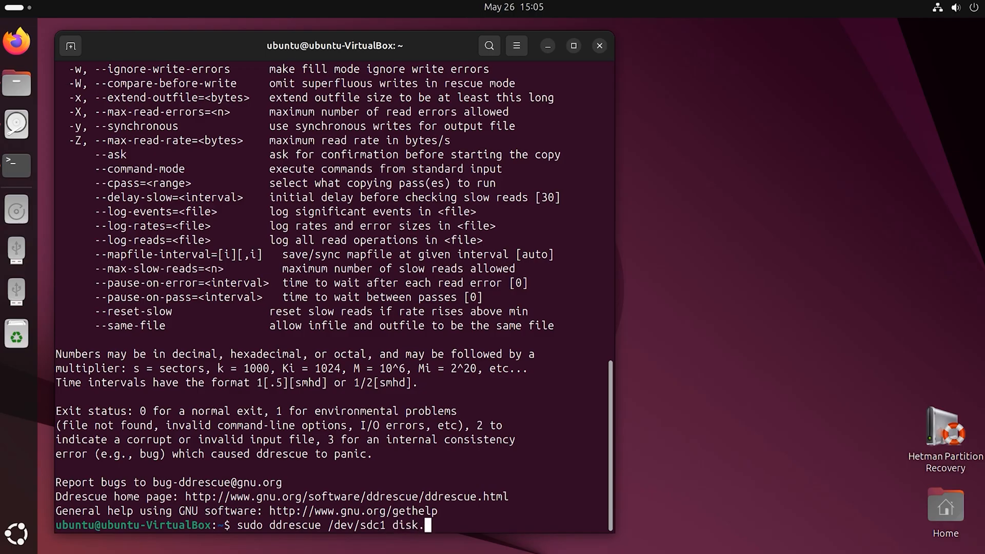
type("img r")
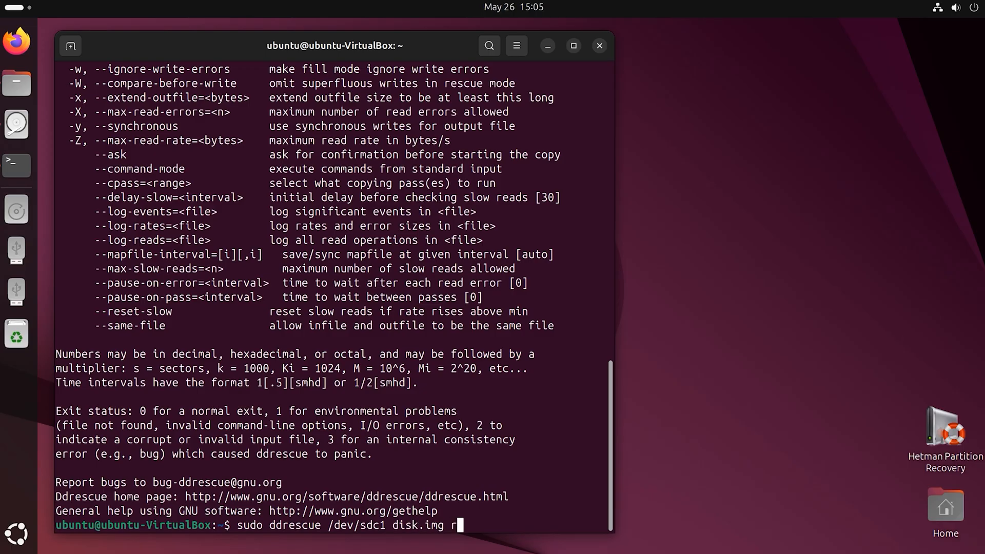
type("escue.")
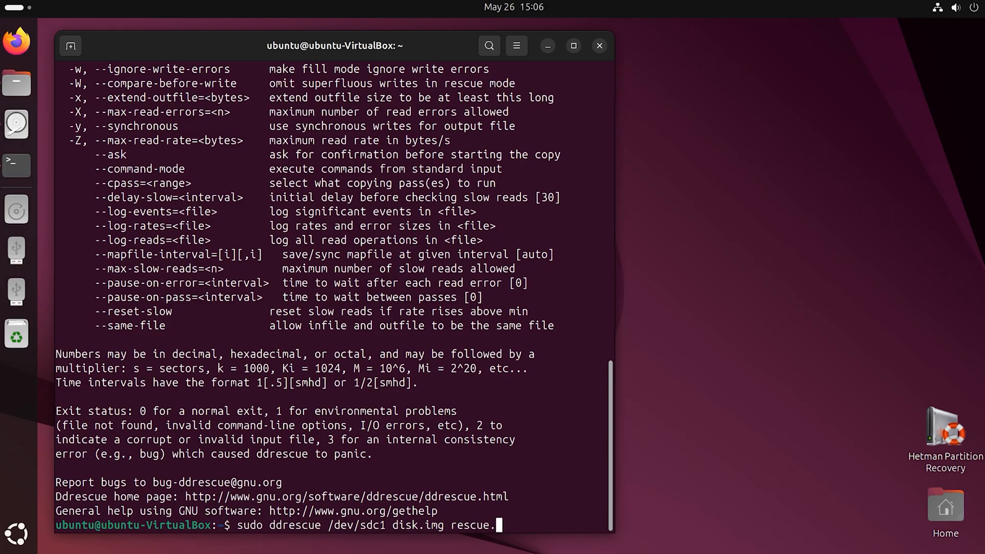
type("log")
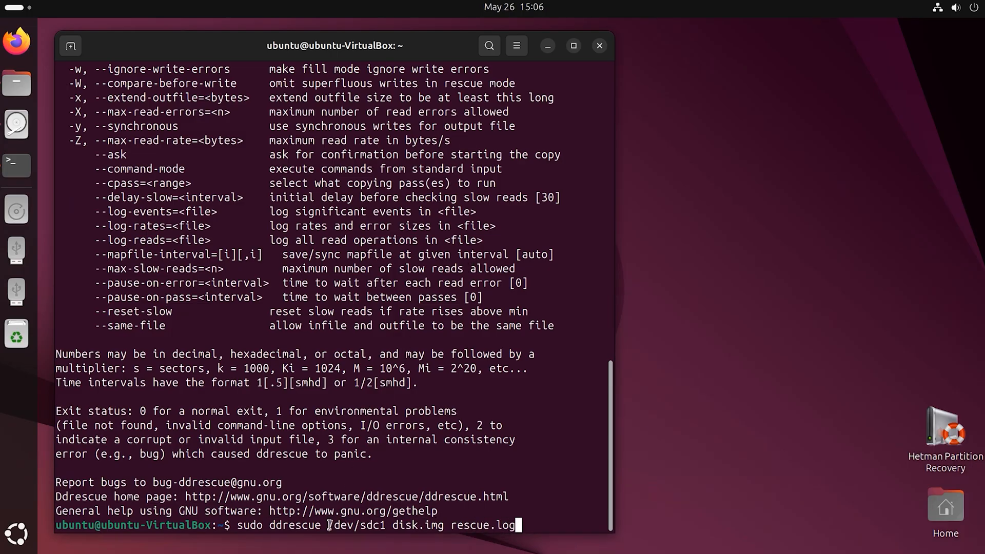
left_click(16, 124)
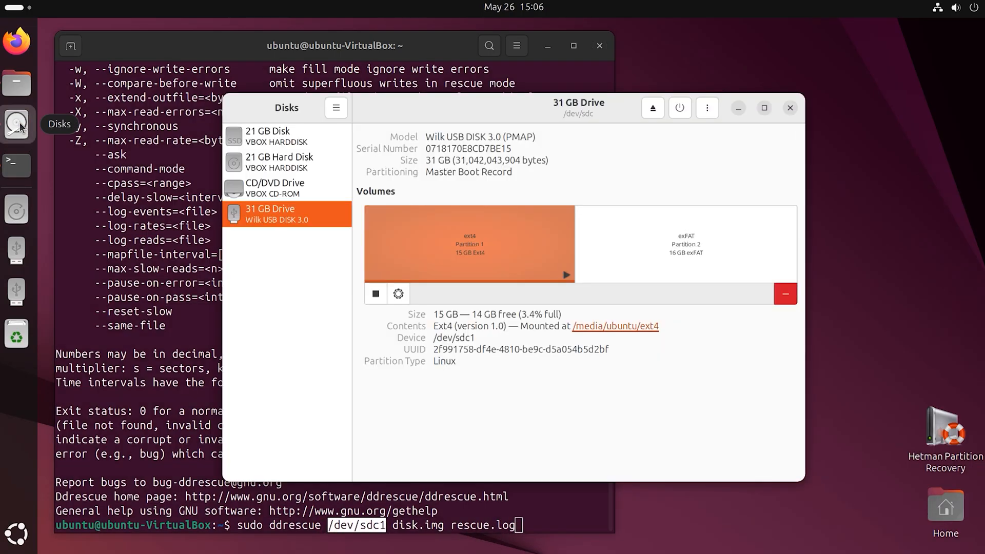
double_click(454, 337)
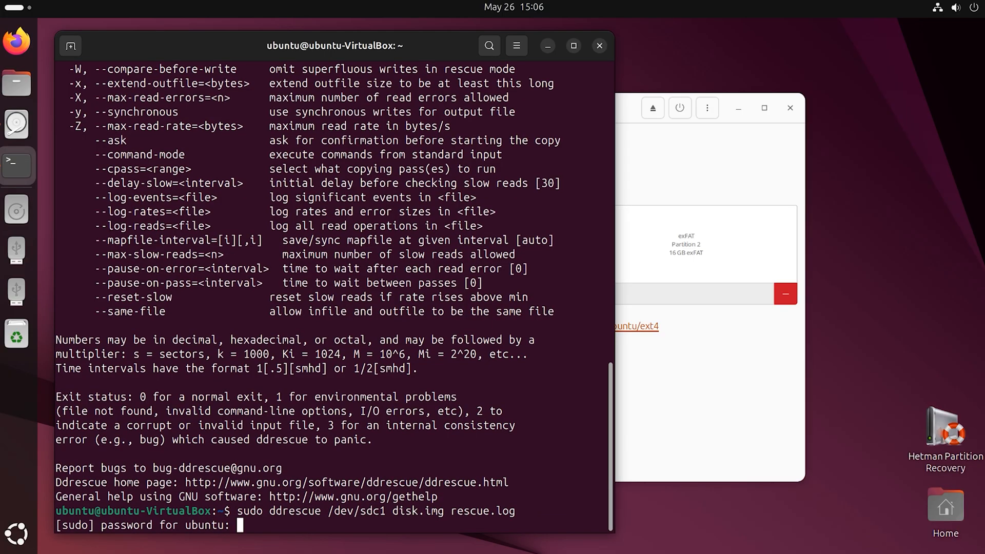
key("Return")
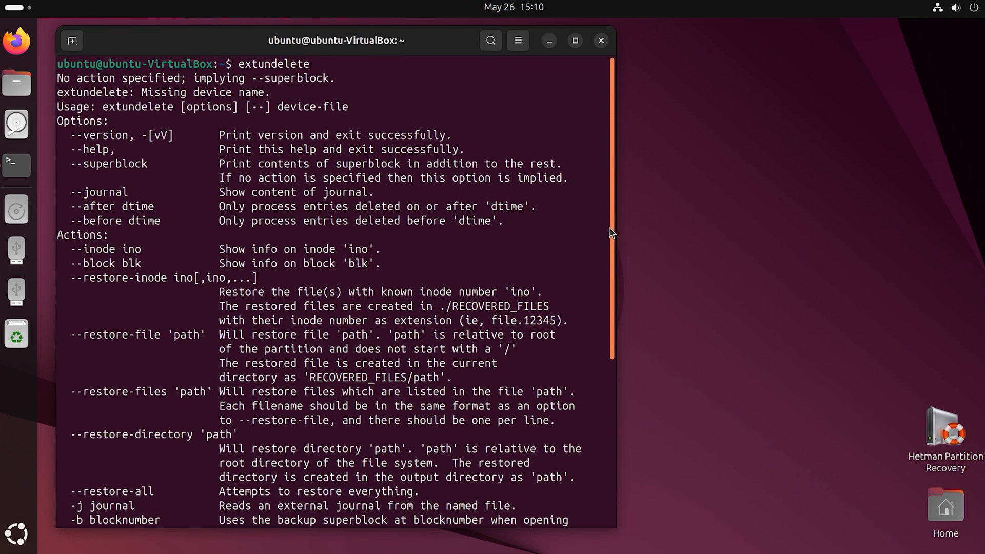
- Run sudo extundelete /dev/sdc1 --restore-all and submit the password
scroll("down", 3)
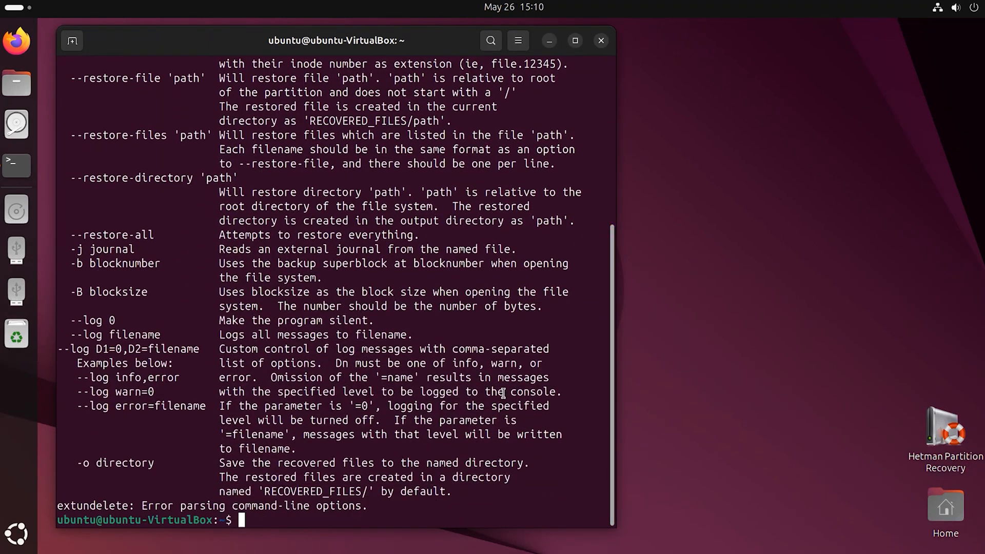
type("sudo extunde")
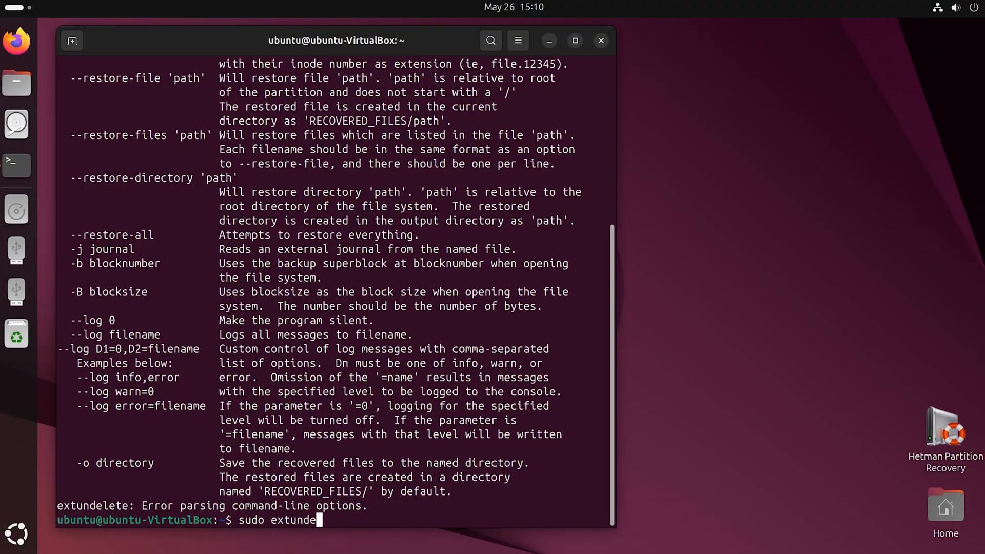
type("lete /d")
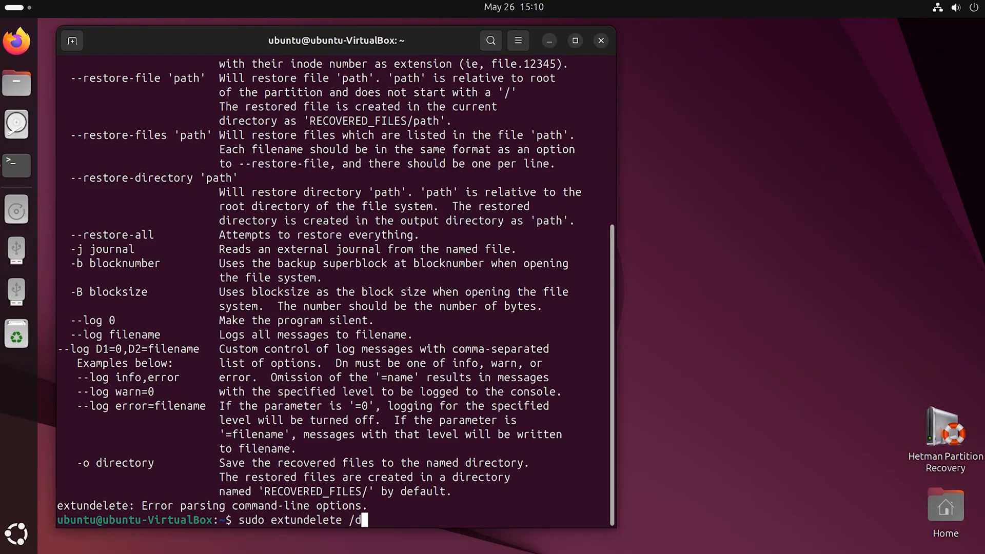
type("ev/sdc1 --re")
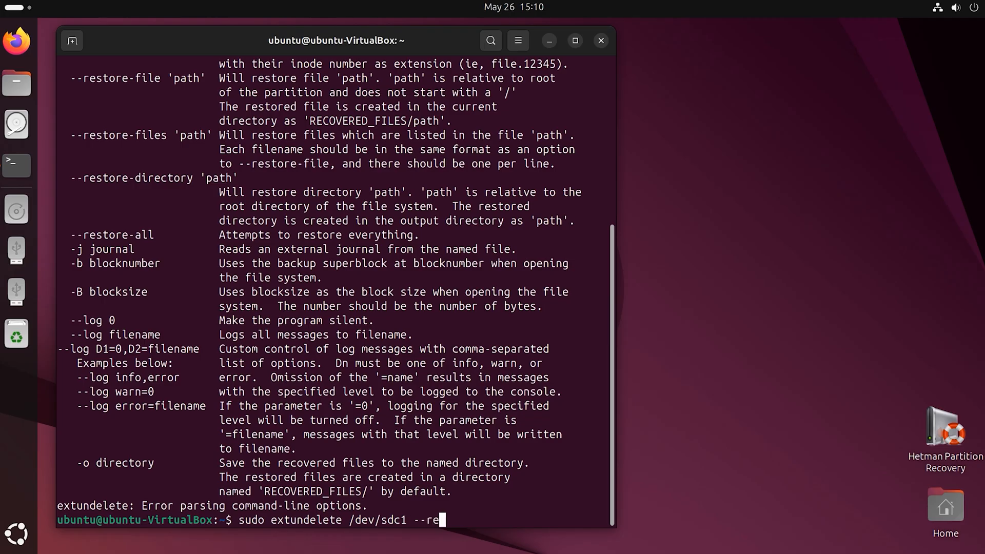
type("store-all")
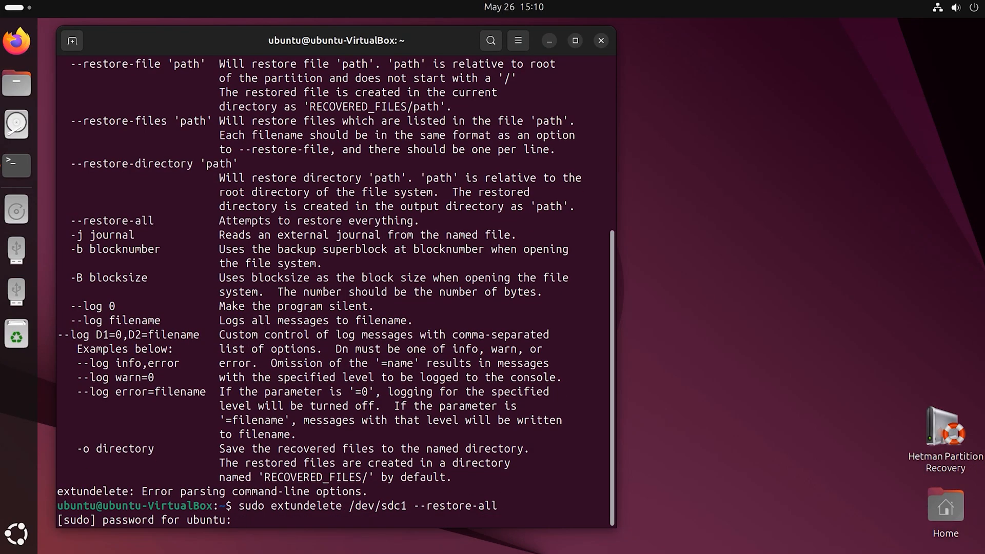
key("Return")
type("y")
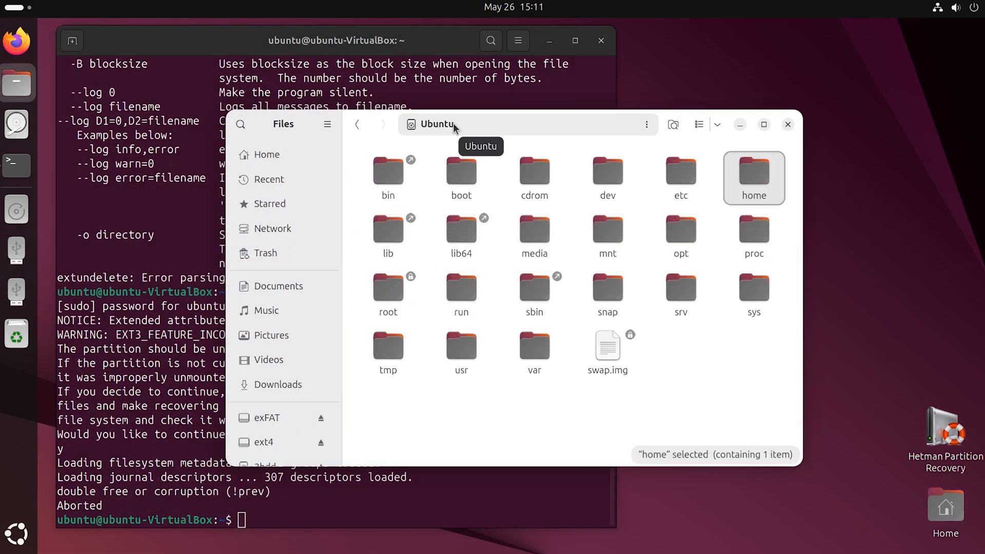
- Show the Home folder with RECOVERED_FILES, disk.img and rescue.log
left_click(267, 154)
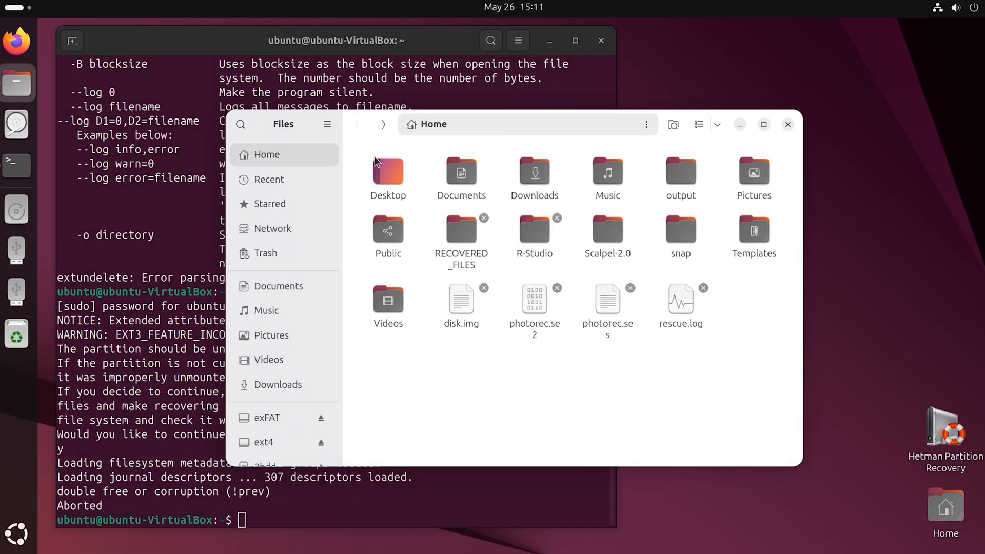
double_click(462, 228)
type("sudo foremost -h")
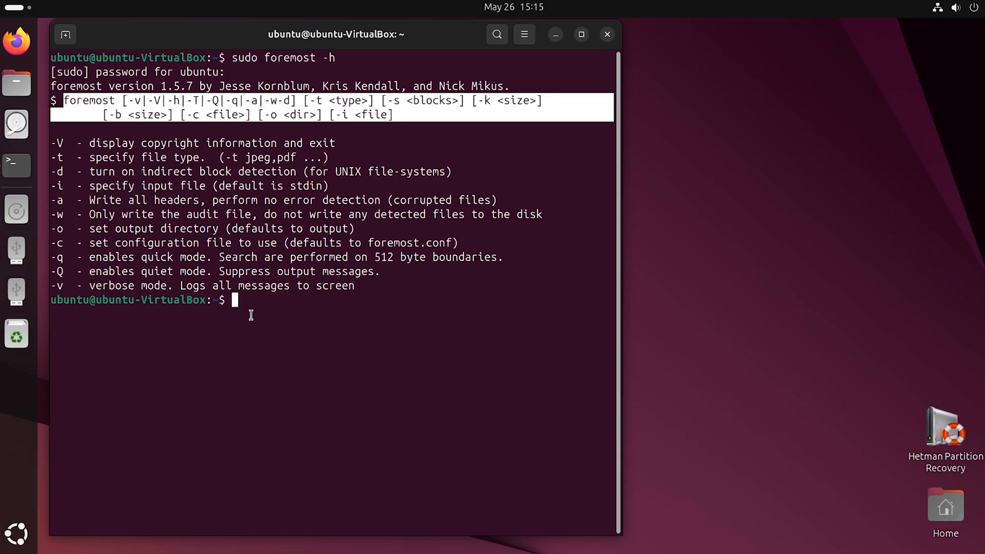
- Run man foremost to read its options and supported formats
type("man fo")
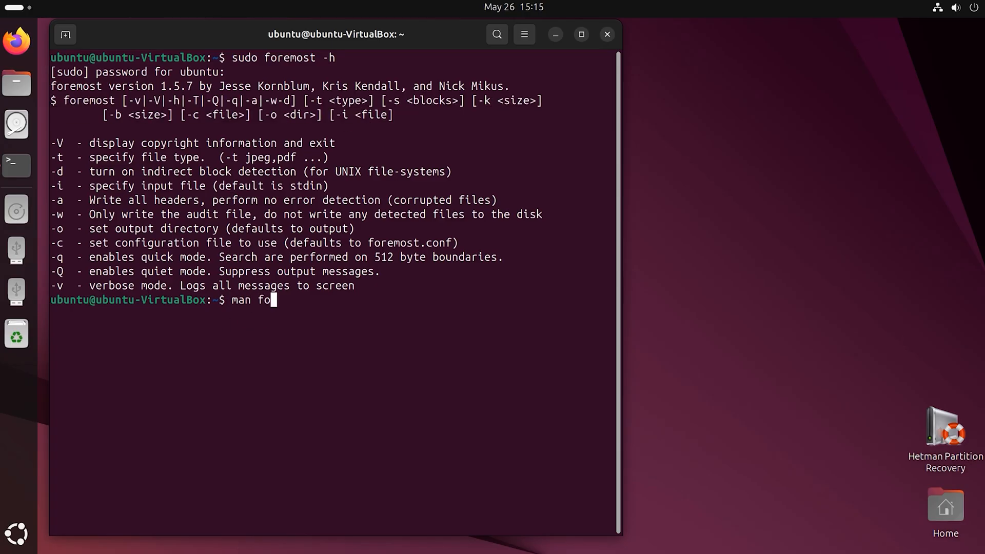
type("remost")
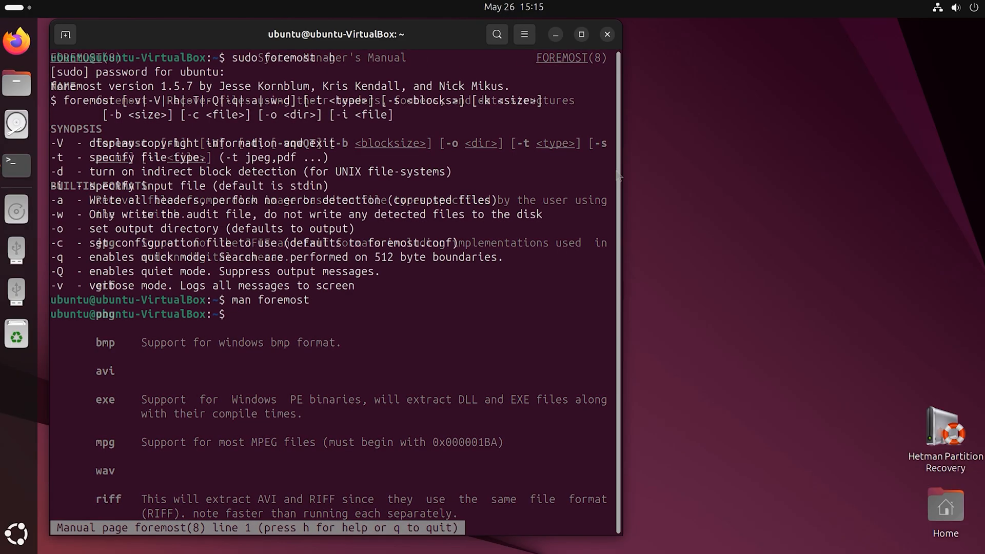
- Run sudo foremost -i /dev/sdc1 -o /home/ubuntu/Documents/recovery
type("sudo forem")
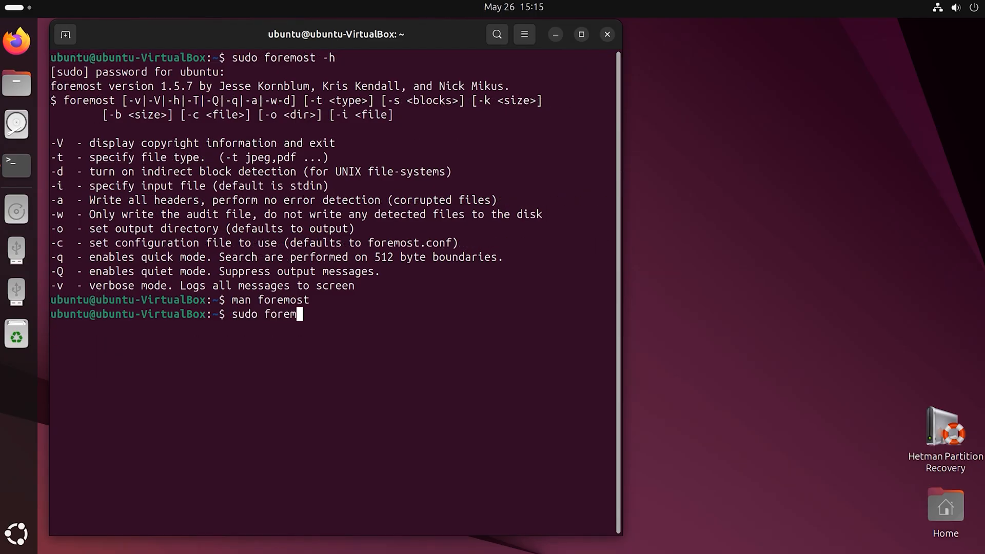
type("ost -i")
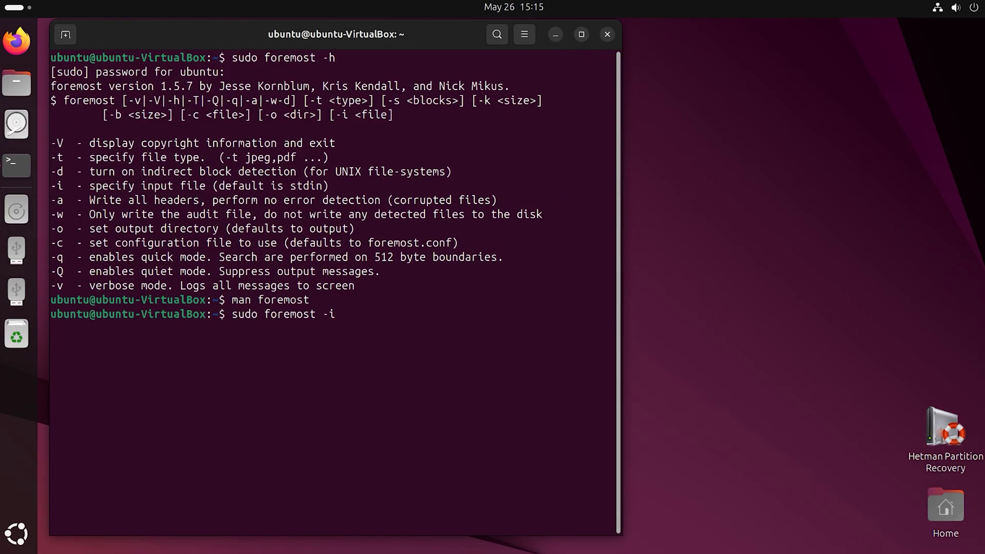
type("/dev")
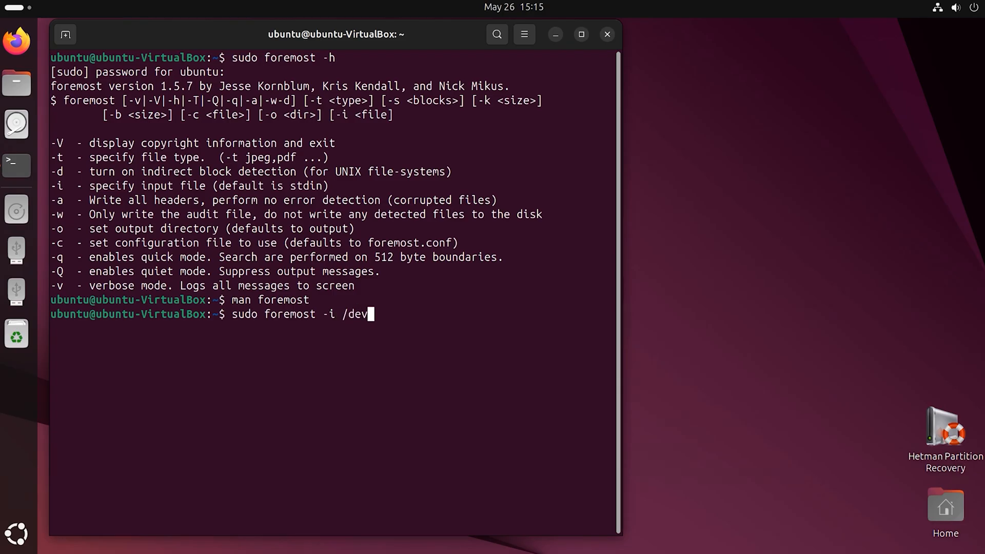
type("/sd")
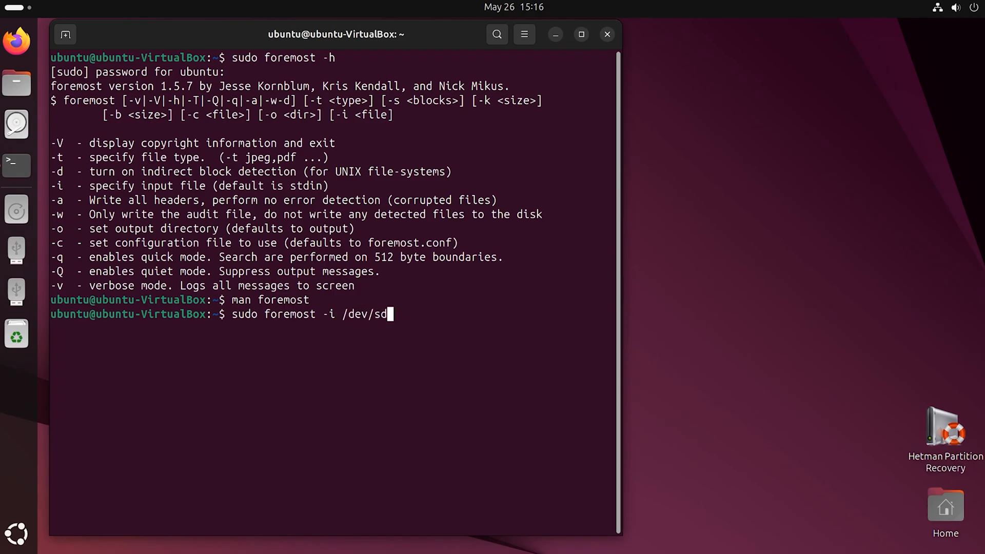
type("c1 -o")
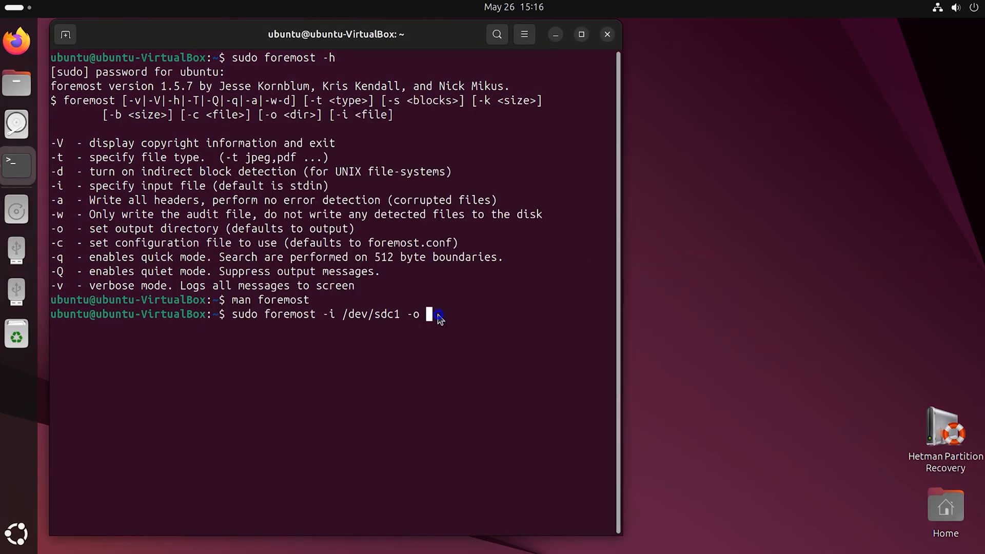
type("/home/ubuntu/Documents/recovery")
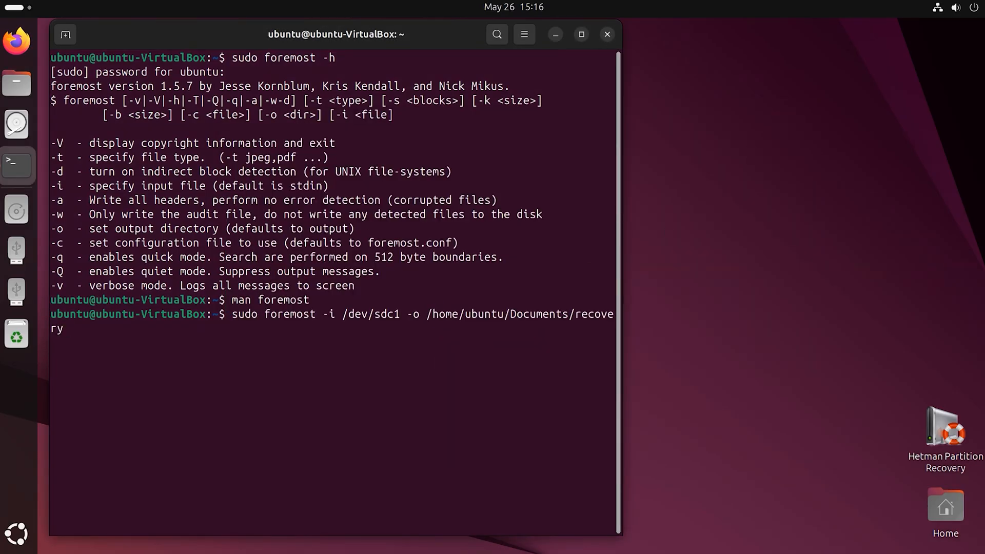
key("Return")
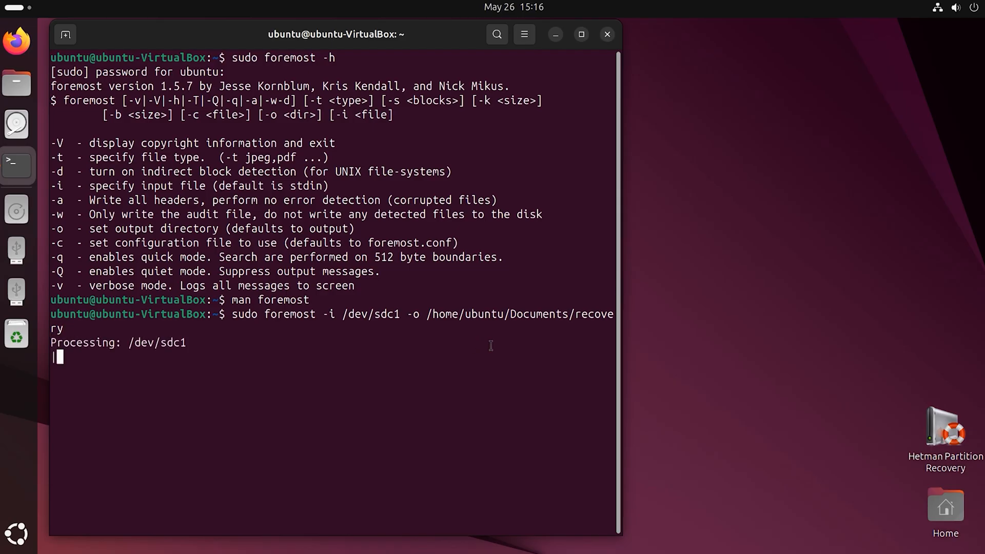
left_click(18, 85)
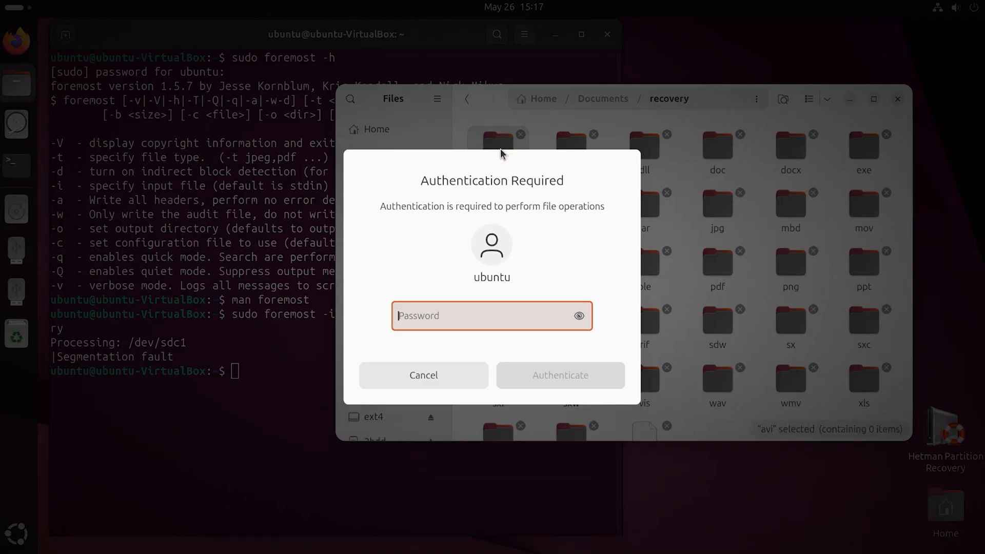
- Dismiss the authentication prompt and check that the jpg, png and docx folders are empty
left_click(423, 375)
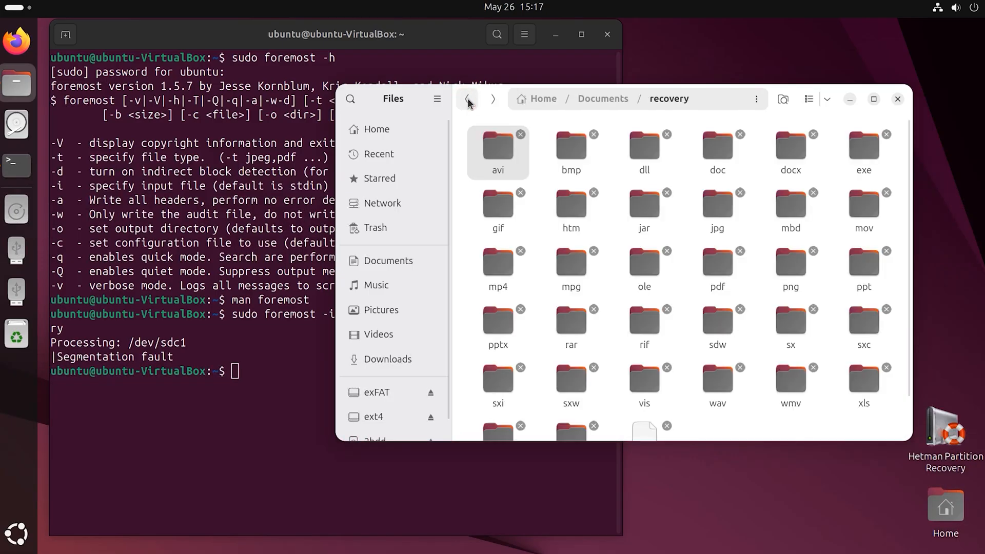
left_click(717, 205)
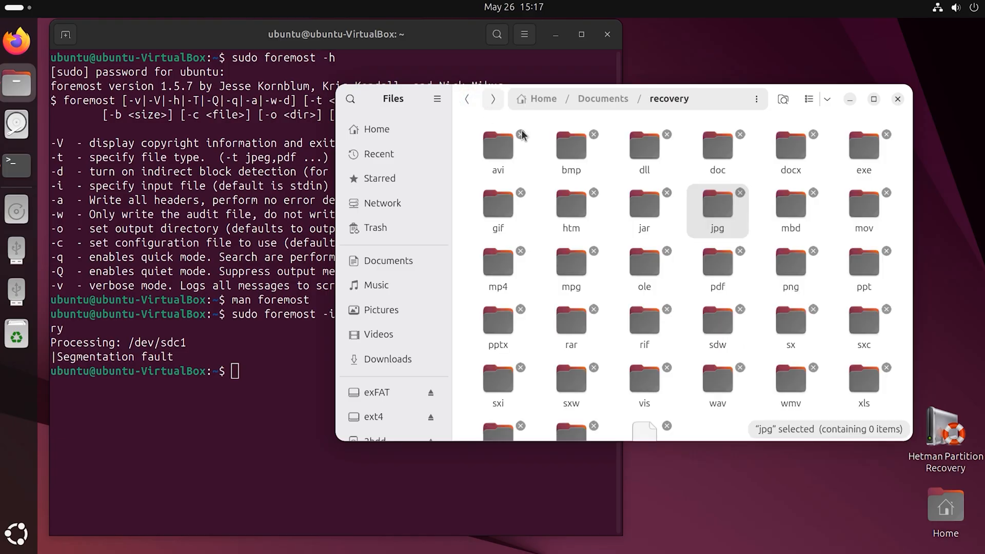
left_click(790, 262)
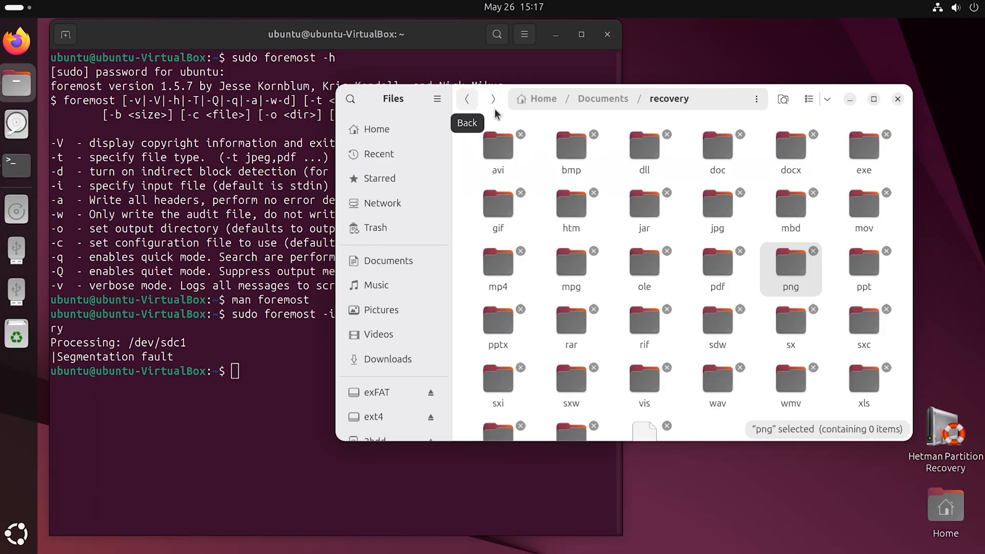
left_click(790, 149)
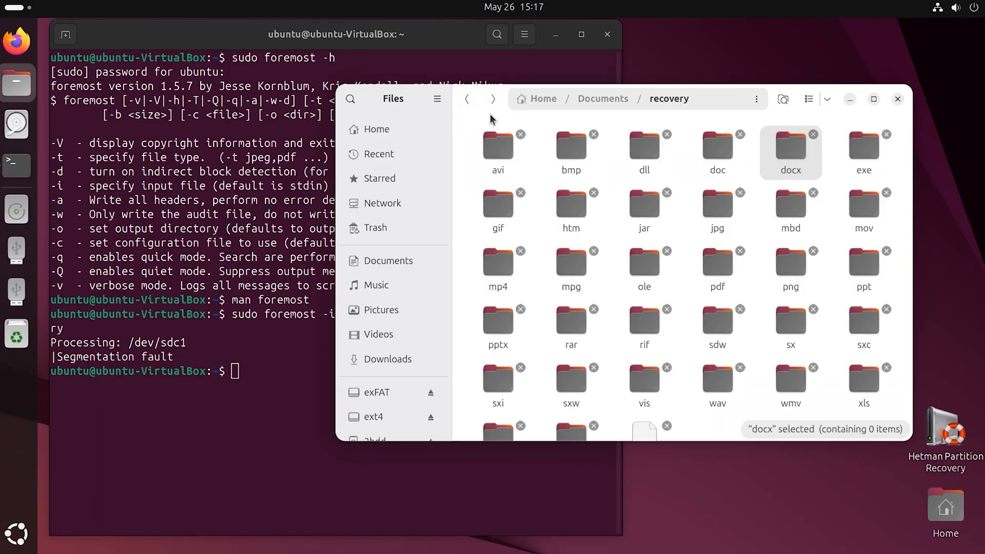
left_click(497, 232)
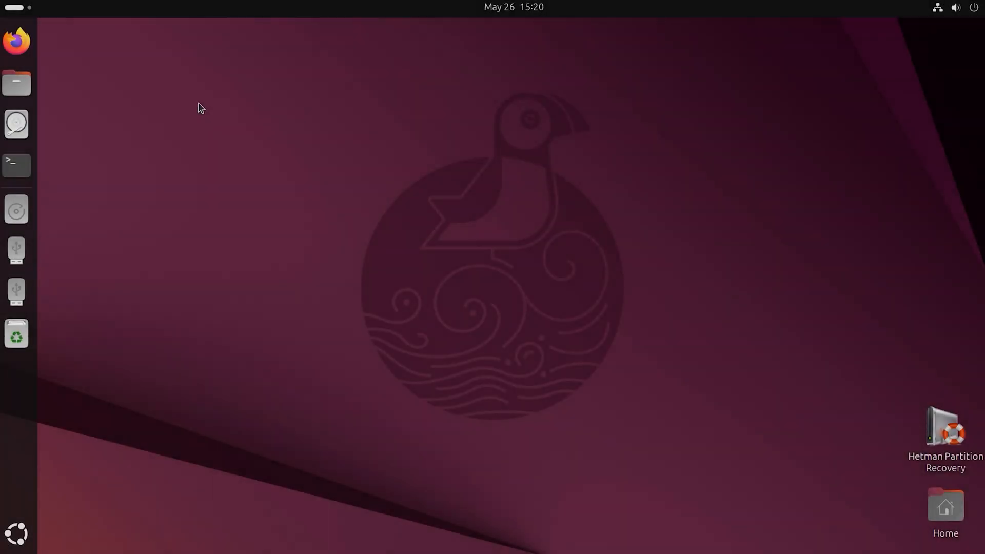
- Navigate from the root folder into etc and open the scalpel folder
left_click(17, 82)
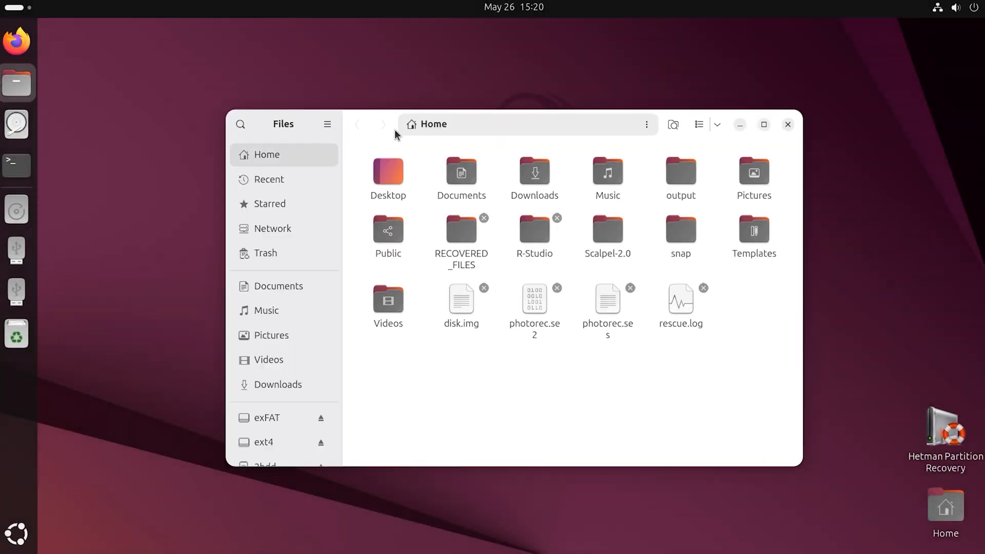
left_click_drag(433, 124, 301, 52)
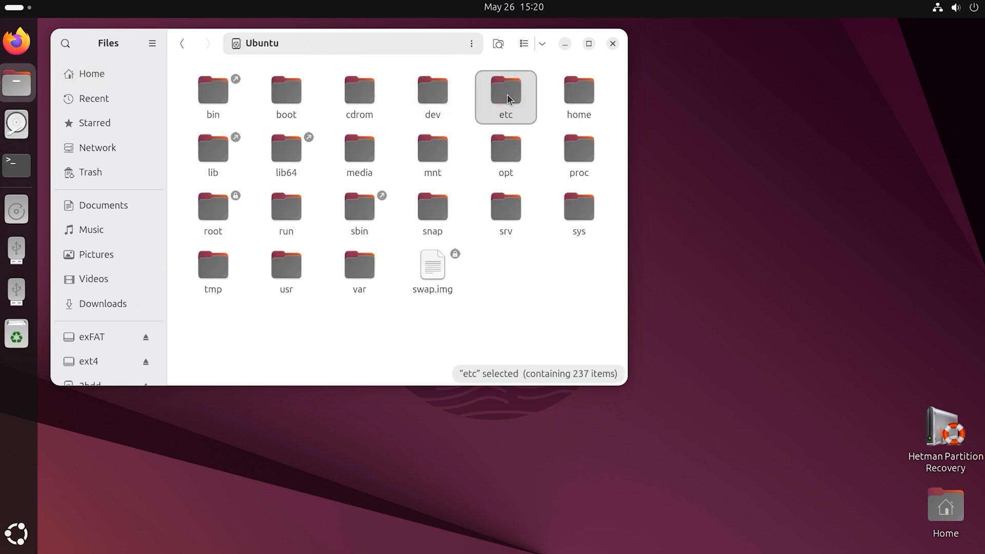
double_click(506, 90)
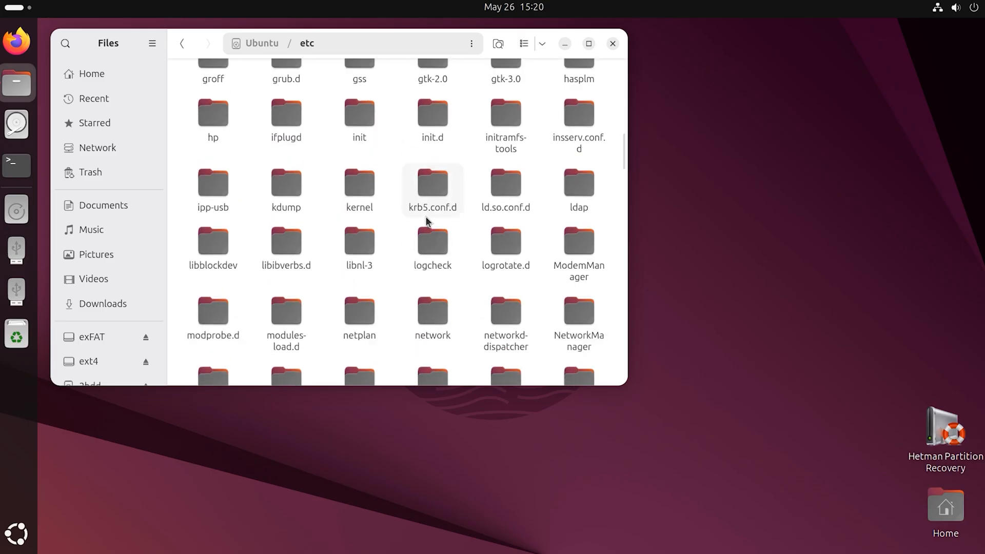
scroll("down", 3)
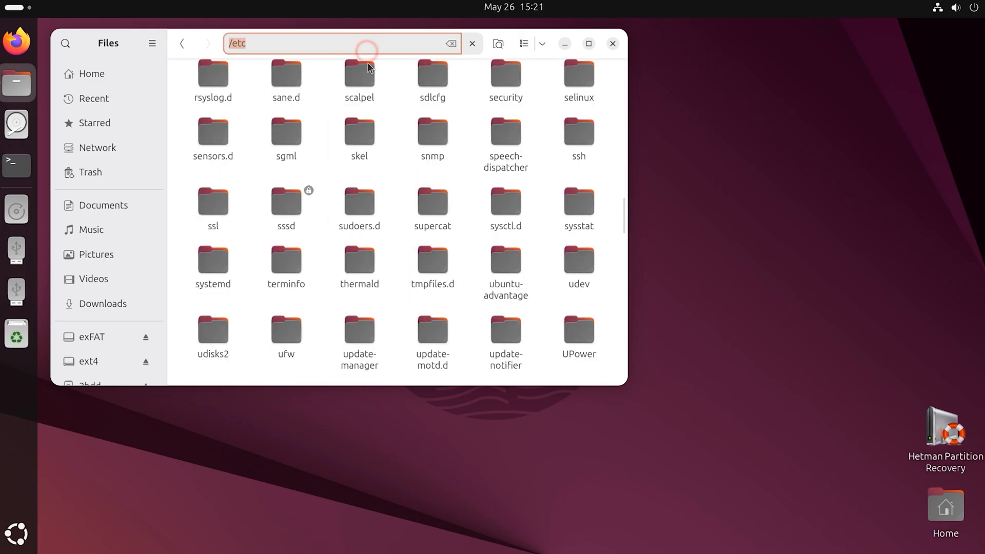
double_click(359, 71)
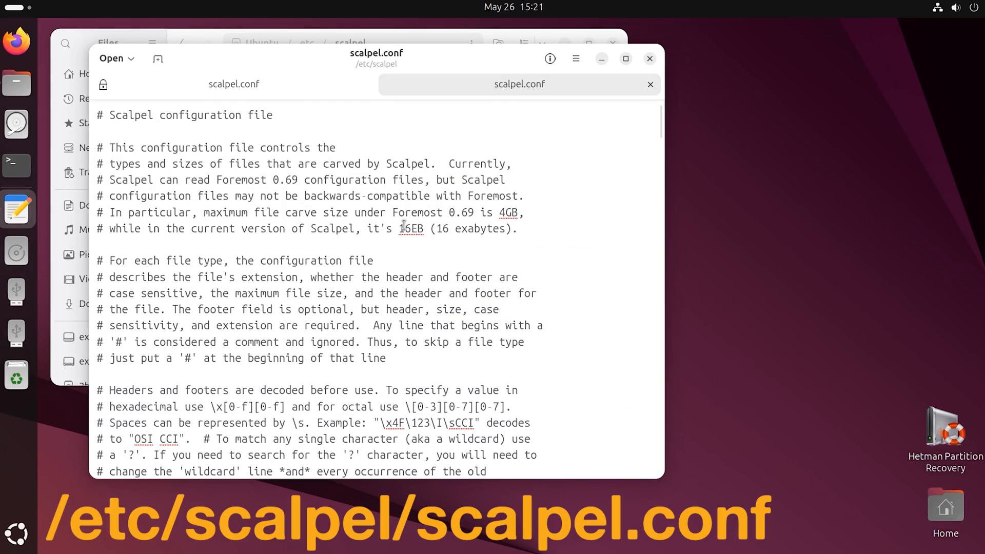
- Scroll scalpel.conf down to its GRAPHICS FILES section with GIF and JPG entries
scroll("down", 3)
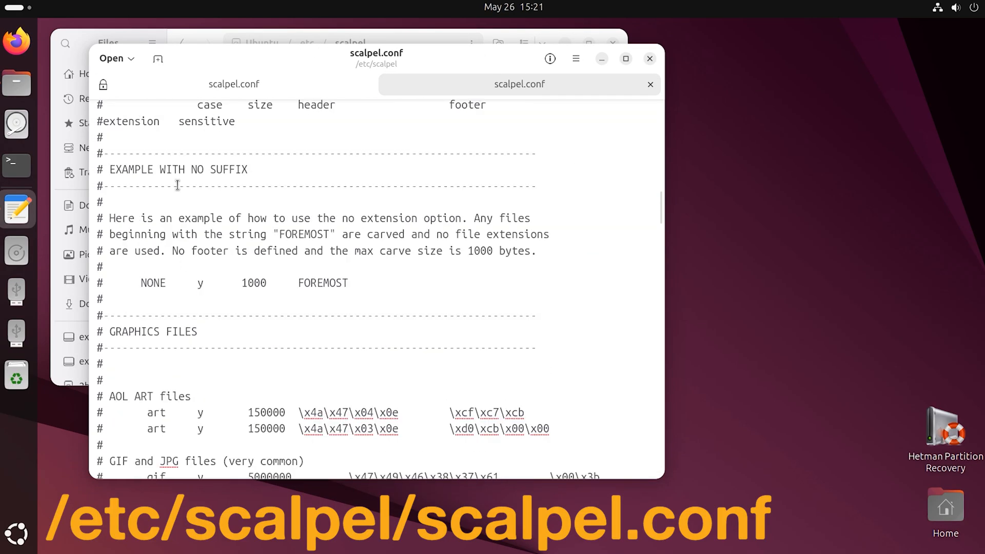
scroll("down", 3)
type("sudo sca")
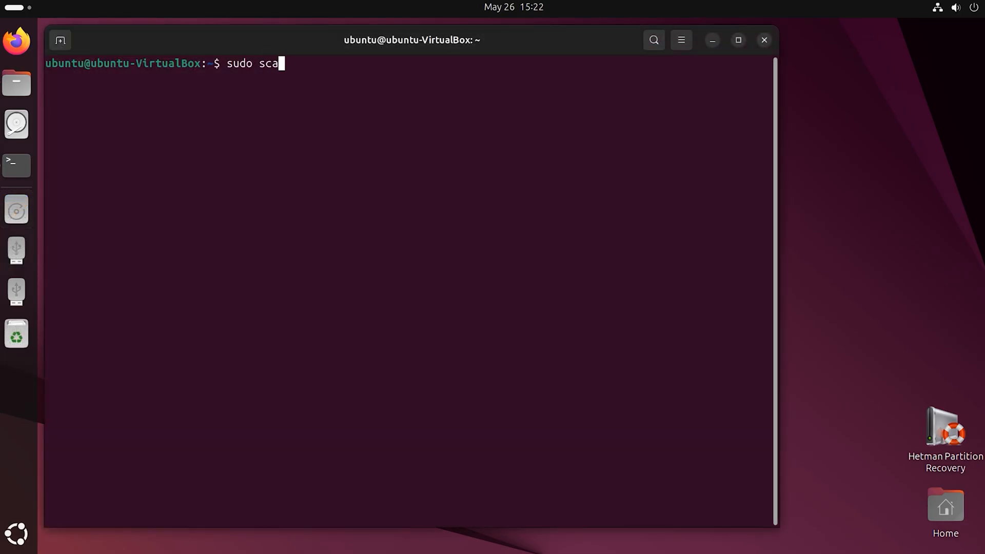
- Compose sudo scalpel -c /etc/scalpel/scalpel.conf -o /media/ubuntu/2hdd/scalpel /dev/sdc1
type("lpel")
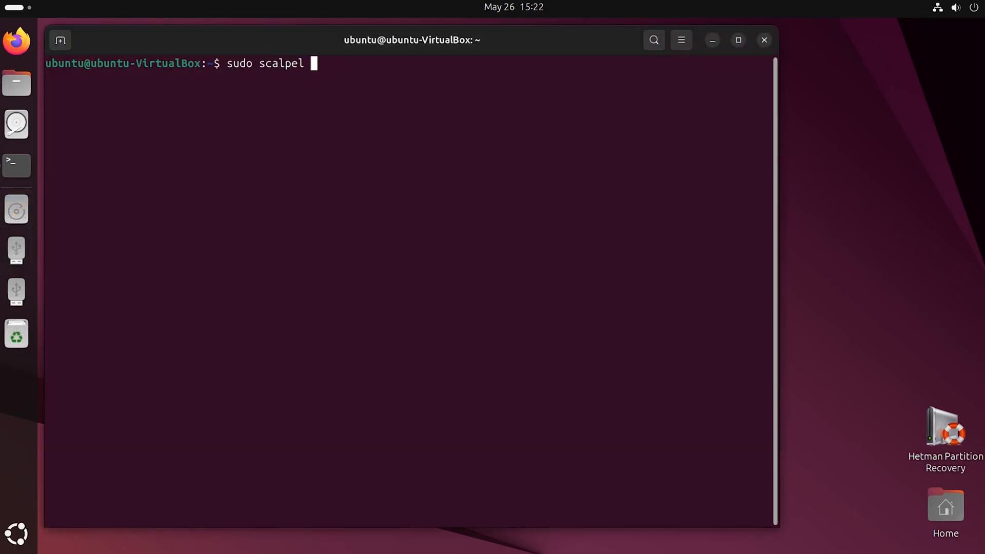
type("-c")
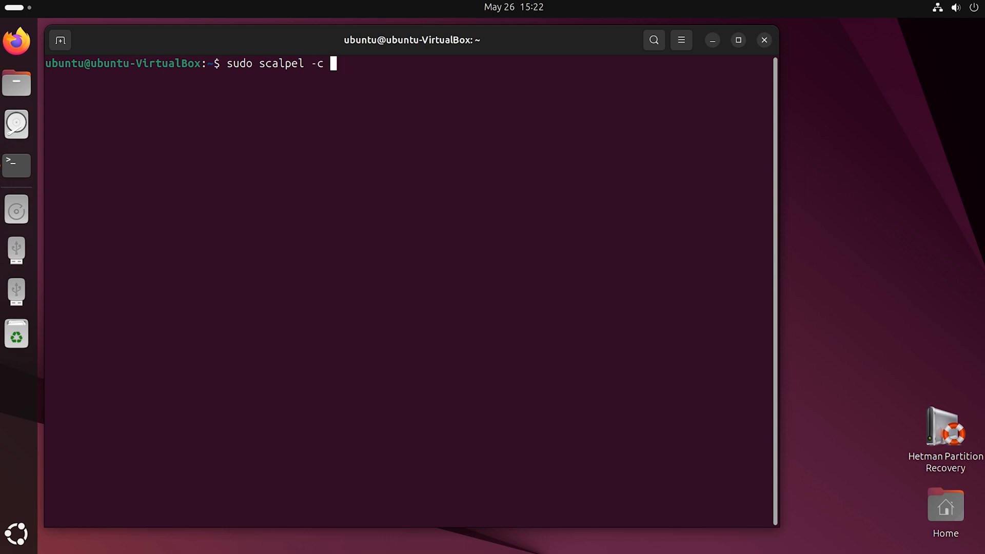
type("/etc/scalpel/")
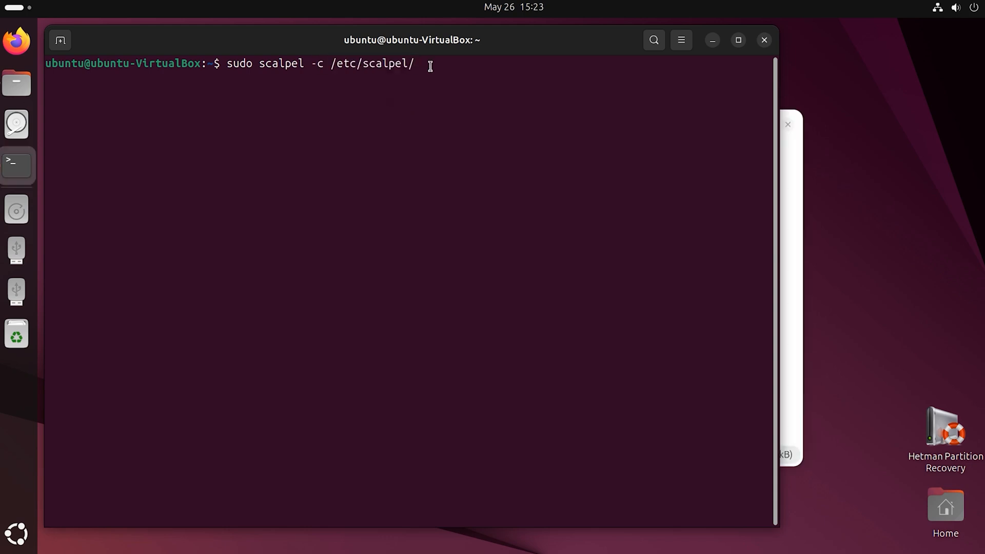
type("scalpel.c")
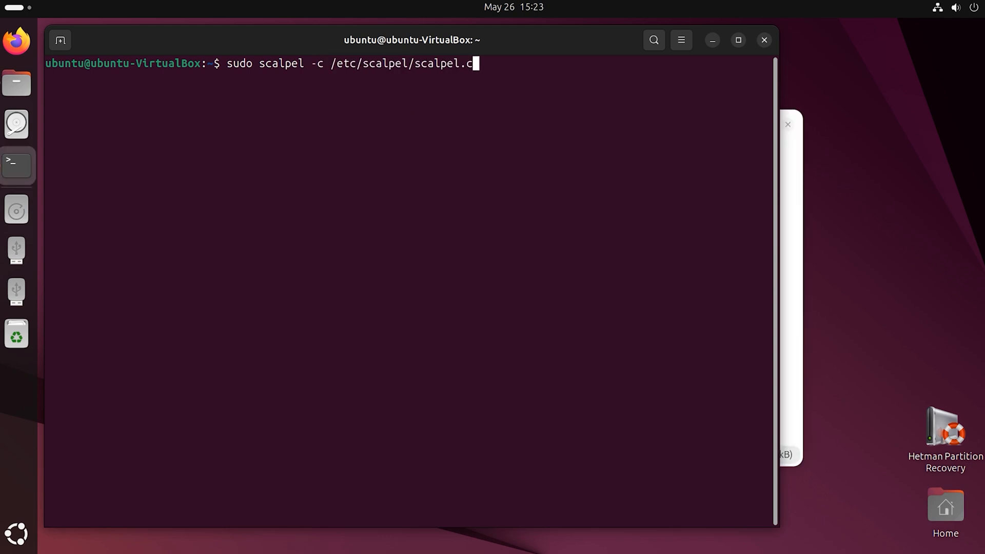
type("onf -o")
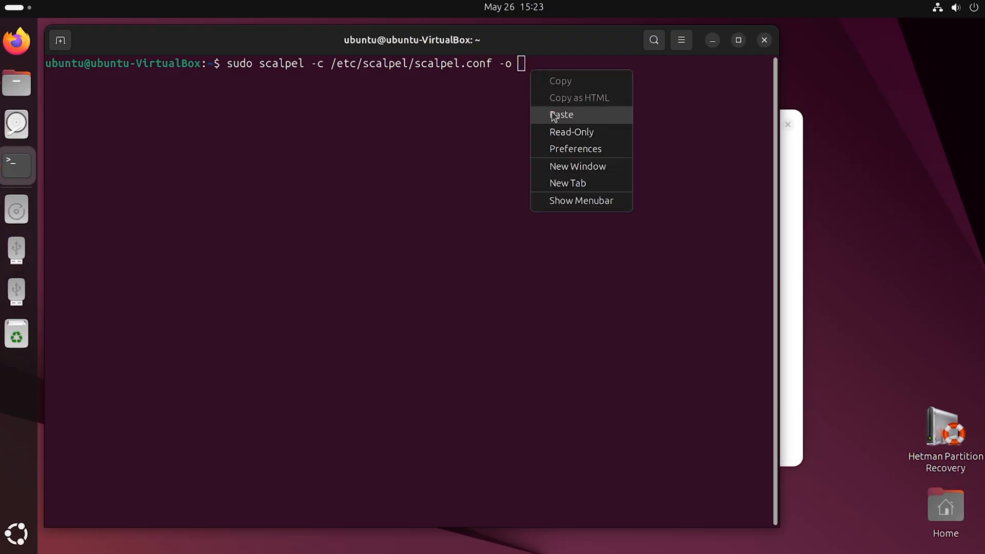
left_click(563, 115)
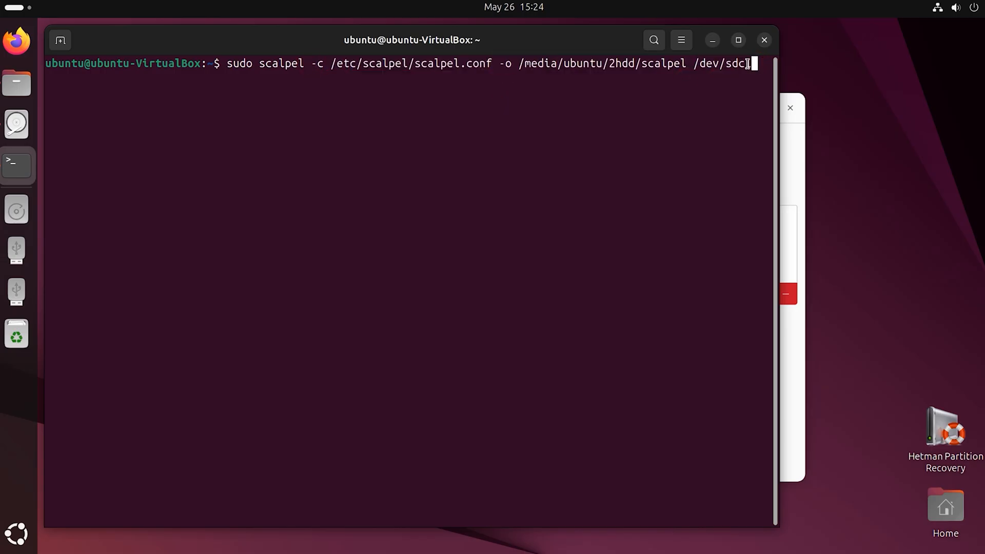
type("1")
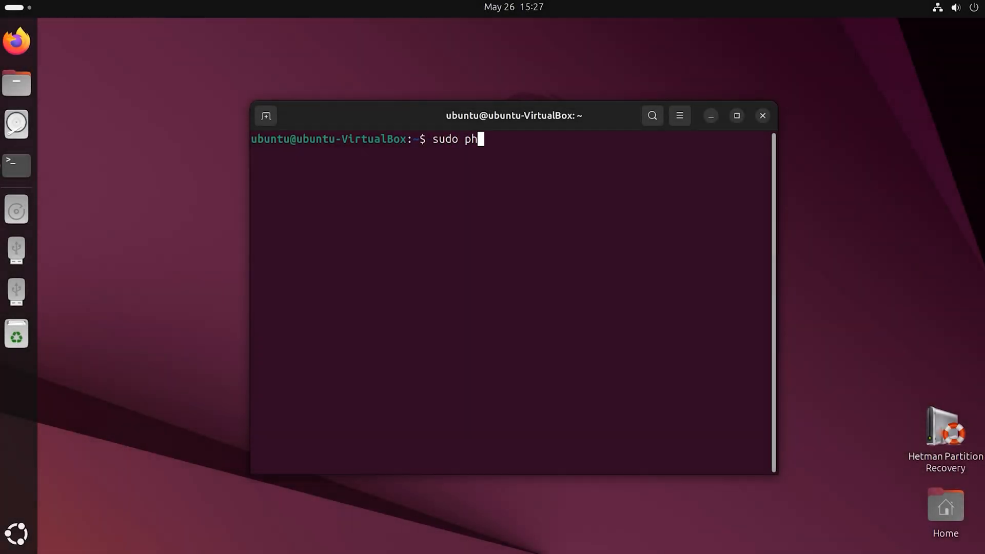
- Run sudo photorec and move down its disk list to the USB disk entry
type("otorec")
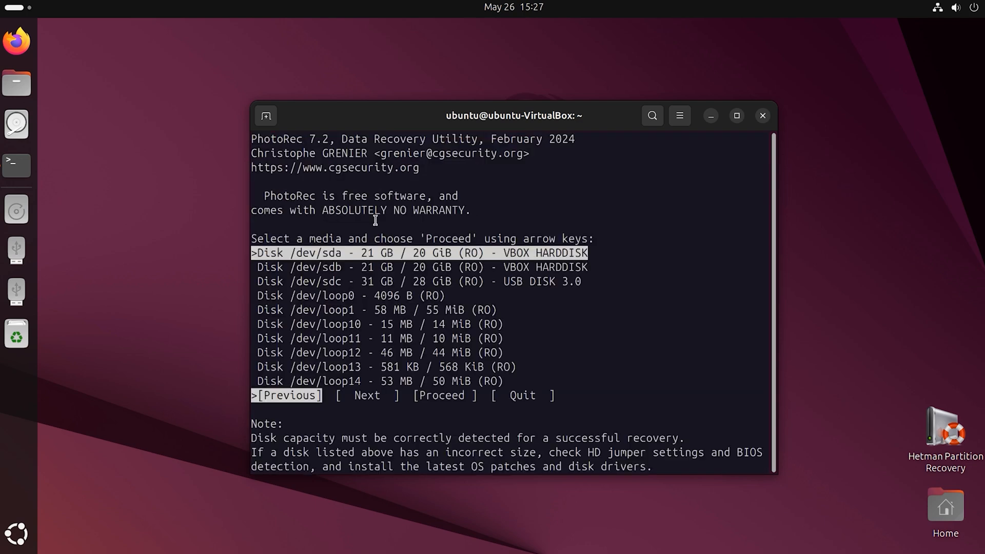
key("Down")
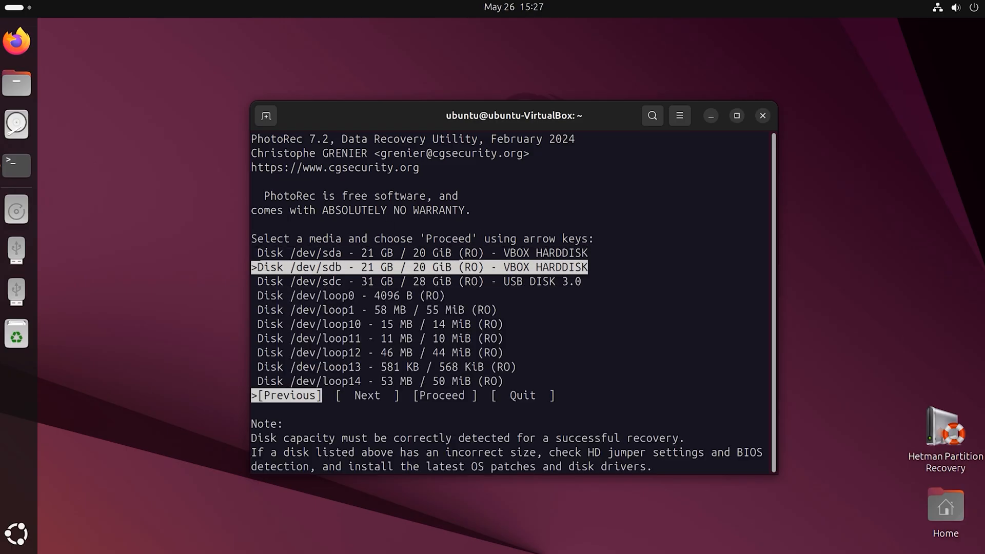
key("Down")
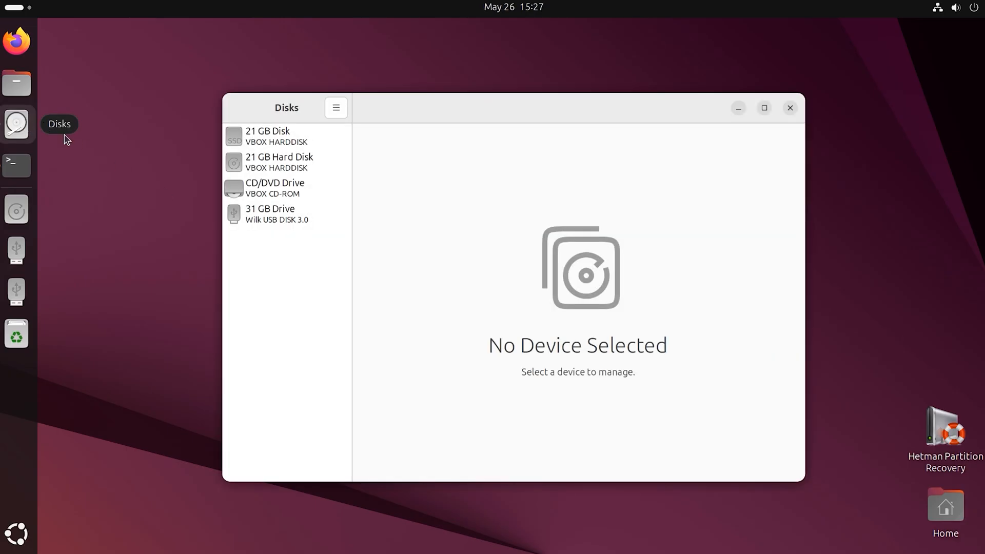
- Check the 31 GB USB drive in Disks, proceed with /dev/sdc and search its ext4 partition
left_click(270, 213)
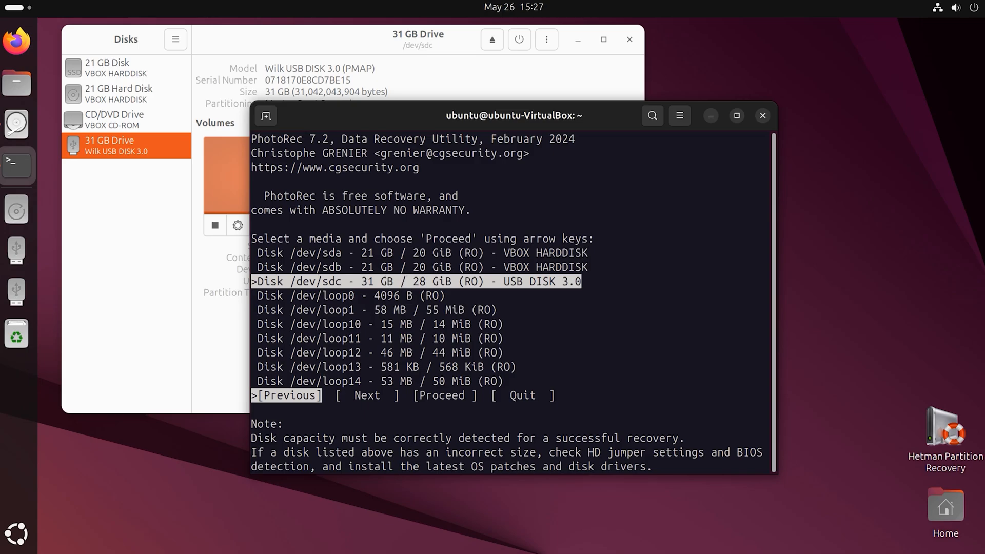
key("Right")
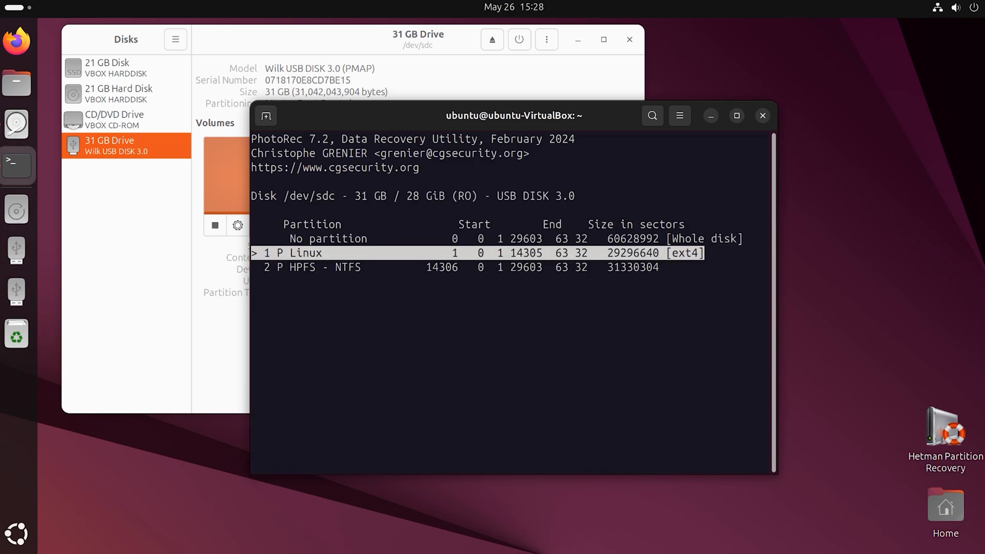
key("Down")
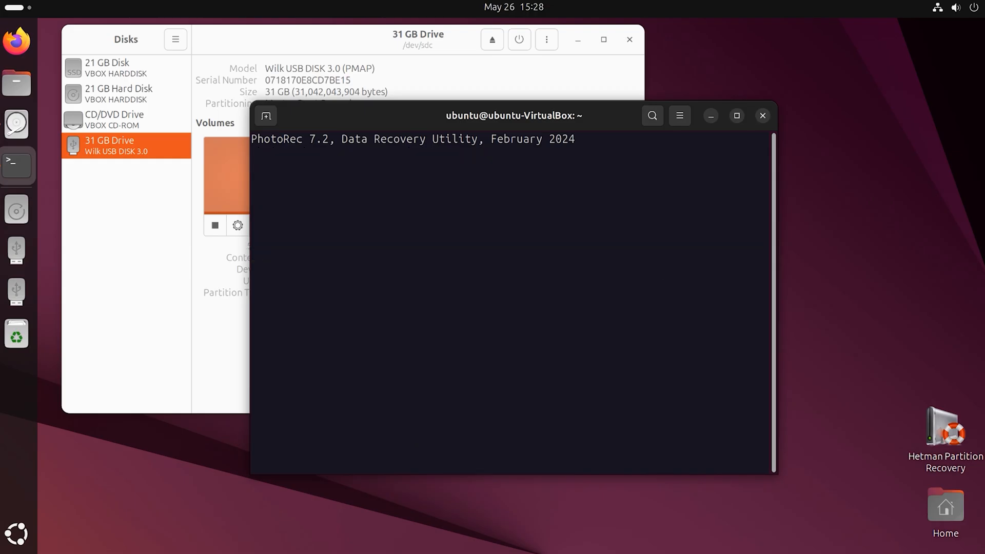
key("Return")
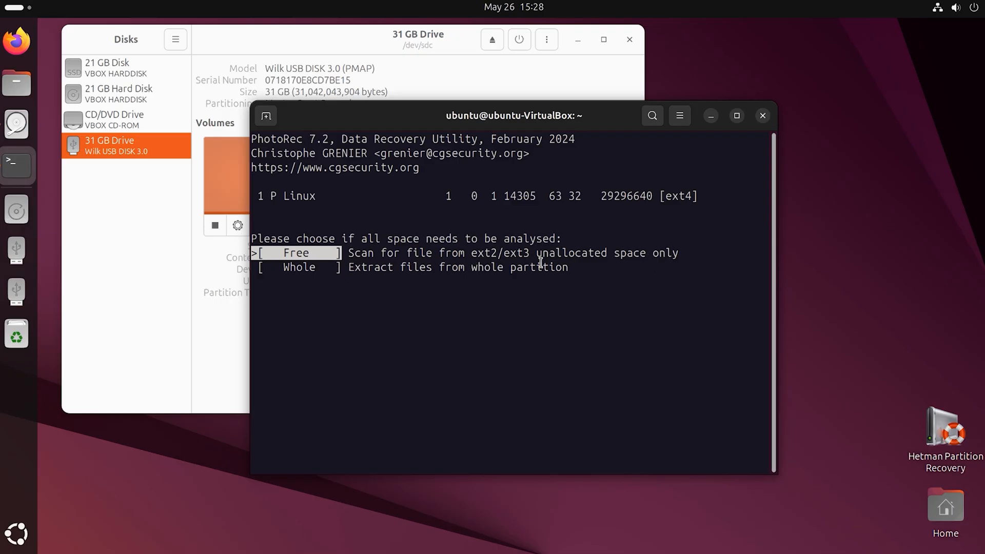
- Analyse the whole partition and accept Documents/Restored Files as the recovery destination
key("Down")
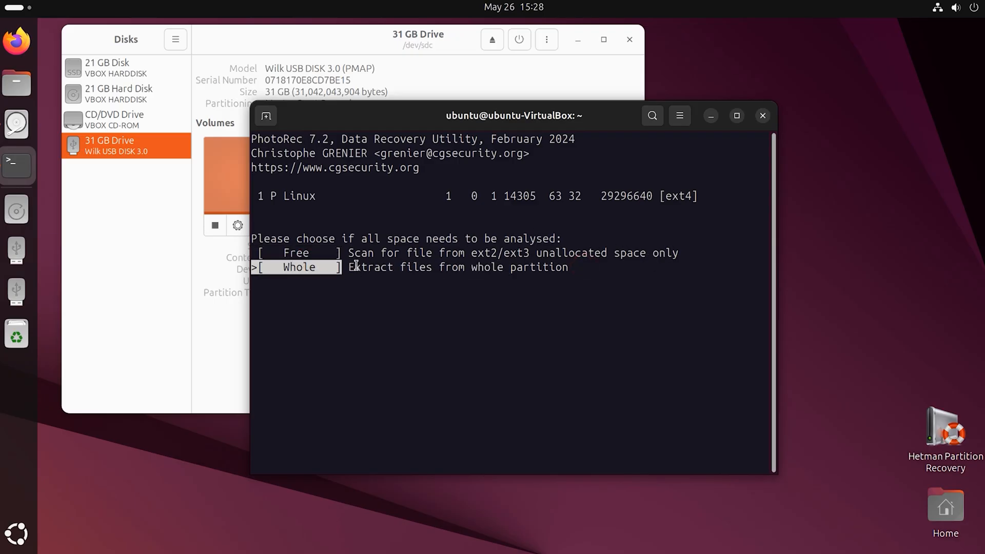
key("Return")
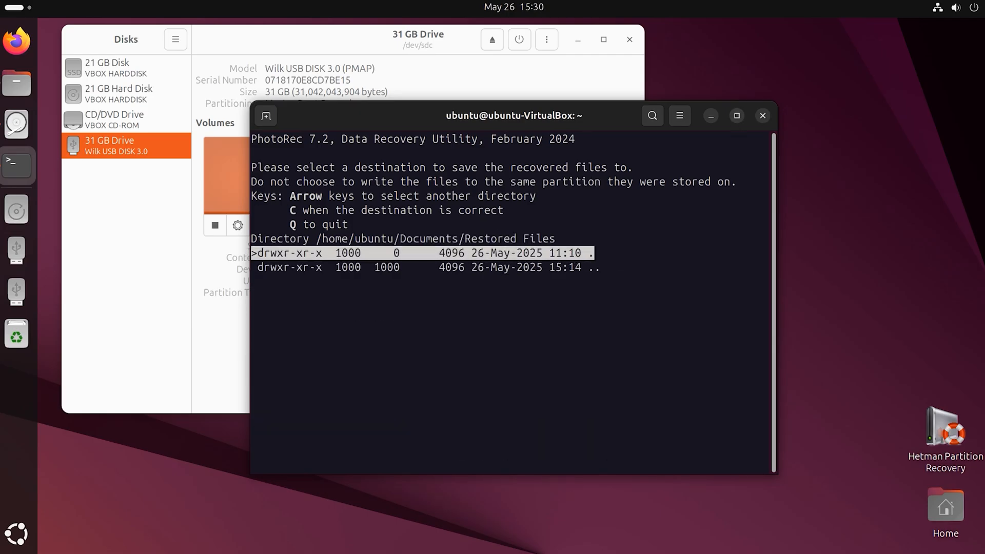
key("c")
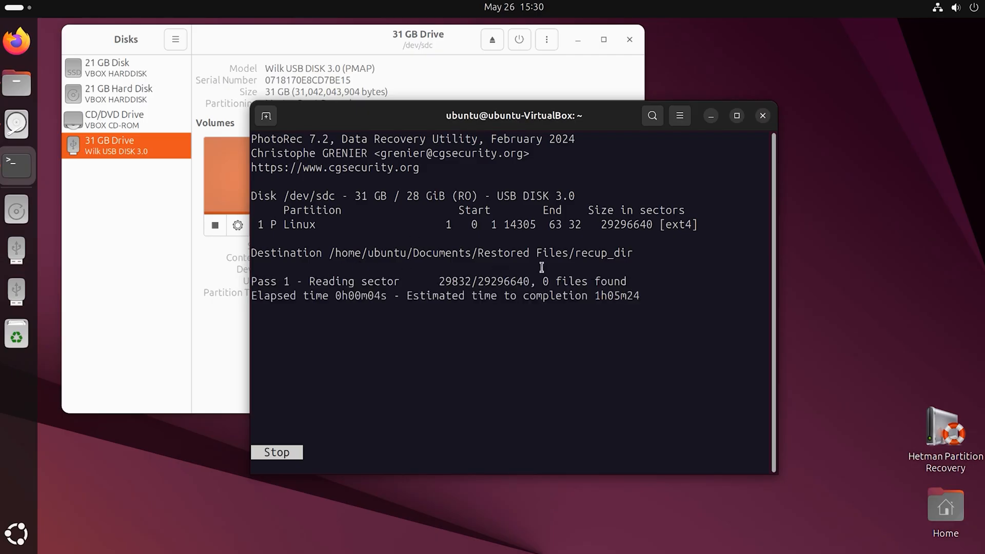
left_click(14, 82)
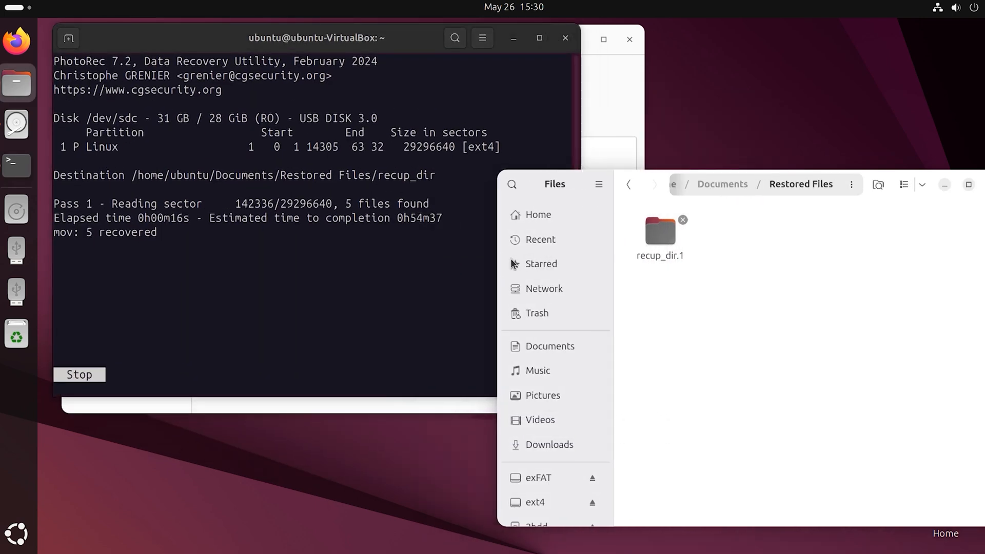
- Browse recup_dir.1 and preview the recovered photo t0687808.jpg, then close the viewer
left_click(659, 236)
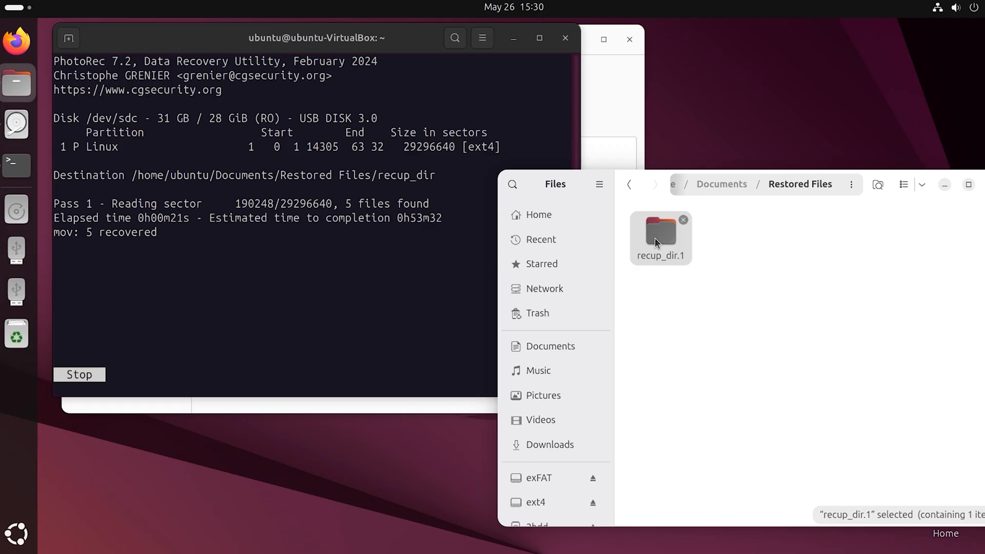
double_click(661, 238)
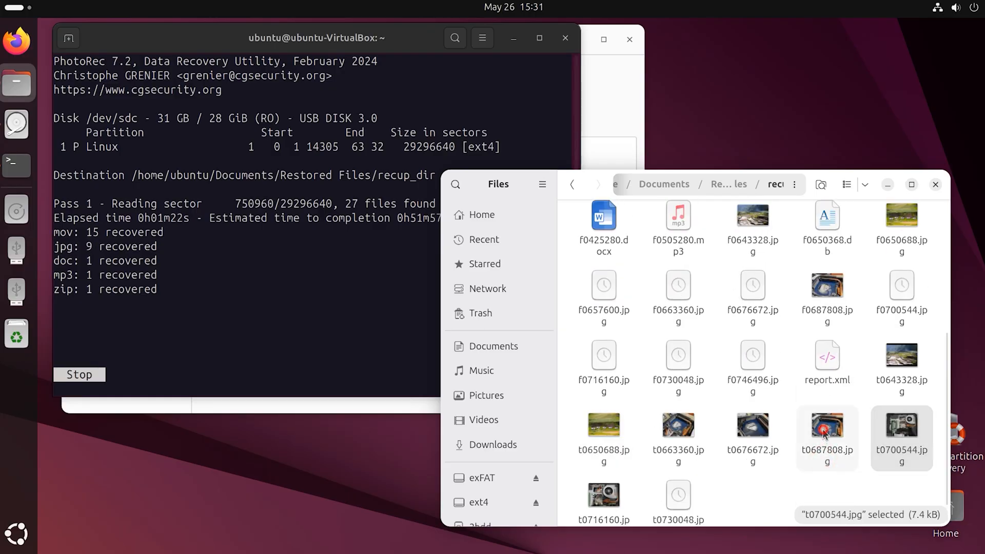
double_click(827, 426)
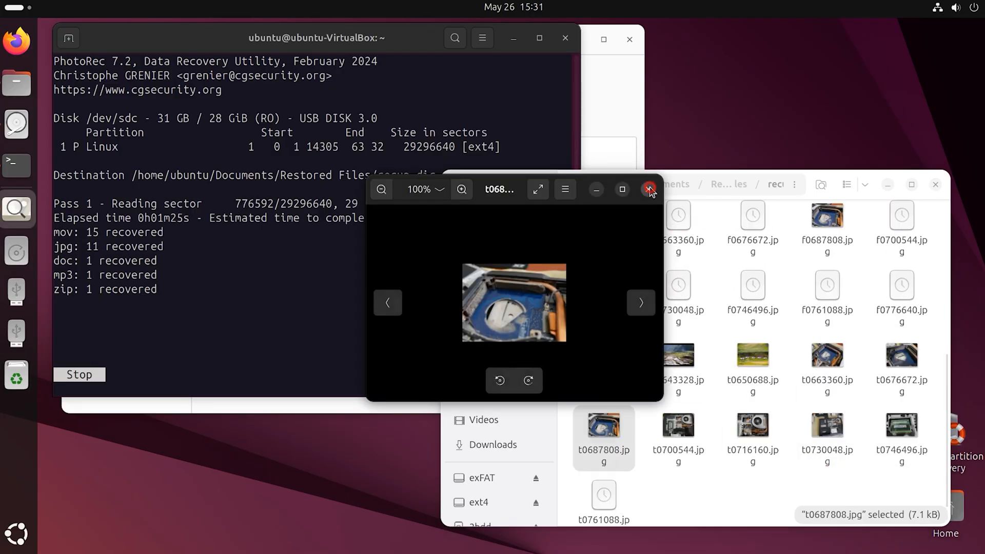
left_click(650, 189)
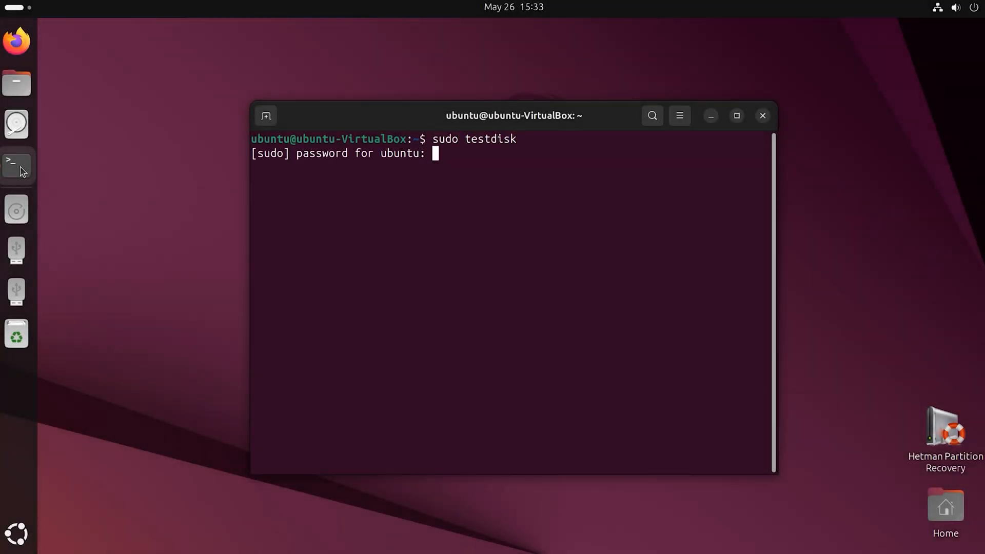
- Start sudo testdisk, create a new log file and choose the 31 GB USB disk /dev/sdc
key("Return")
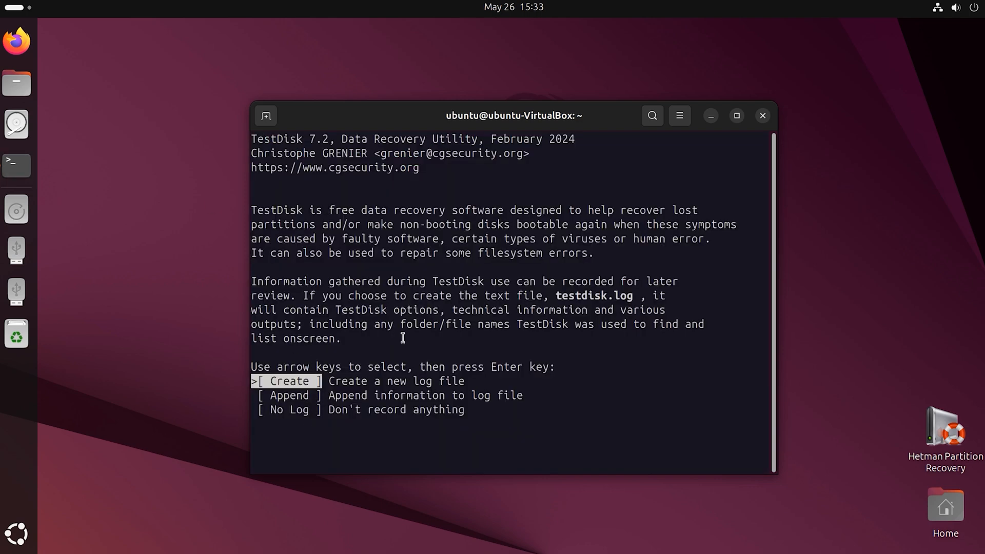
key("Enter")
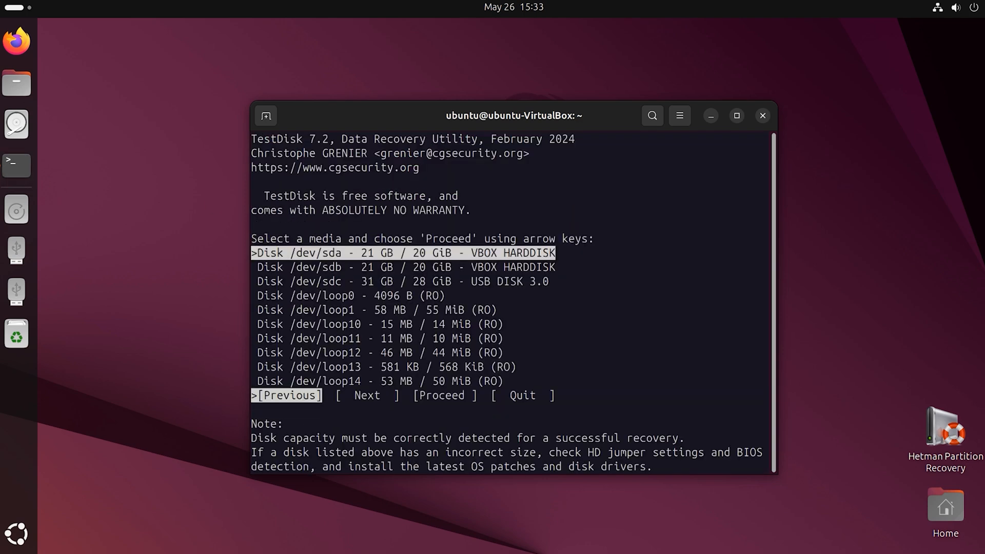
key("Down")
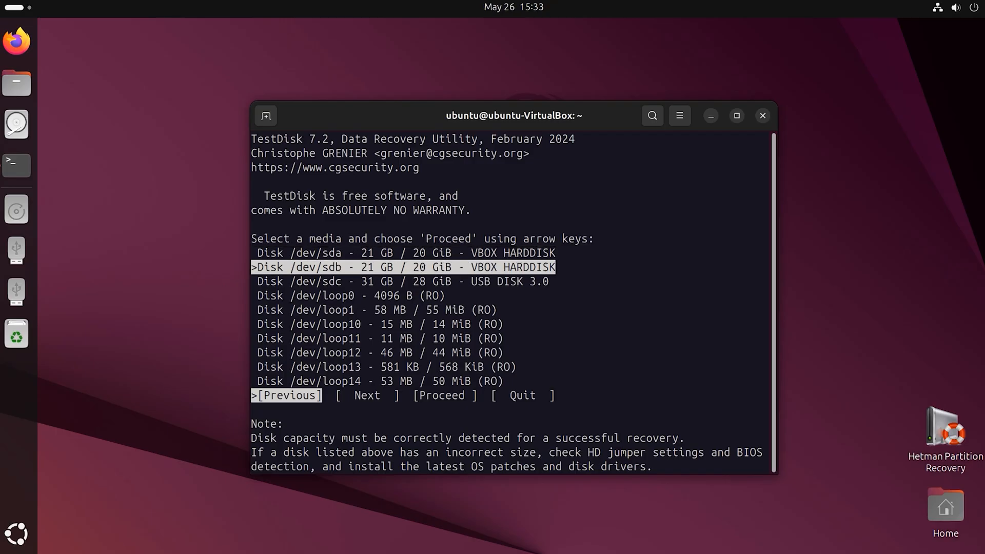
key("Down")
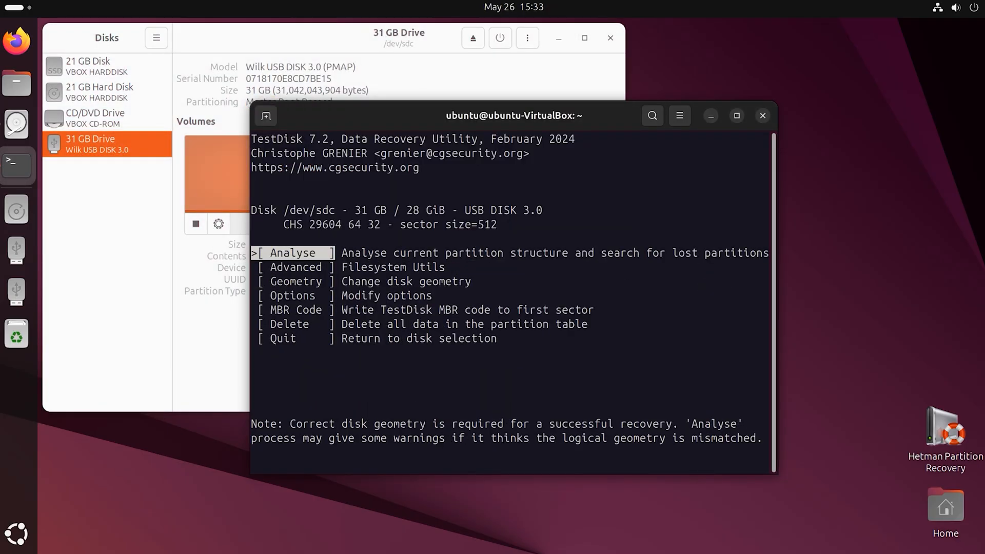
- Analyse the USB disk and Quick Search to find its ext4 and NTFS partitions
key("Down")
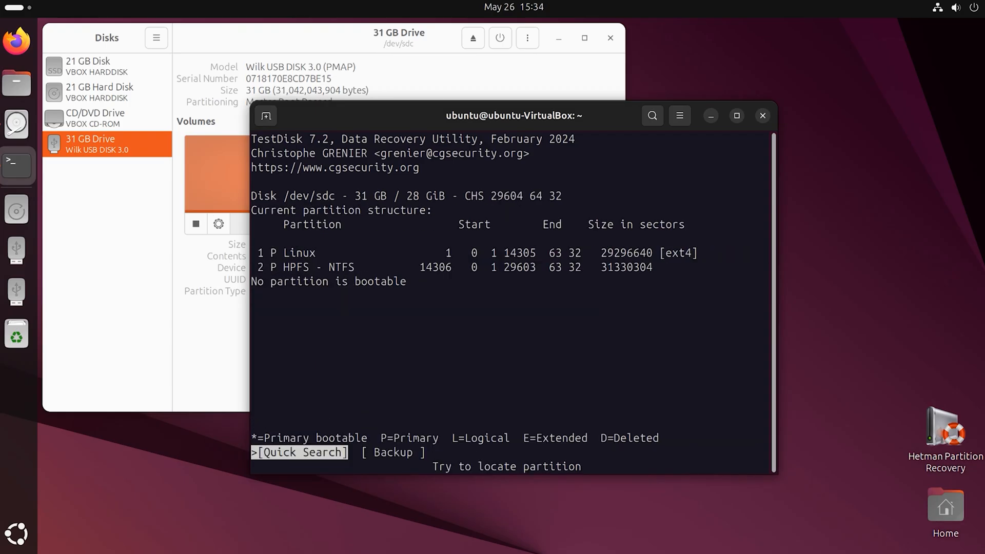
key("Return")
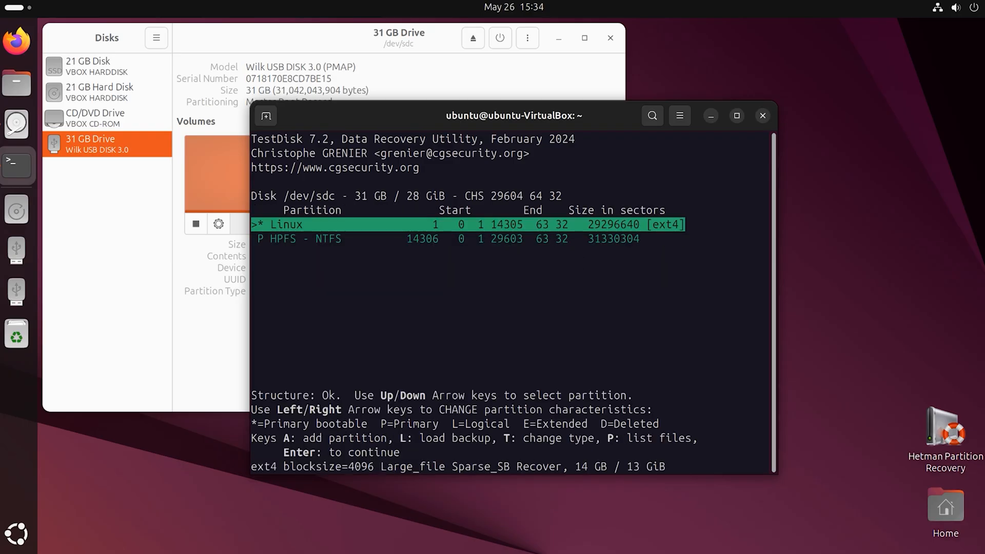
key("Return")
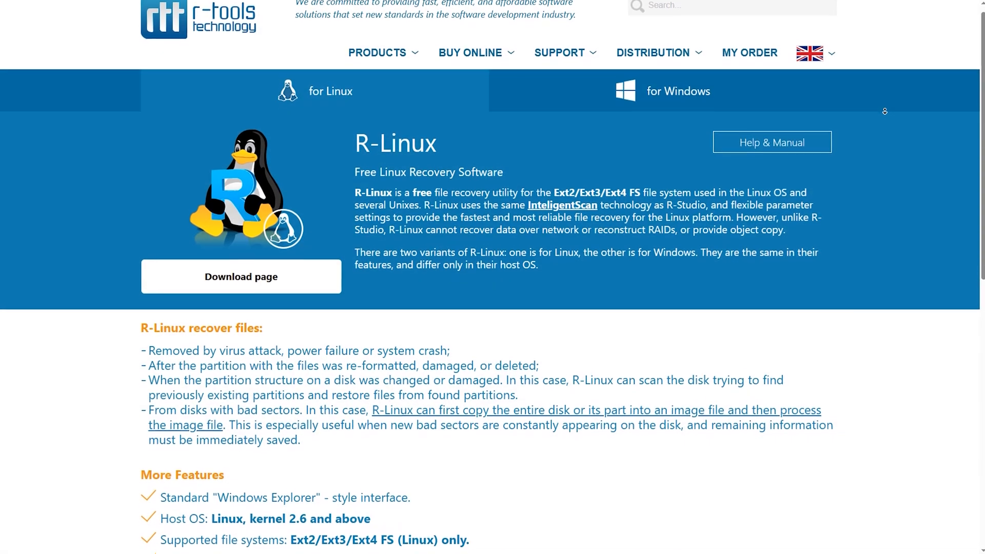
- Scroll down the R-Linux page through its More Features list
scroll("down", 3)
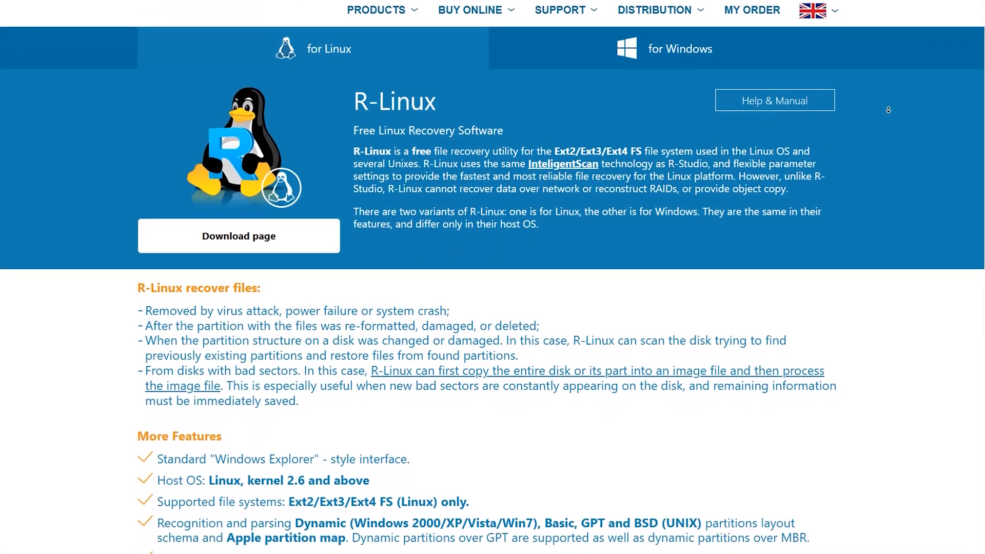
scroll("down", 3)
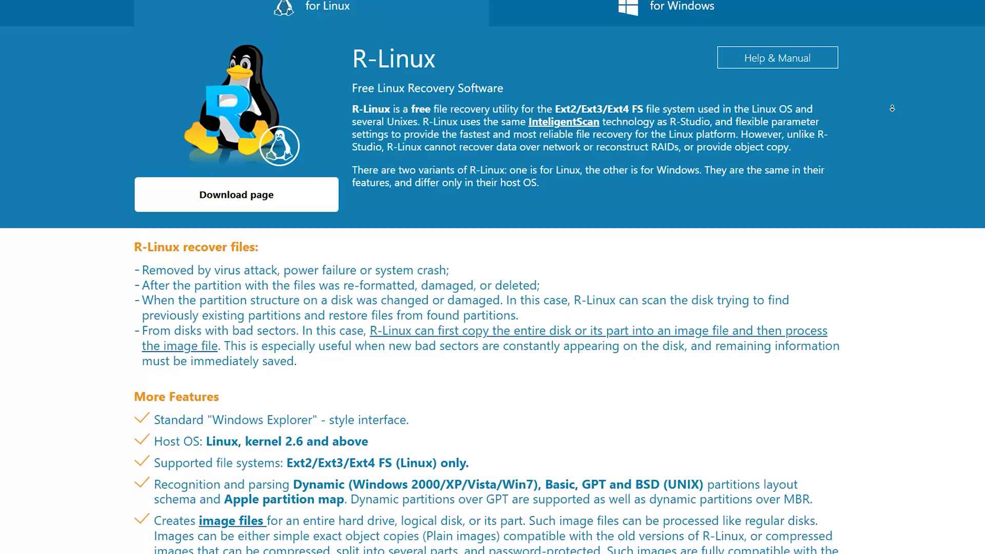
scroll("down", 3)
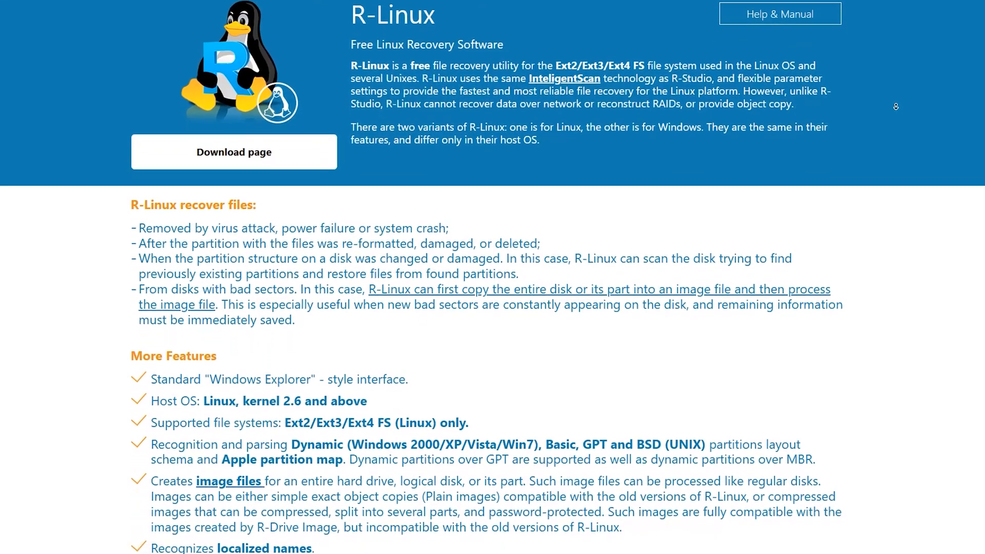
scroll("down", 3)
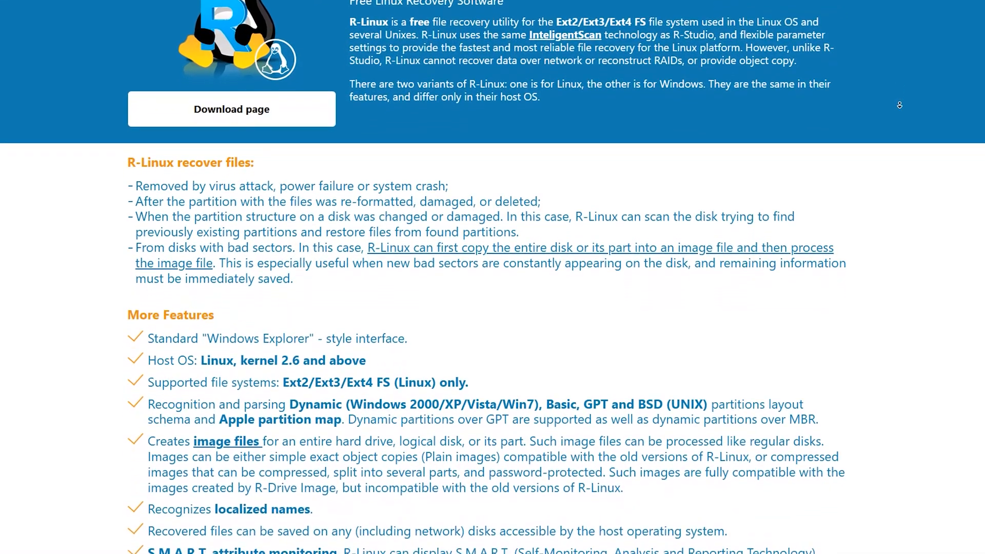
scroll("down", 3)
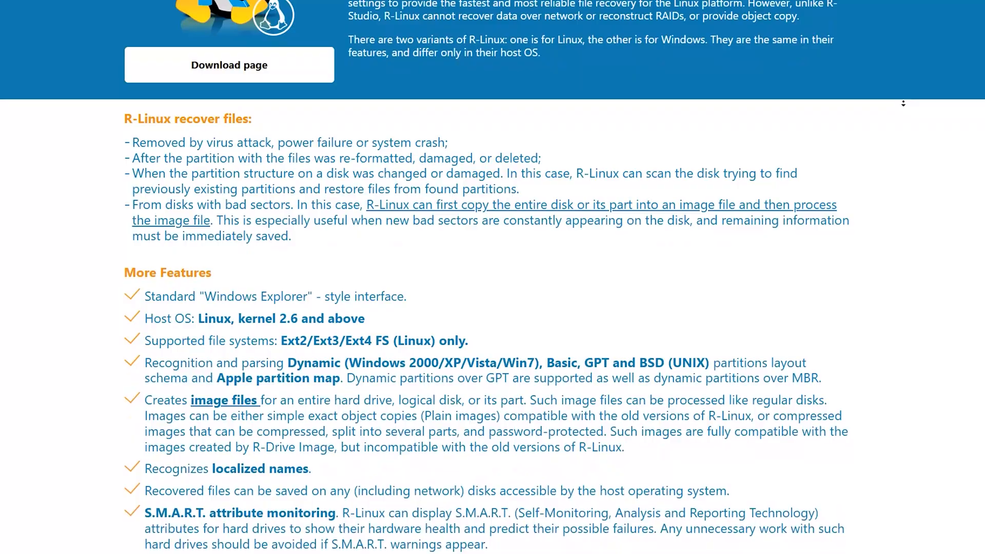
scroll("down", 3)
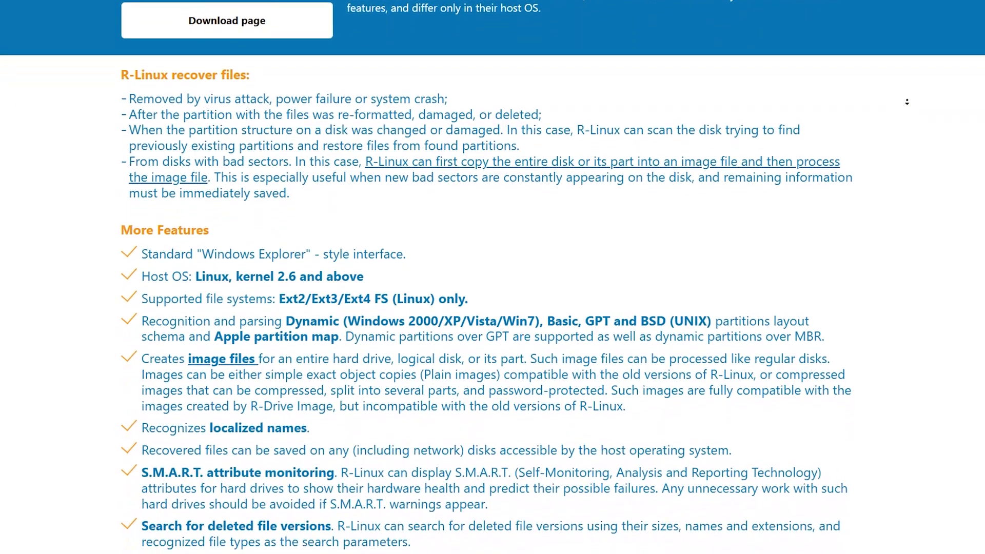
scroll("down", 3)
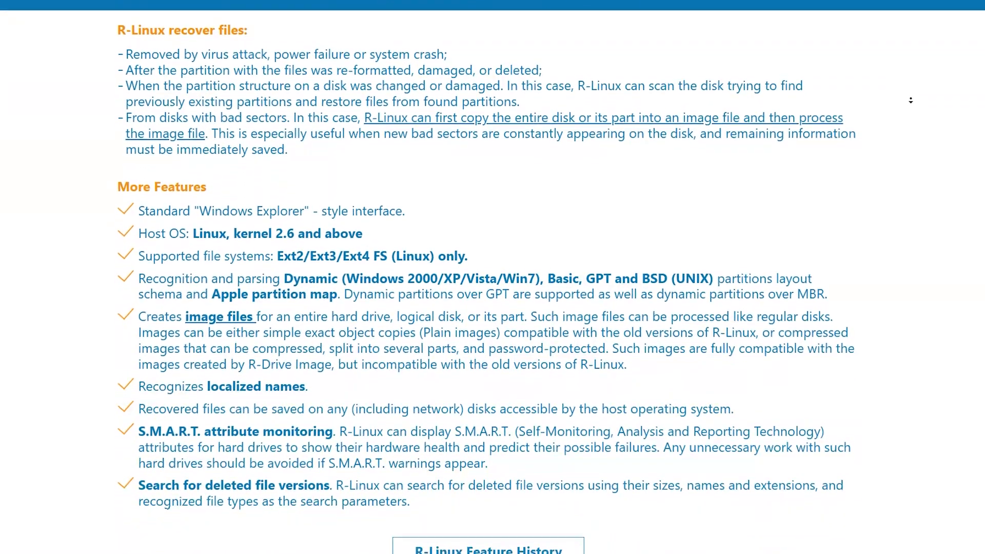
scroll("down", 3)
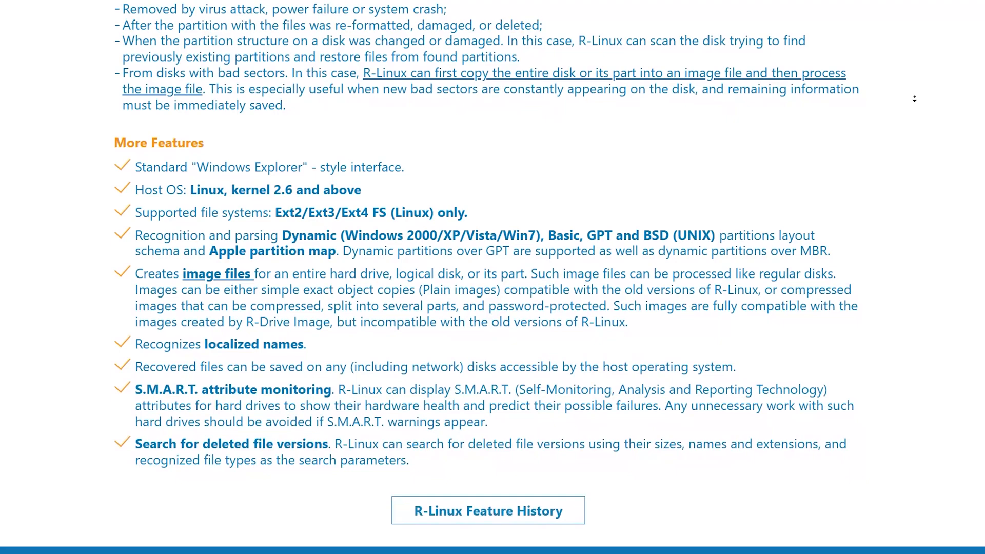
scroll("down", 3)
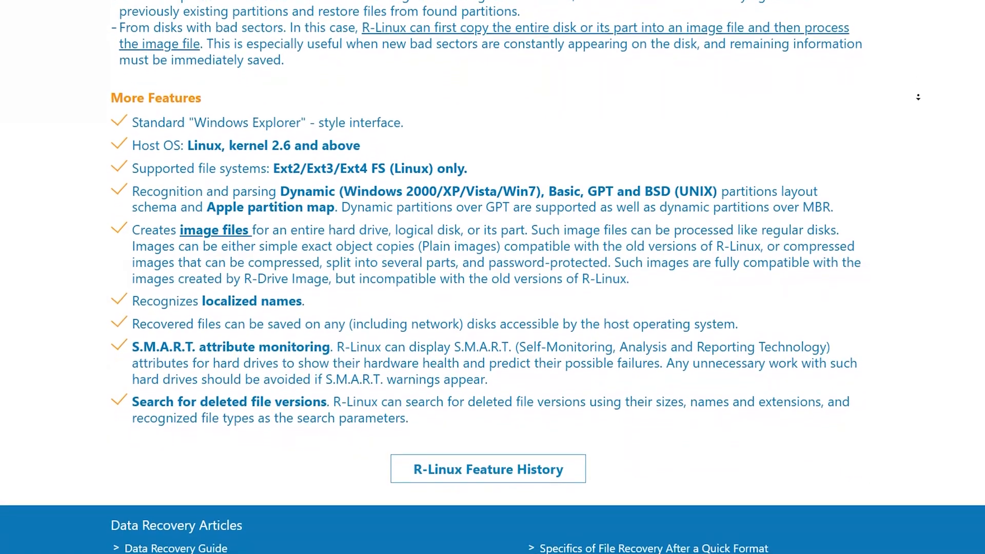
scroll("down", 3)
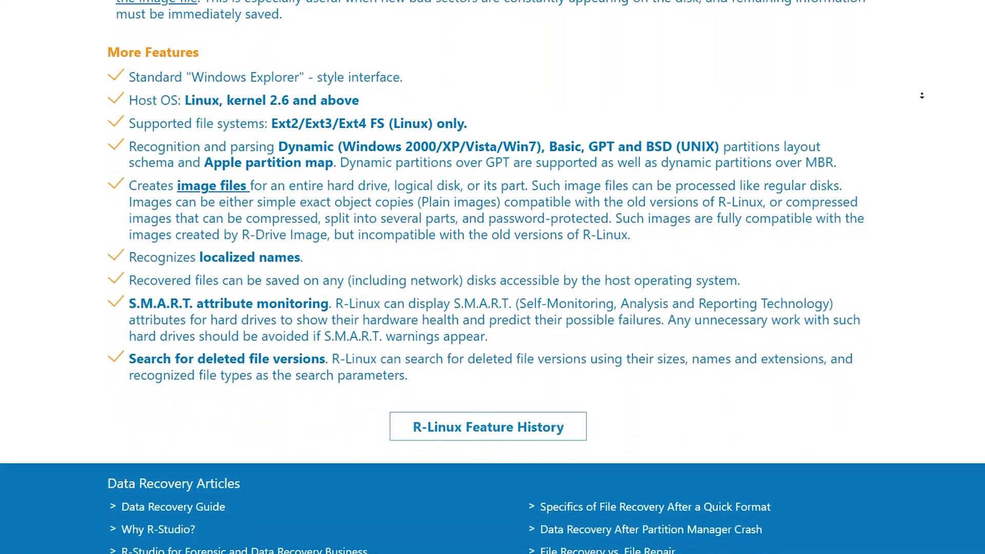
scroll("down", 3)
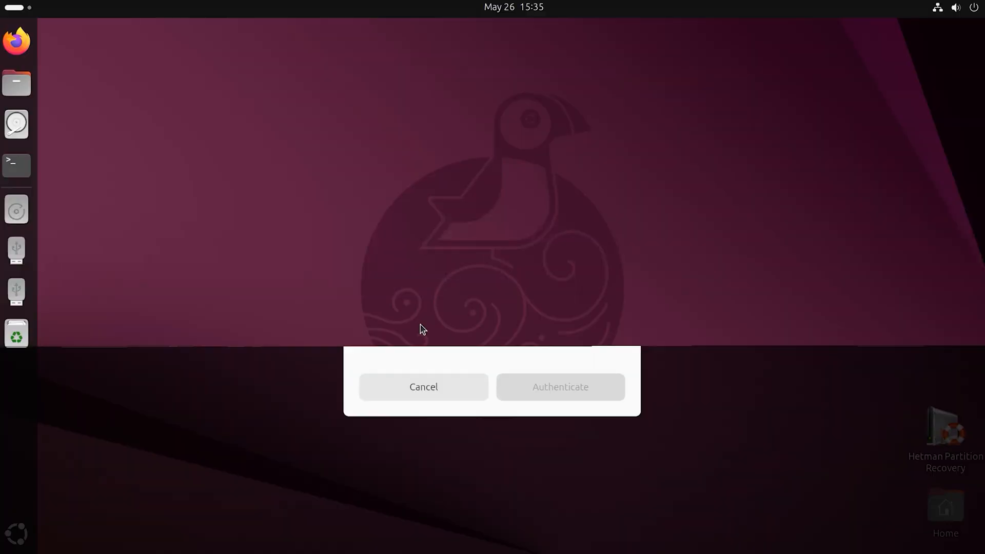
- Authenticate R-Linux and scan the entire /media/ubuntu/ext4 partition of the USB disk
left_click(561, 387)
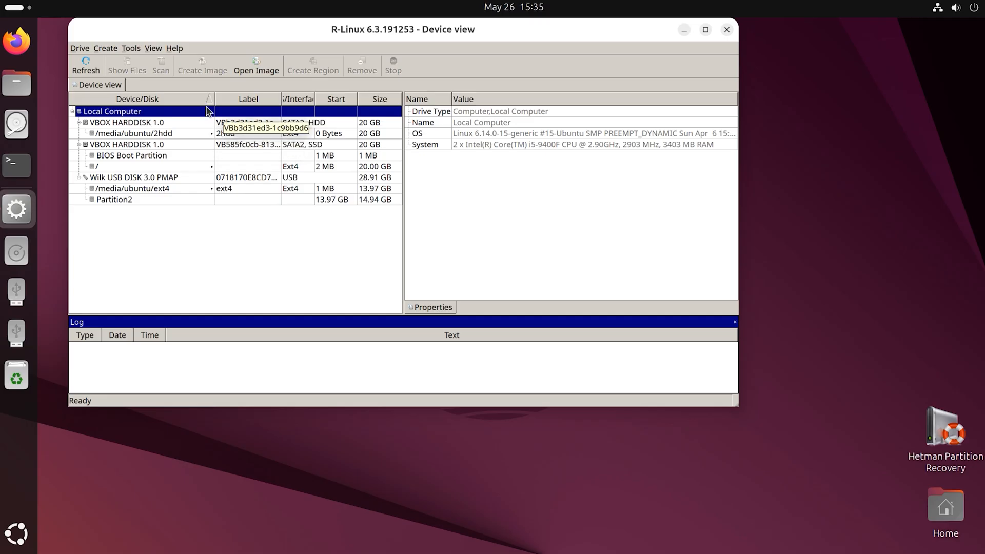
left_click(131, 189)
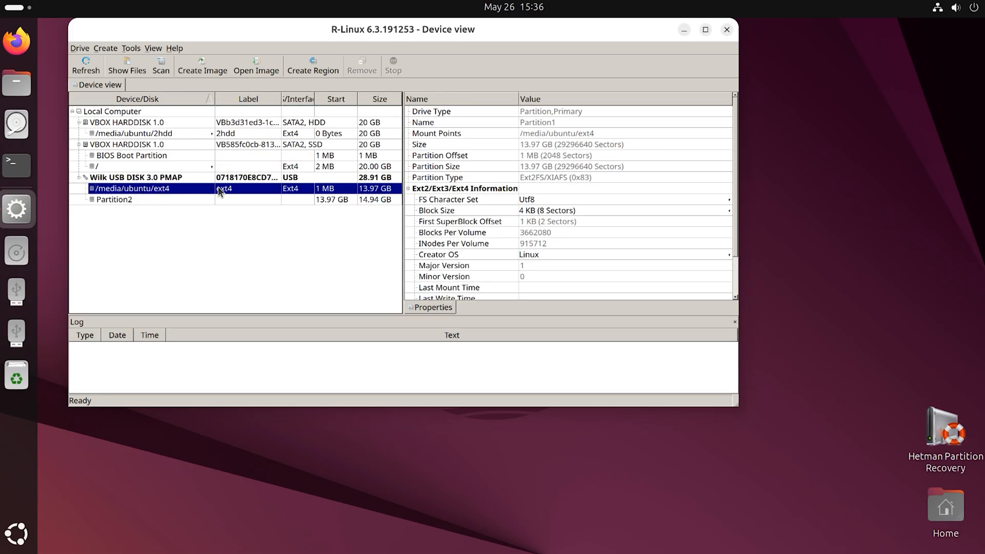
right_click(154, 189)
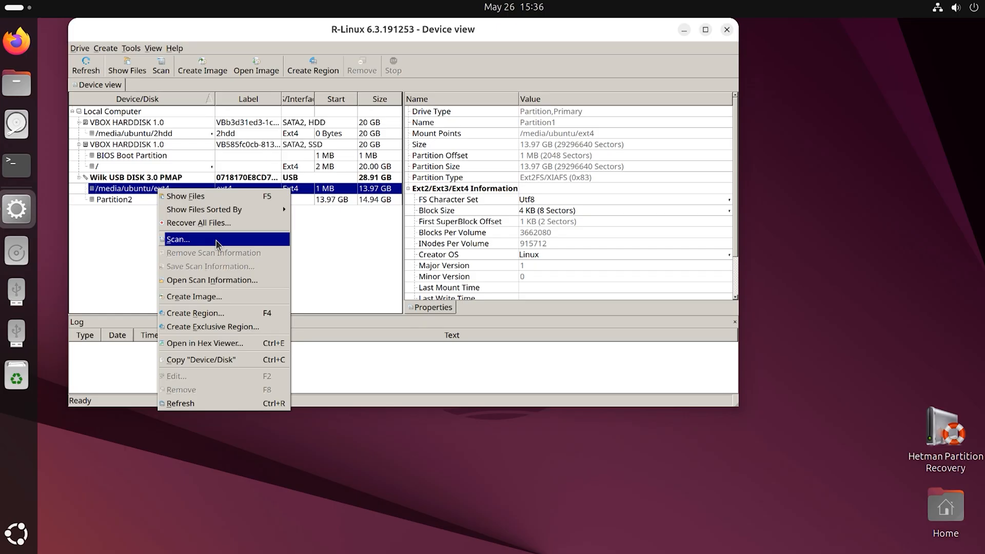
left_click(178, 239)
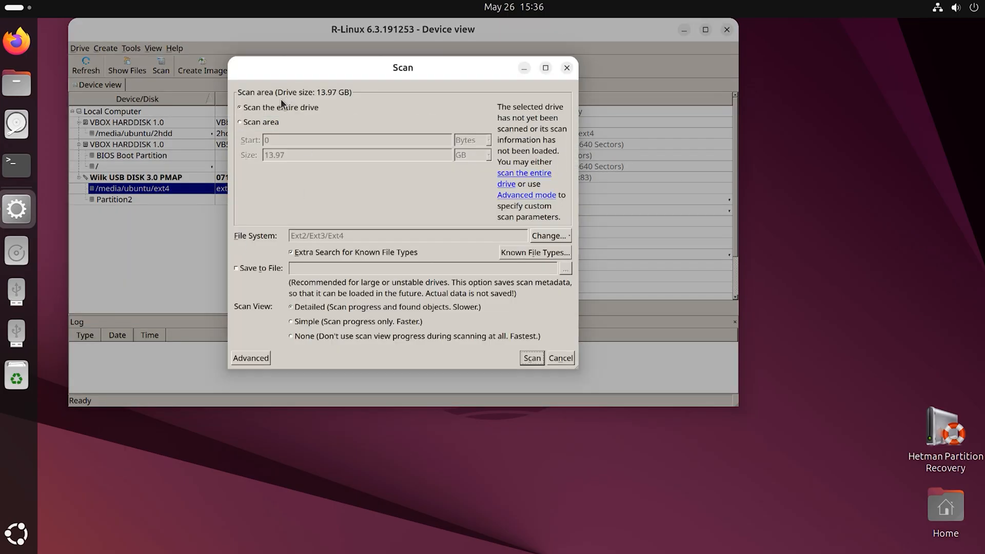
left_click(532, 358)
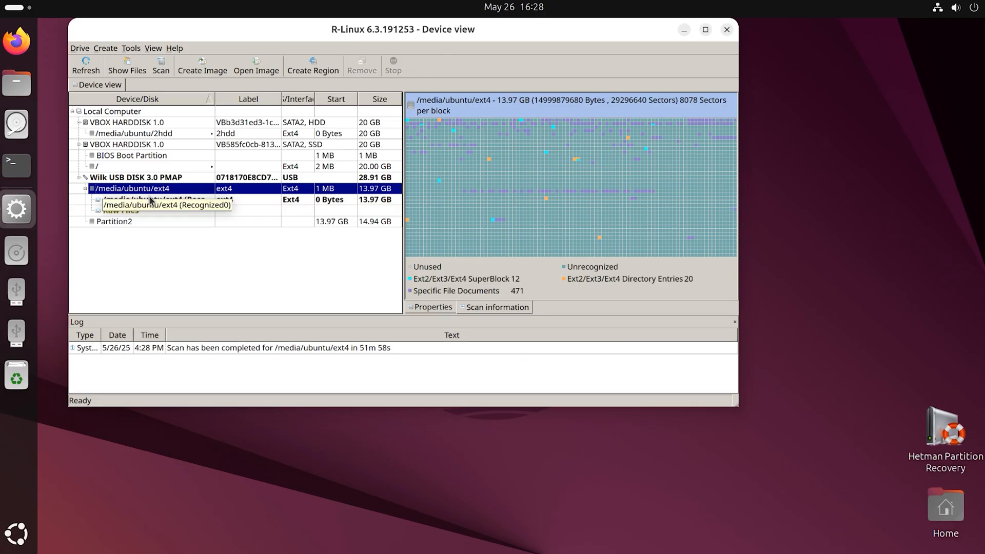
- Browse the scan's raw files and list the recovered Microsoft Word 2007 XML documents
left_click(120, 210)
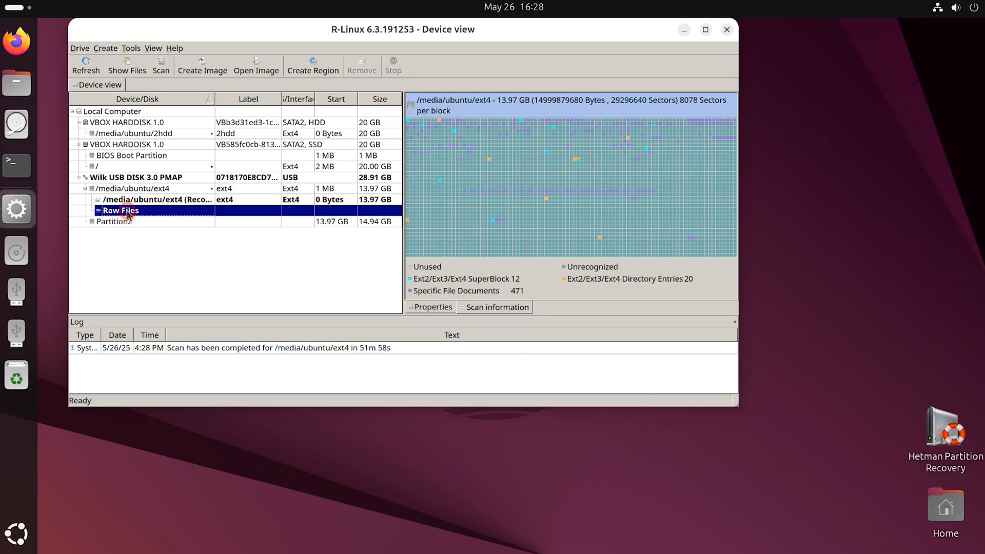
double_click(121, 210)
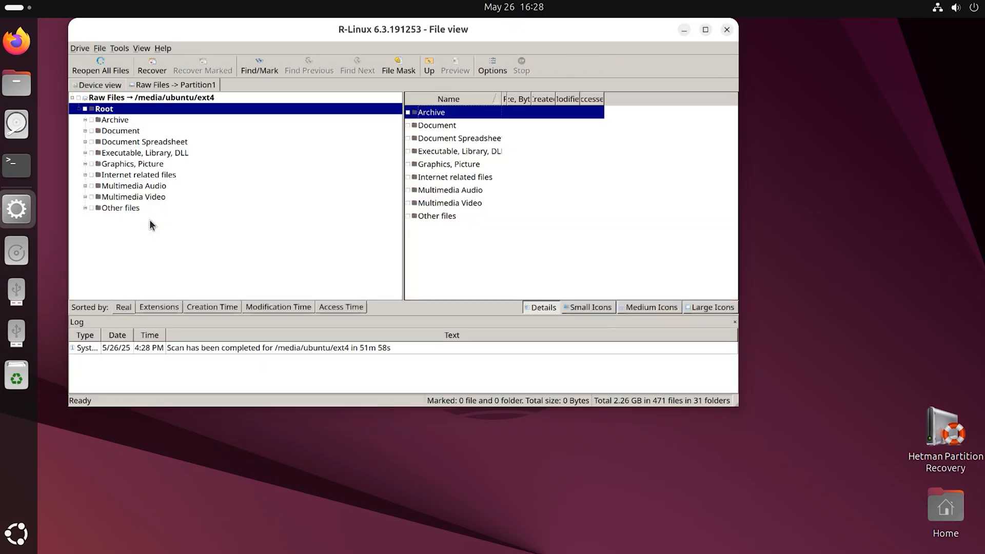
left_click(86, 119)
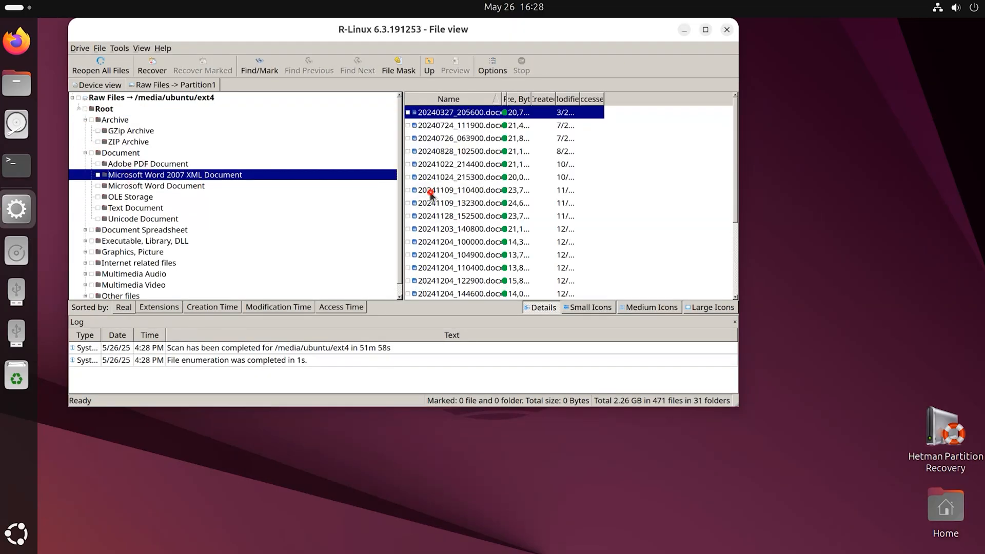
- Preview the recovered 20241109_110400.docx document and close the preview
double_click(456, 191)
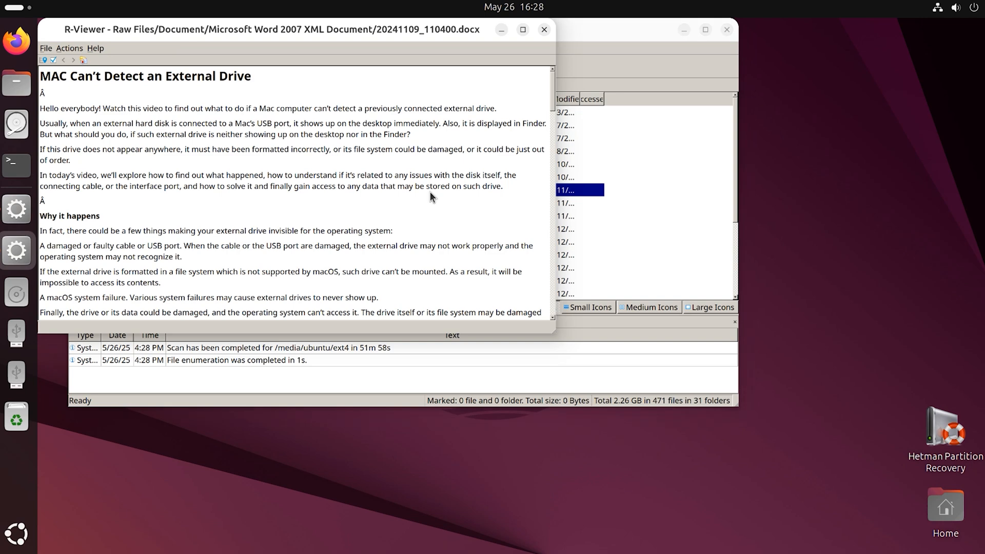
left_click(542, 29)
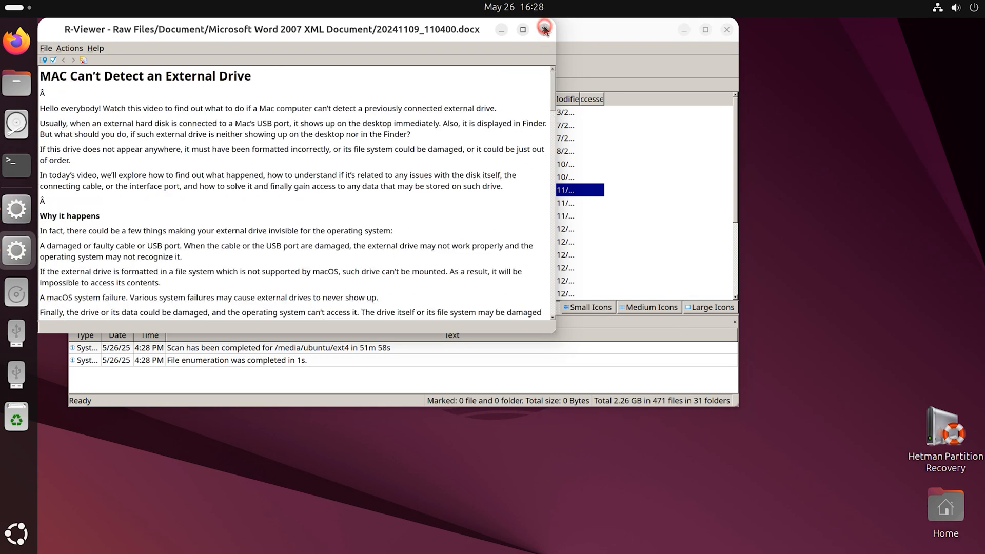
left_click(542, 30)
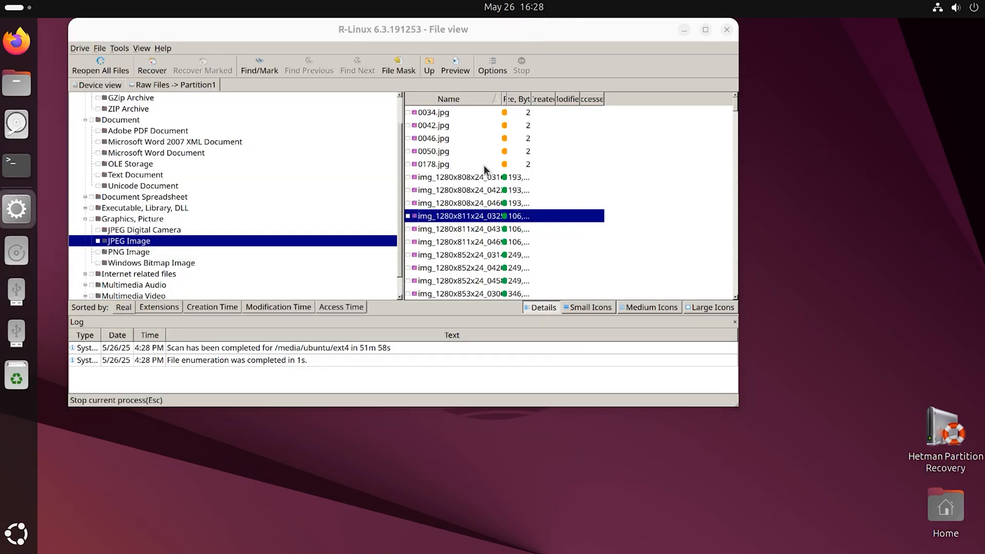
left_click(437, 164)
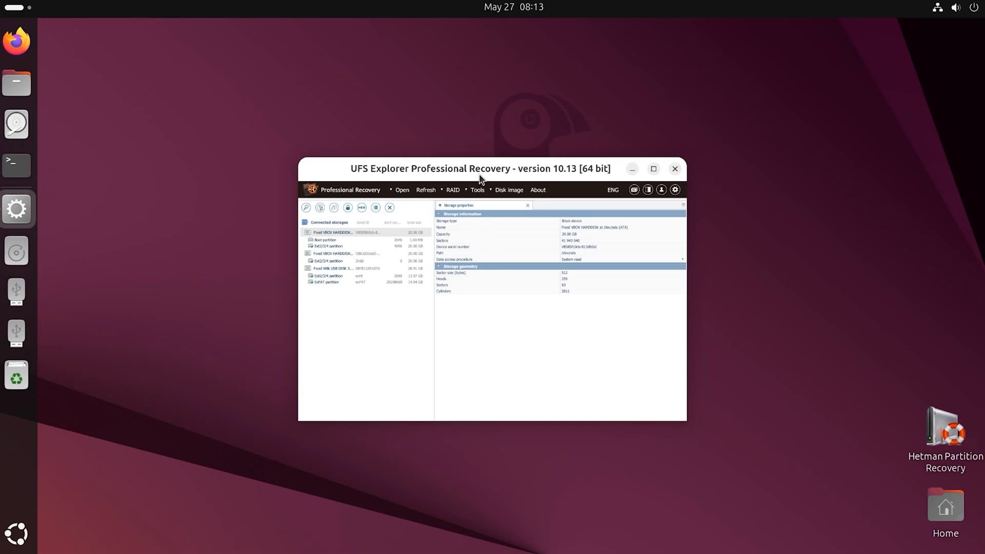
- Maximize UFS Explorer, inspect the USB DISK 3.0 ext4 partition and choose Scan for lost data
left_click_drag(480, 168, 236, 38)
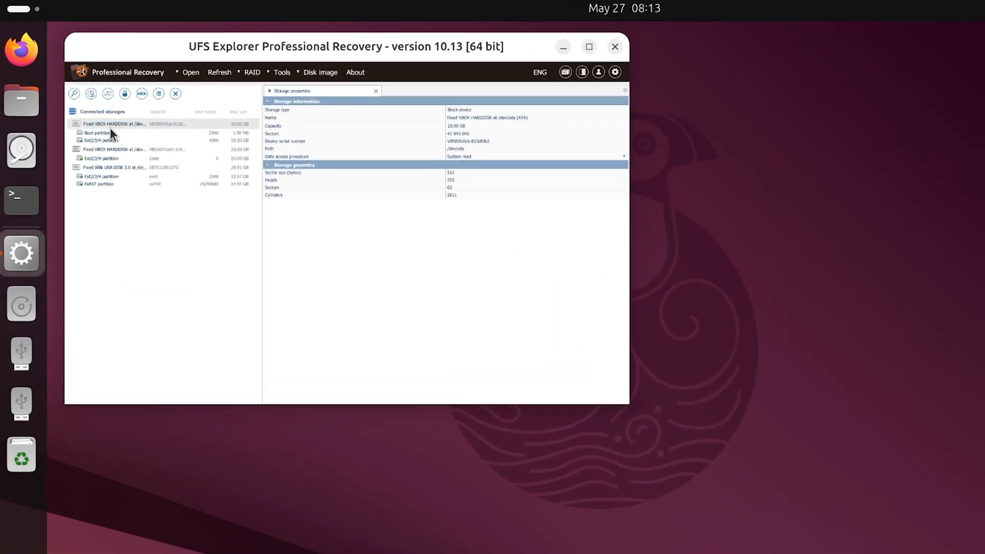
left_click(119, 214)
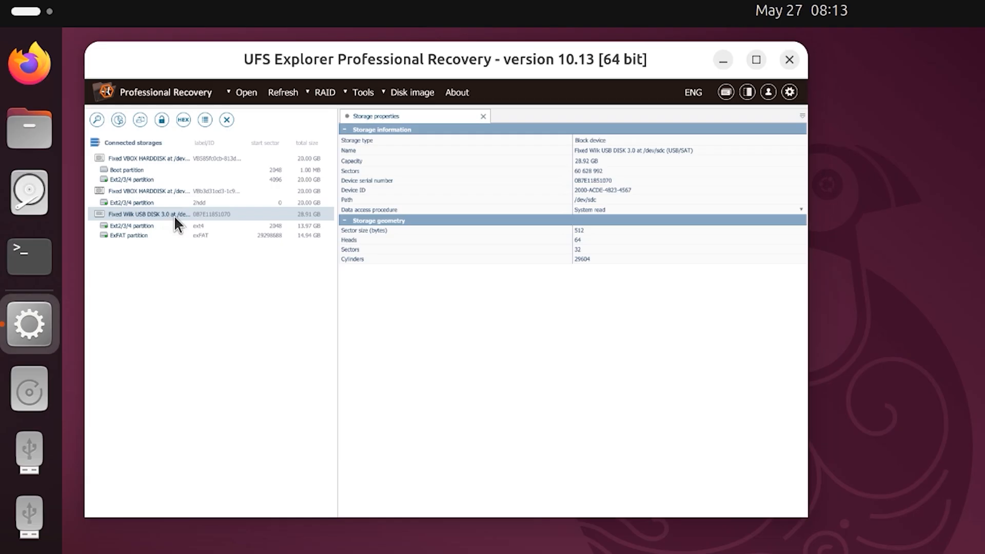
double_click(582, 201)
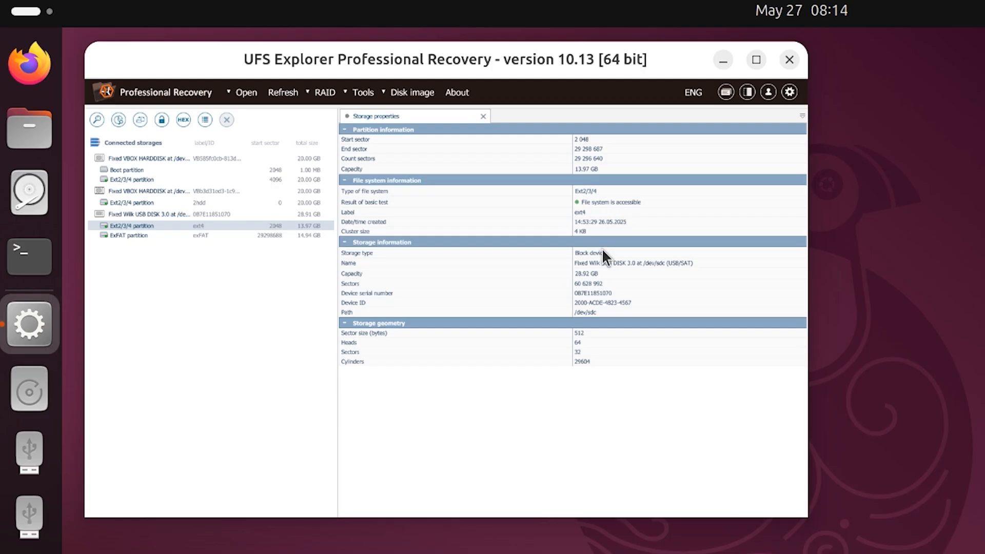
mouse_move(601, 212)
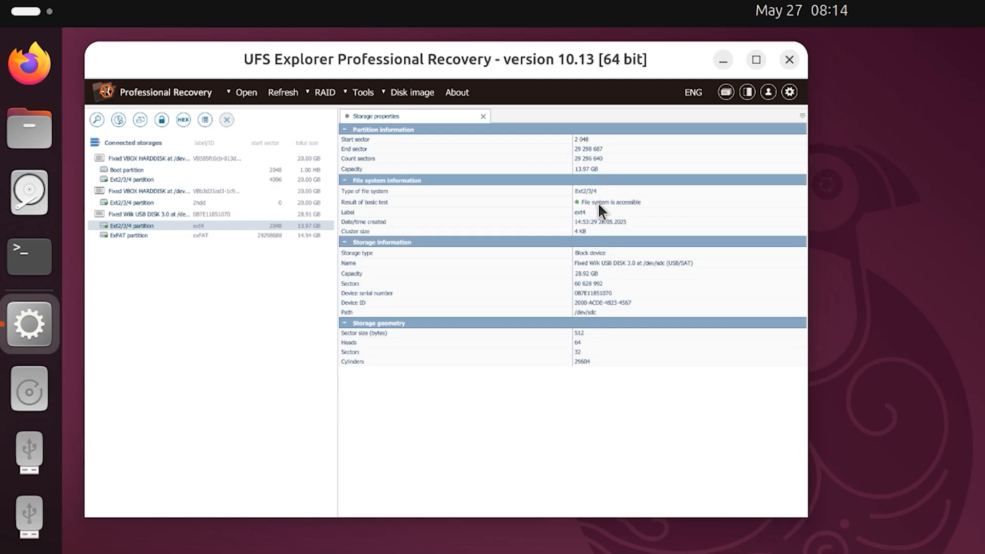
double_click(582, 312)
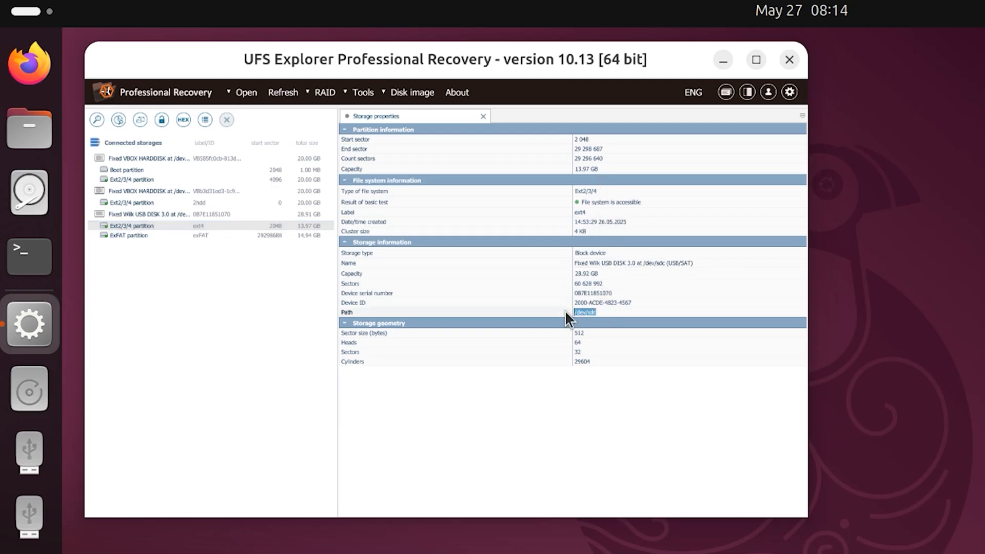
right_click(132, 225)
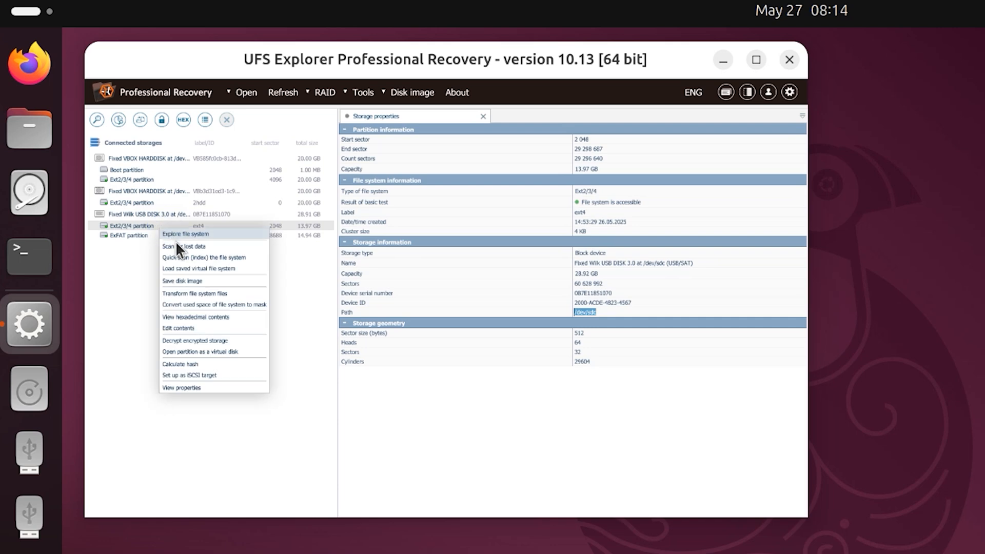
left_click(183, 247)
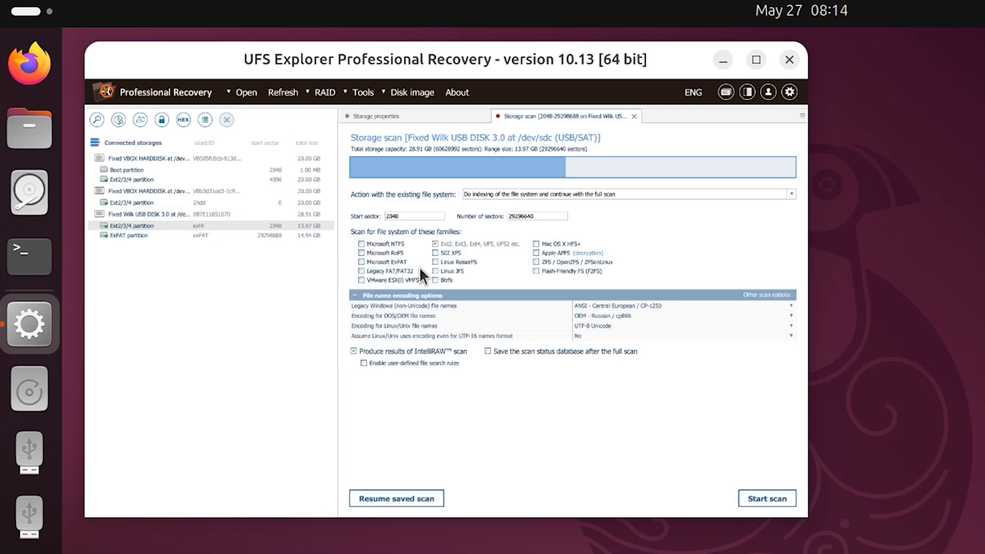
- Start a storage scan of the USB ext4 partition with the Ext2/3/4 and IntelliRAW options
left_click(527, 215)
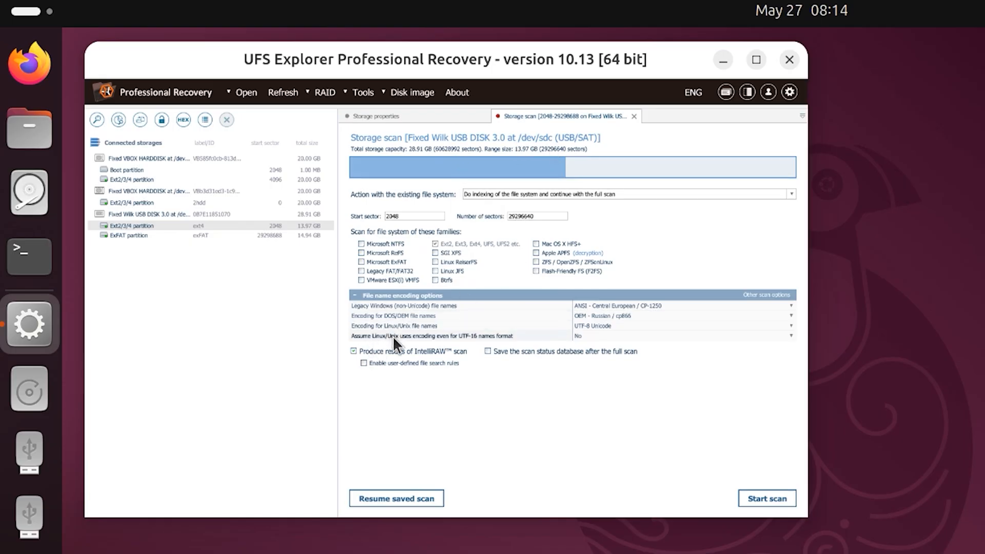
left_click(765, 499)
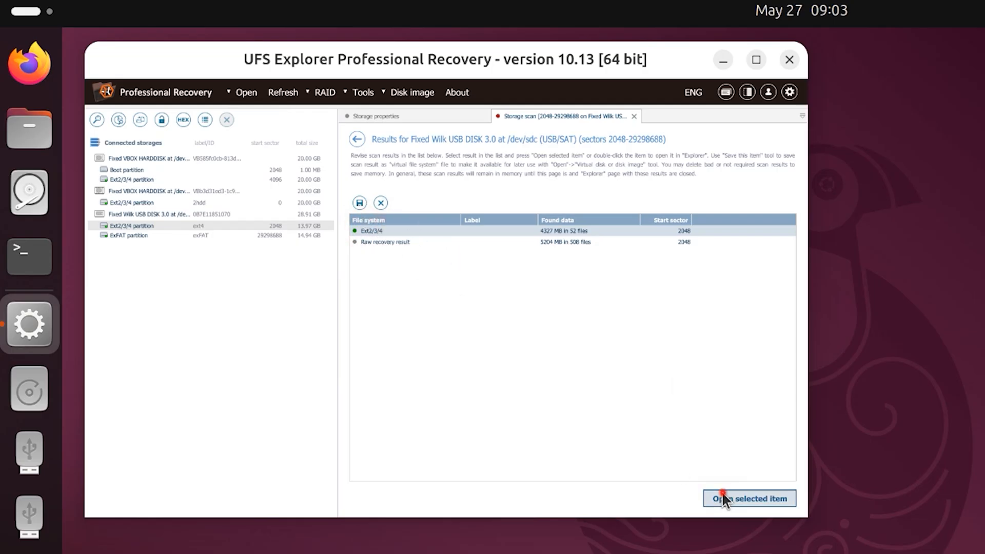
- Browse the Ext2/3/4 scan result: recent_changes_04.12.24, the pic folder and the raw JPEG Images
left_click(724, 498)
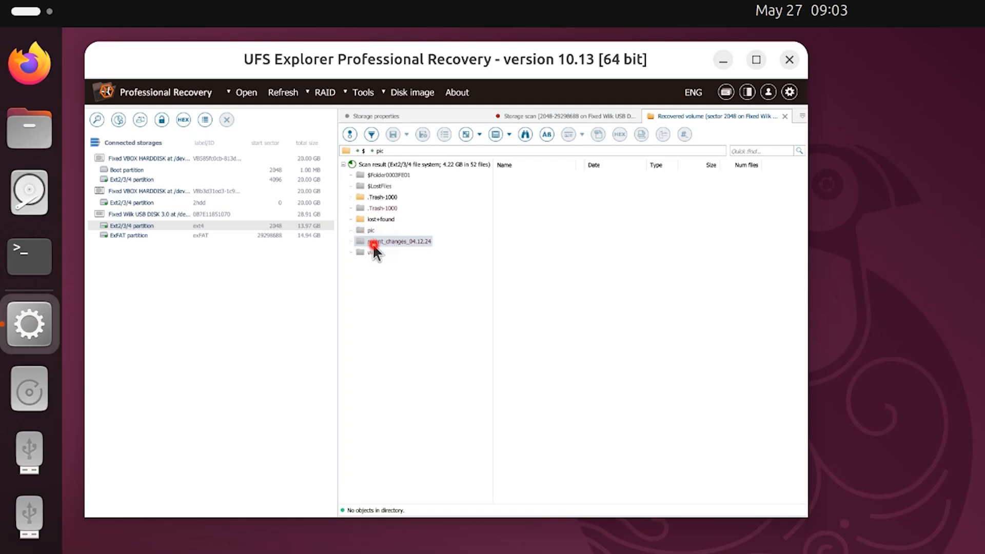
right_click(377, 241)
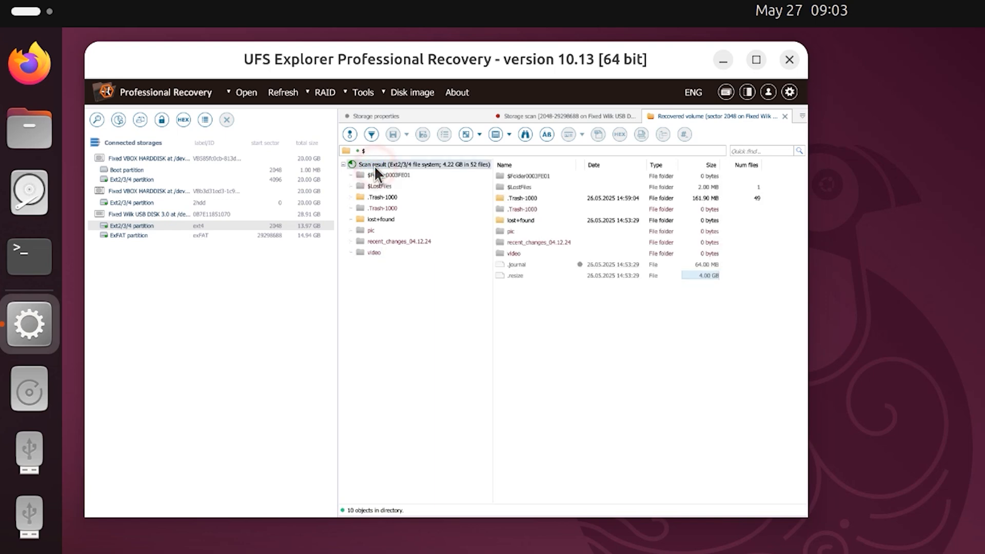
left_click(370, 230)
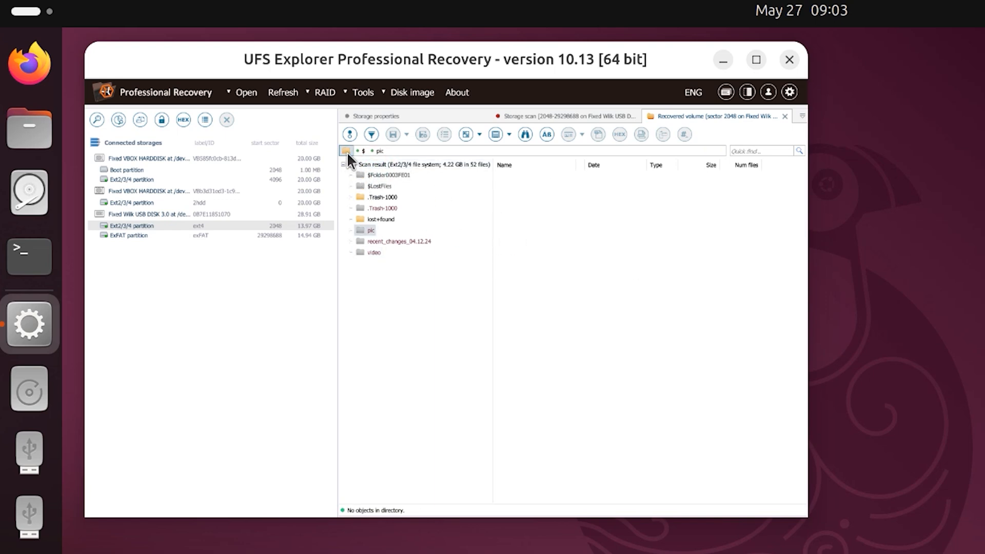
left_click(150, 230)
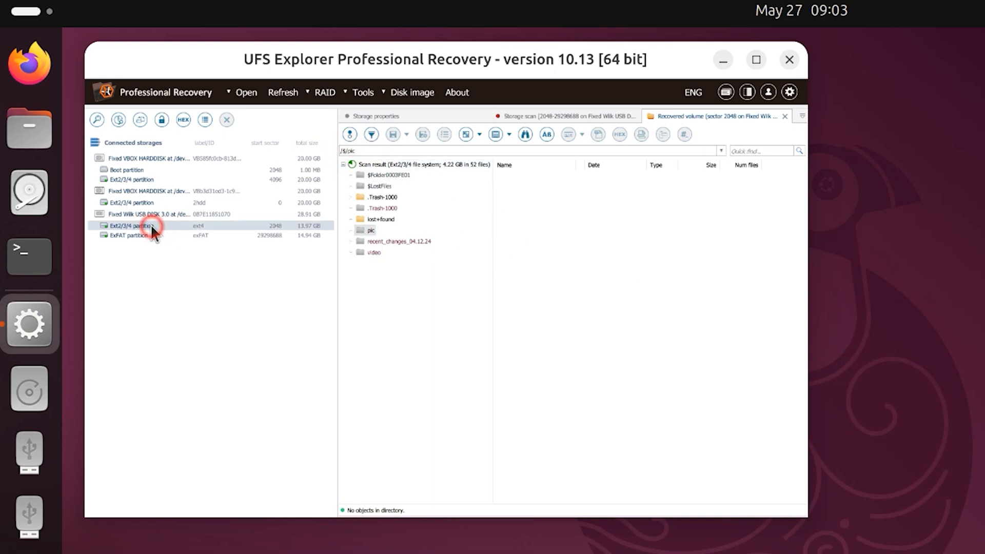
double_click(148, 225)
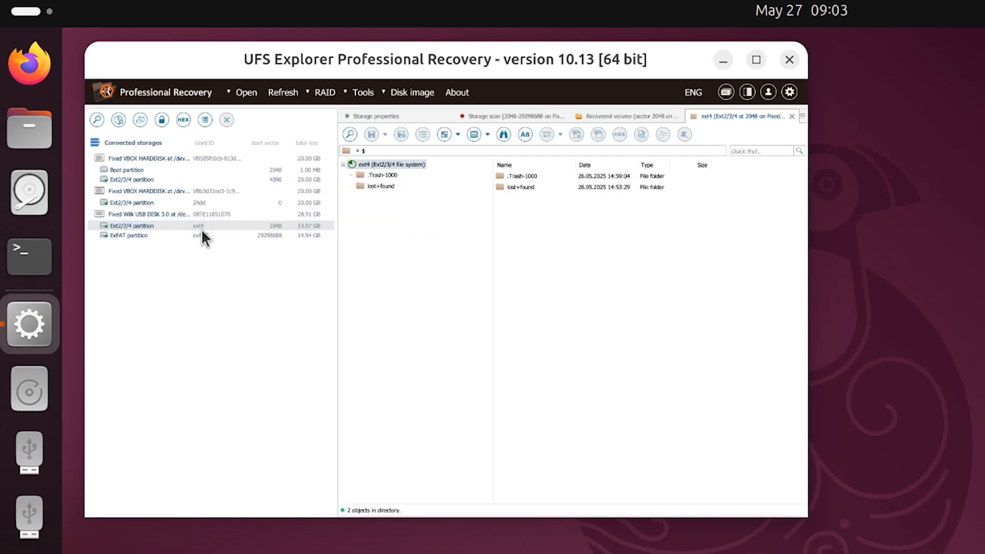
left_click(148, 213)
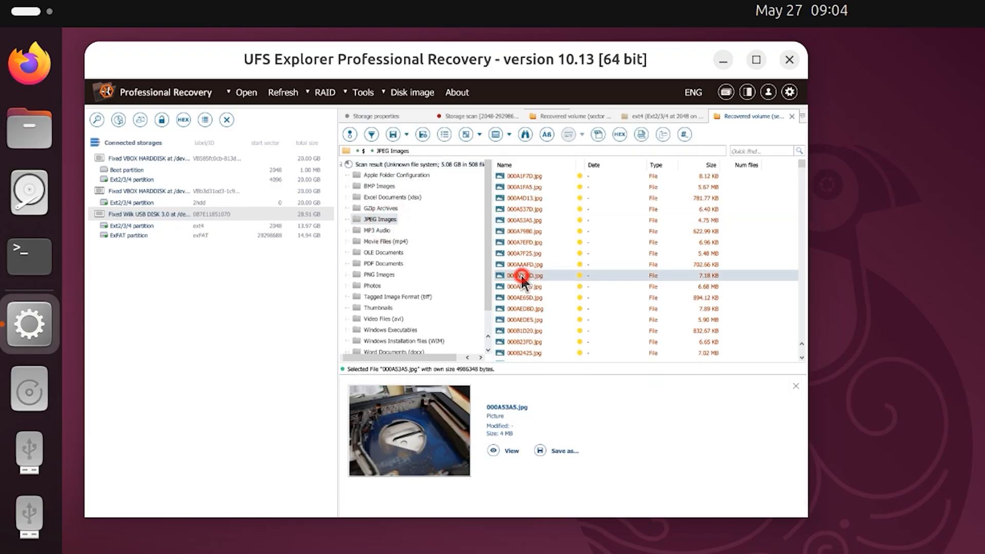
- Preview a recovered JPEG photo full-size, then close the viewer
double_click(523, 275)
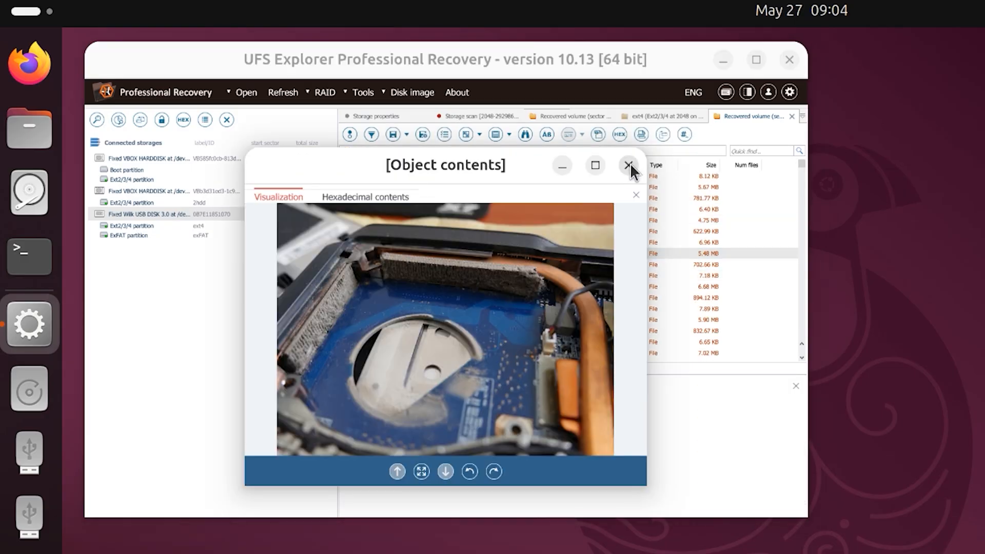
left_click(628, 165)
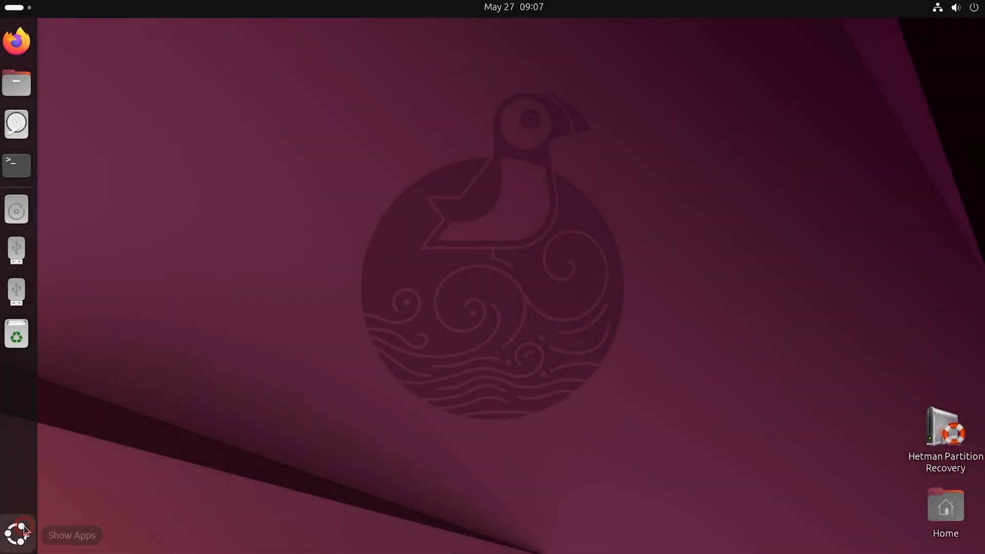
- Launch Hetman Partition Recovery from Show Apps and authenticate with the root password
left_click(16, 533)
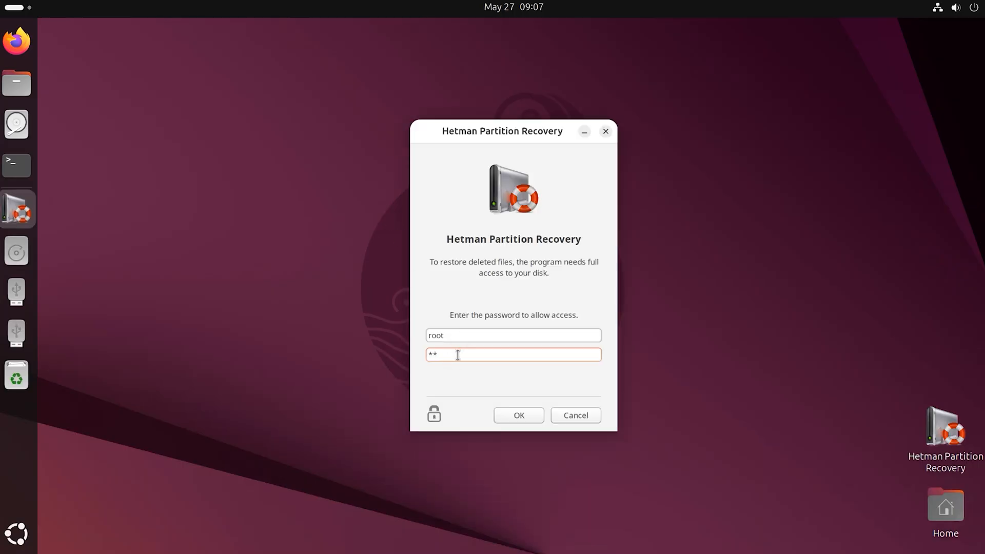
left_click(519, 415)
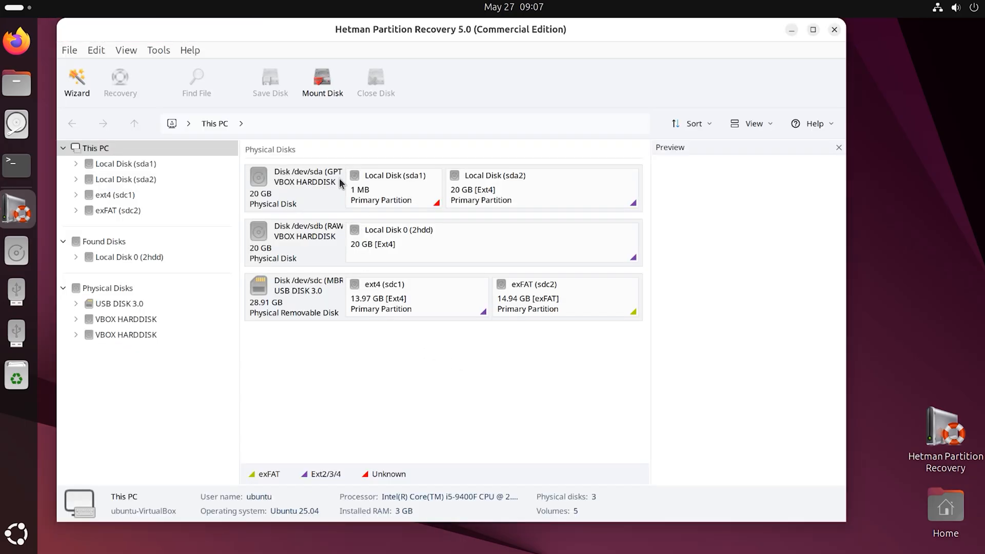
- Select ext4 (sdc1), verify in Disks the 31 GB Drive partition is /dev/sdc1, and launch the Wizard
left_click(406, 297)
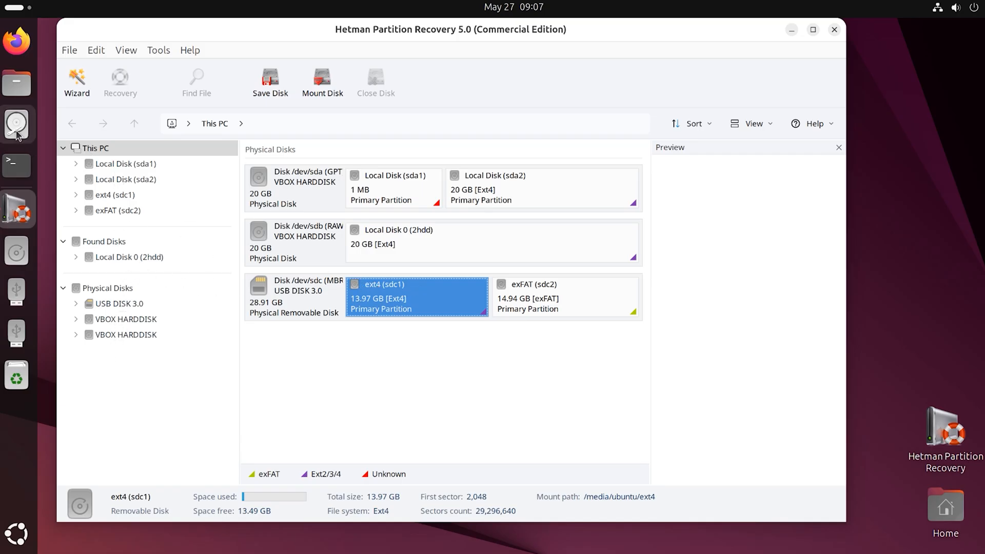
left_click(14, 123)
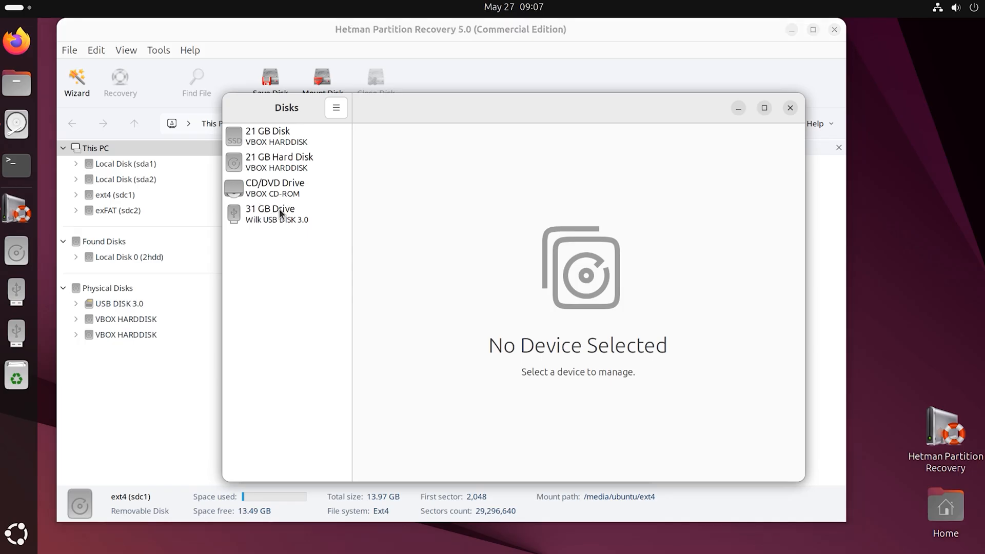
left_click(282, 213)
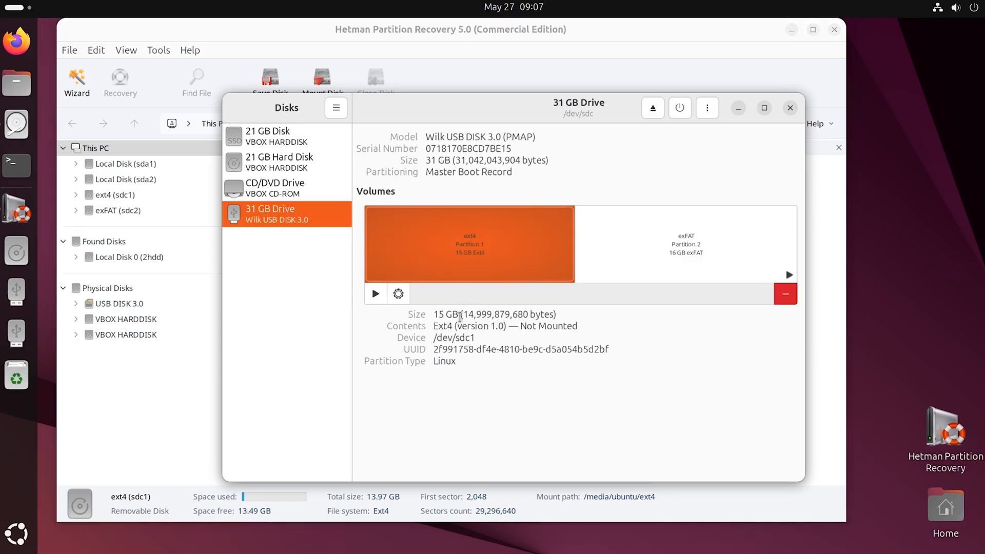
double_click(453, 337)
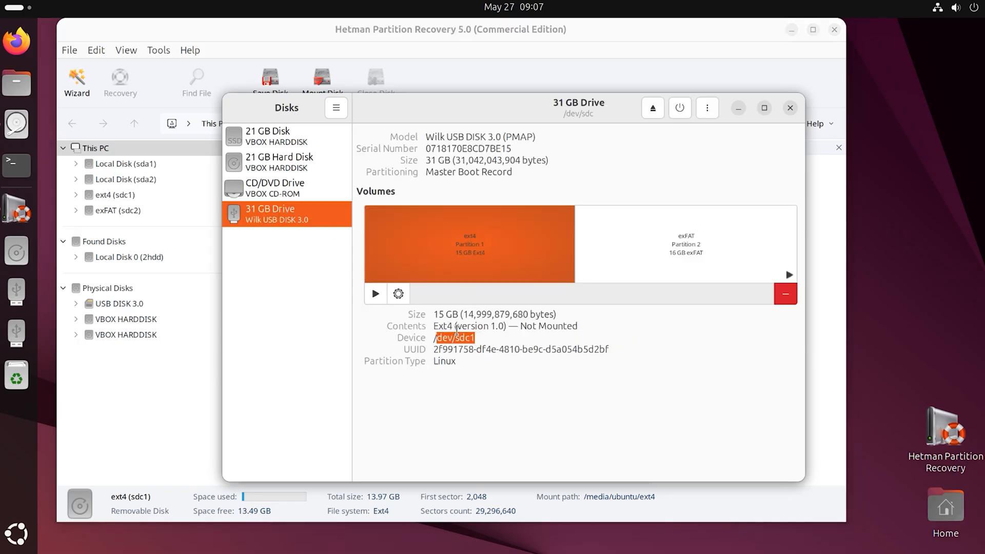
left_click(791, 107)
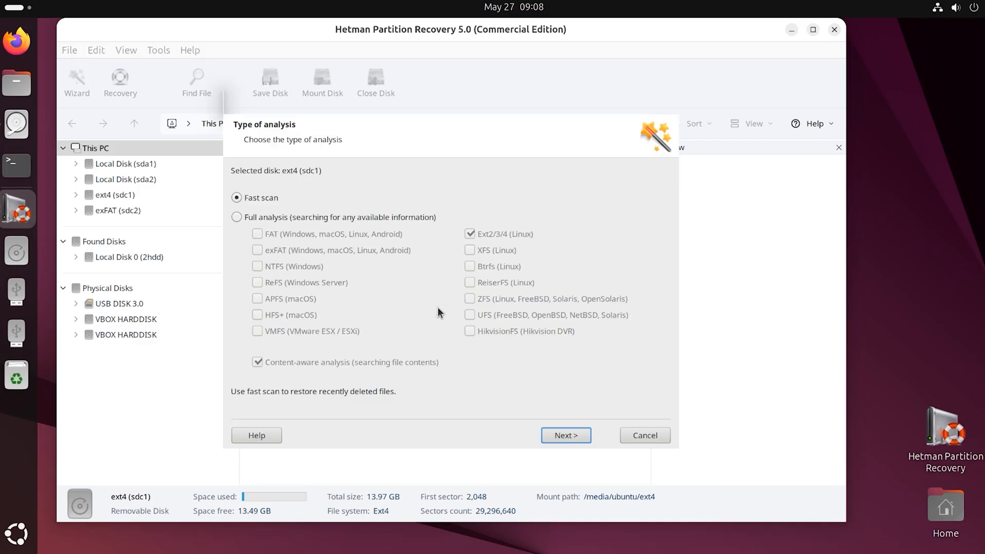
- Run a Fast scan of ext4 (sdc1) and list the 10 folders and 49 files found
left_click(235, 198)
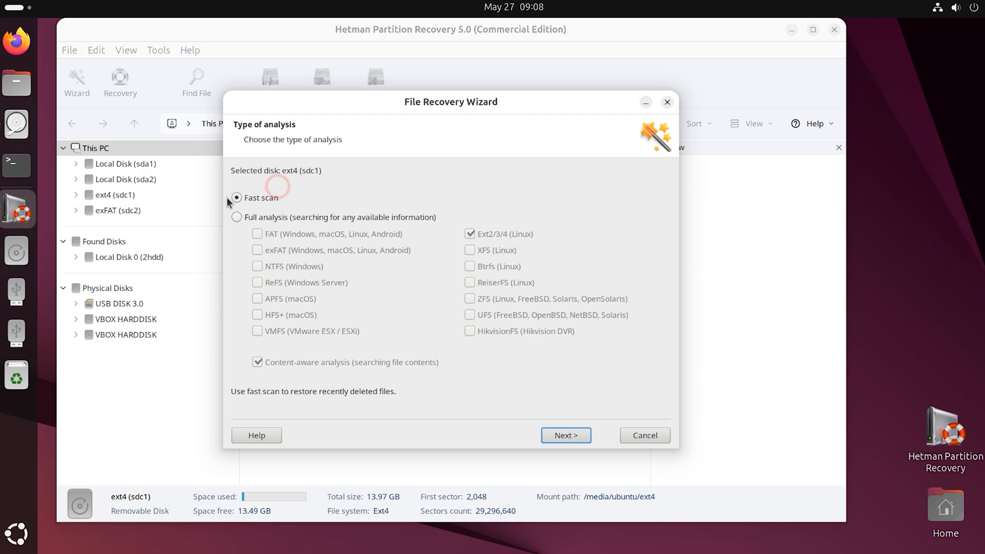
left_click(565, 435)
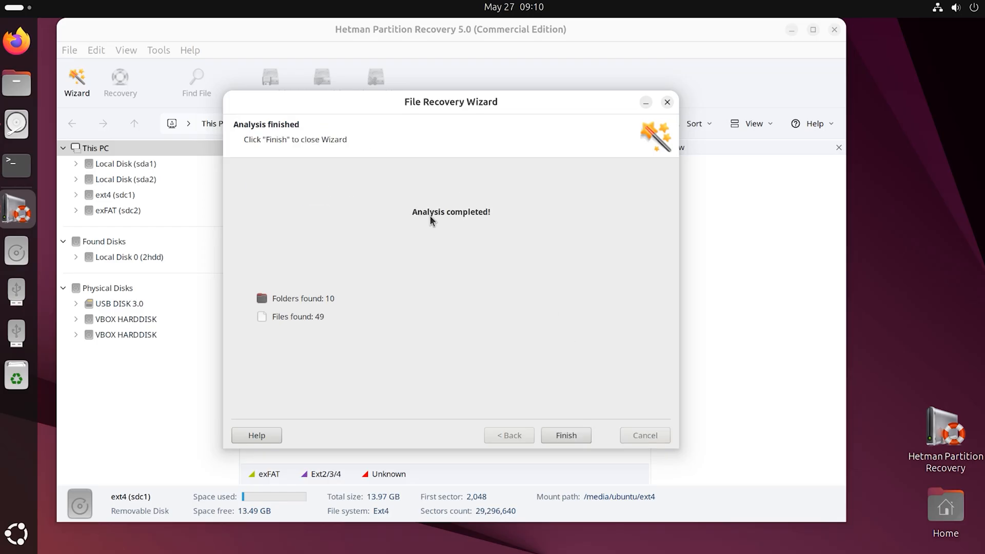
left_click(566, 435)
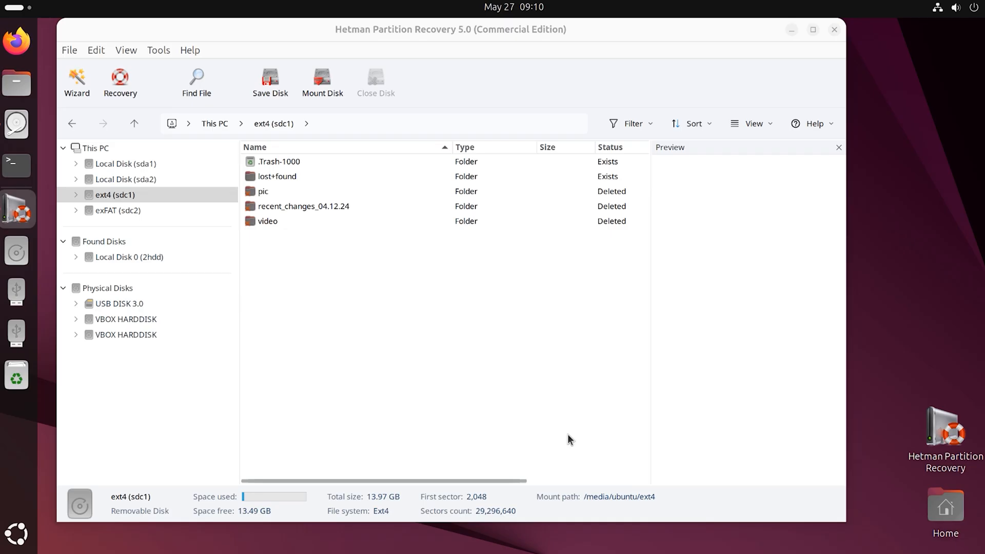
mouse_move(287, 191)
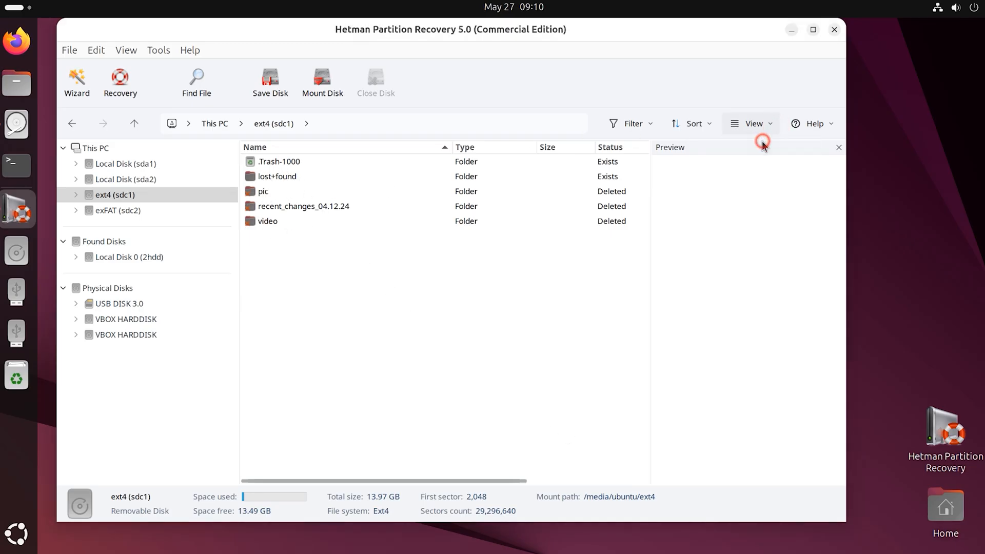
- Show large thumbnails and preview the cat and crocodile photos in the deleted pic folder
left_click(753, 123)
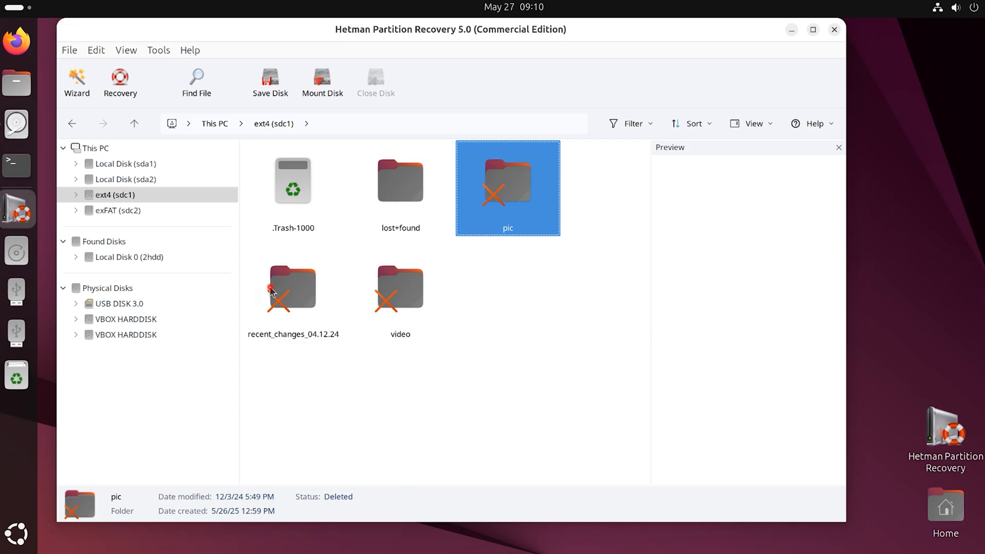
double_click(508, 185)
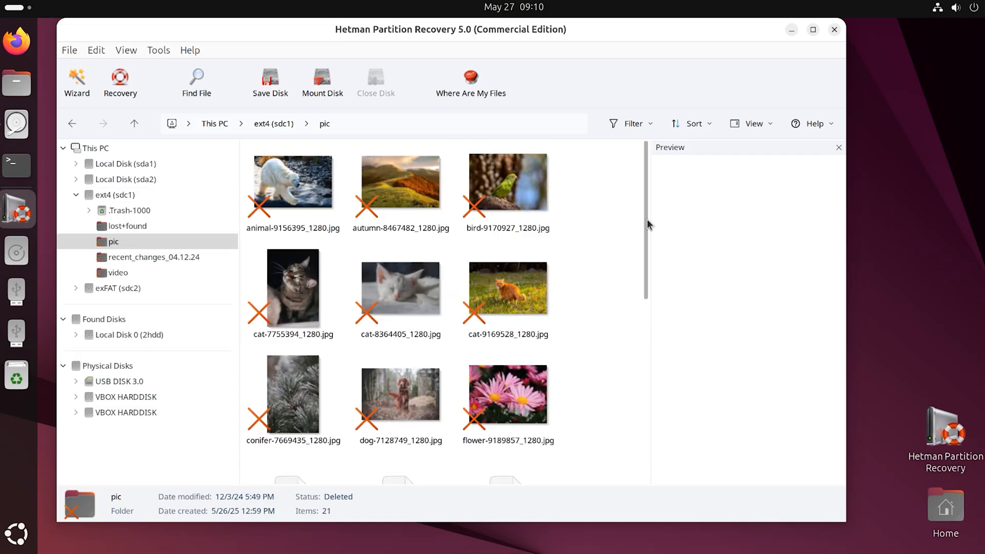
left_click(521, 285)
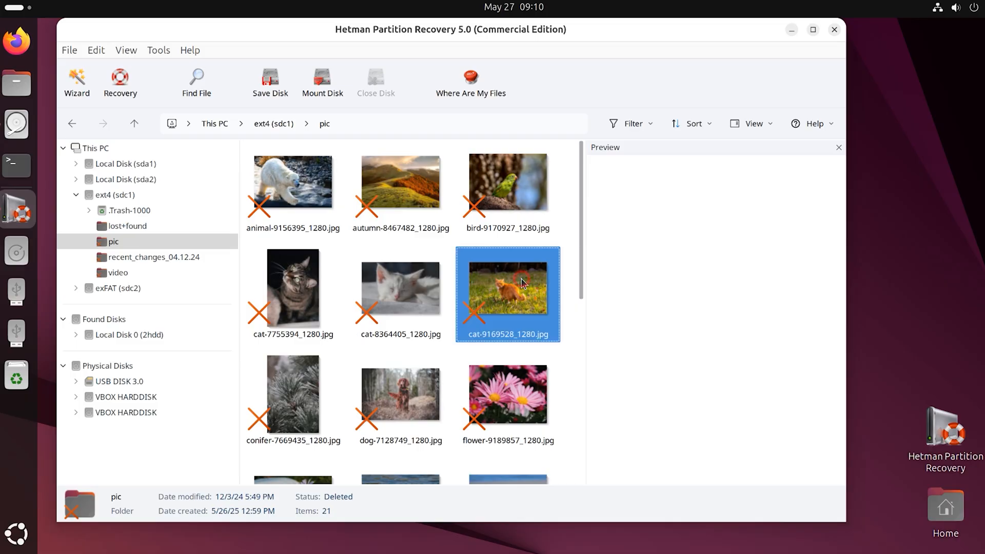
left_click(400, 319)
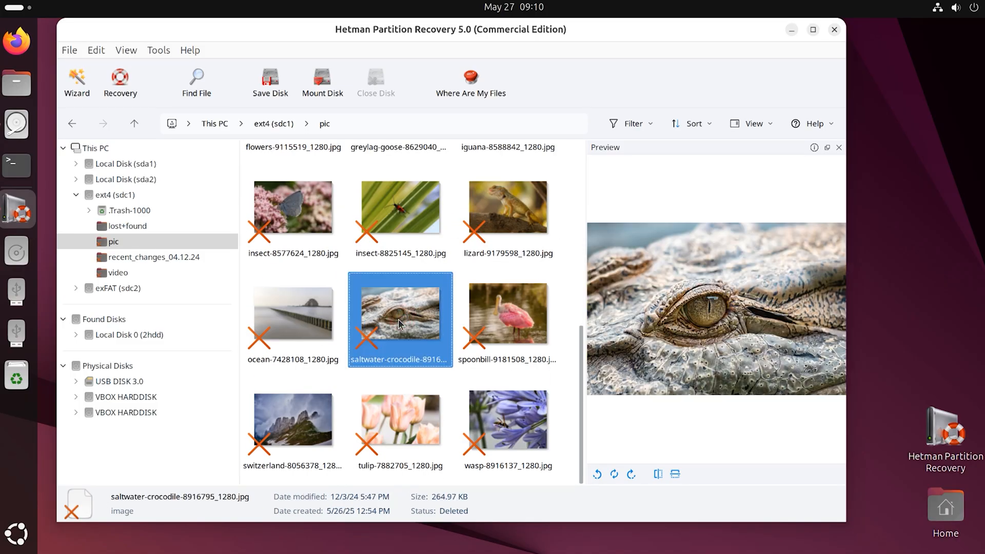
- Preview the Polish changelog in recent_changes_04.12.24 and an mp4 in the deleted video folder
left_click(294, 312)
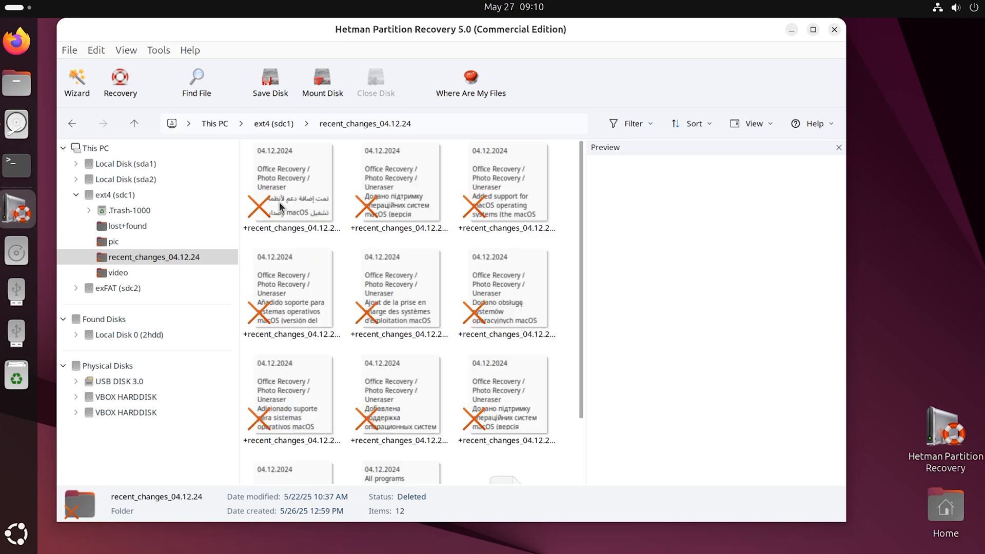
left_click(507, 293)
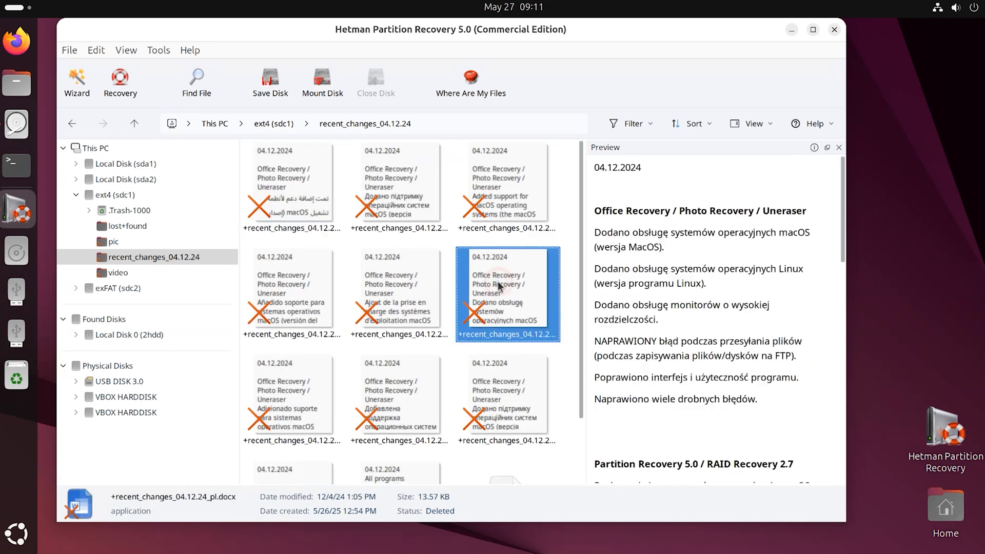
left_click(291, 401)
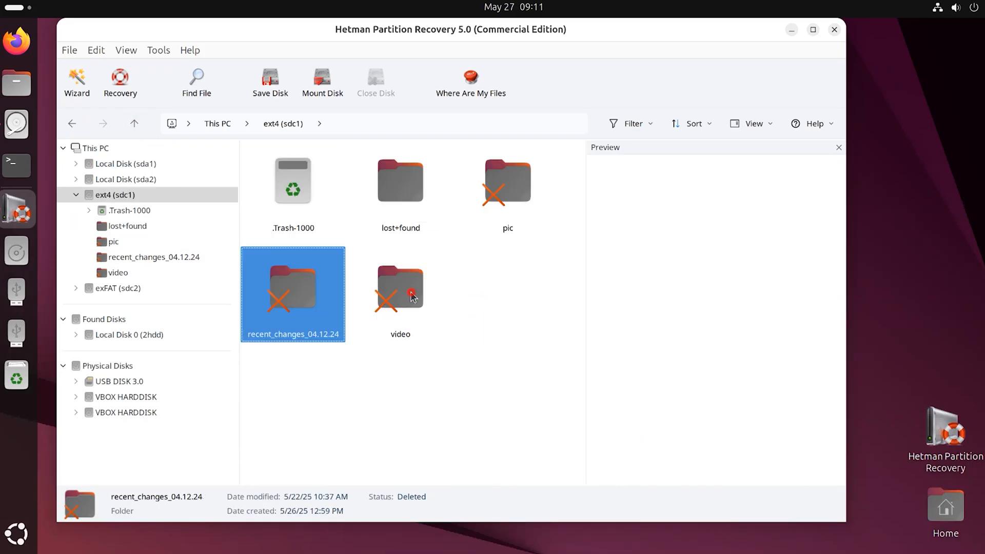
double_click(401, 288)
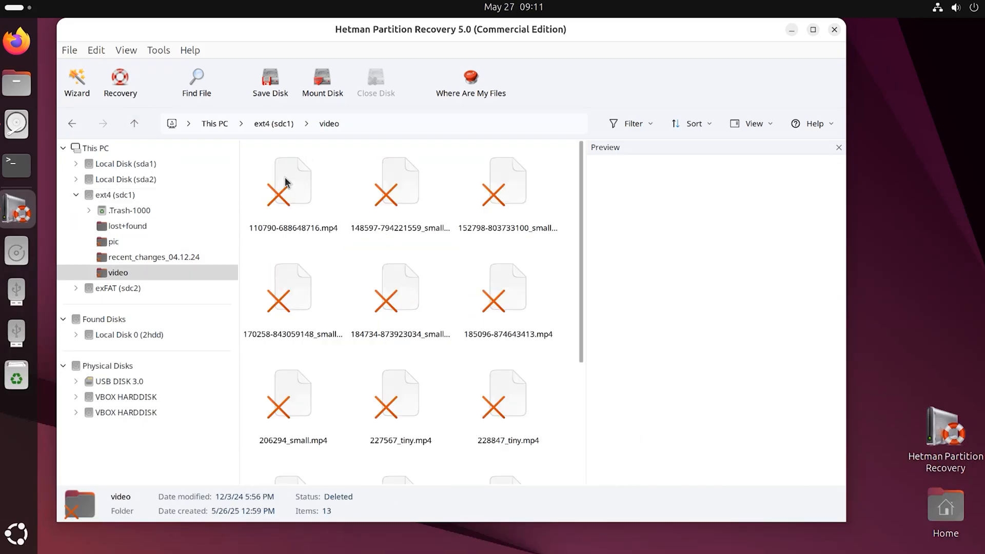
left_click(400, 293)
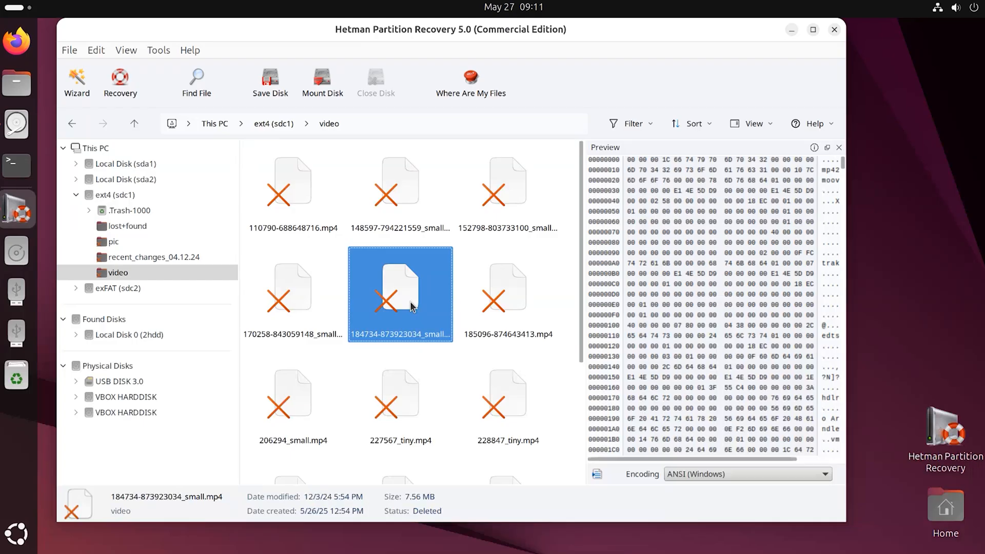
mouse_move(326, 209)
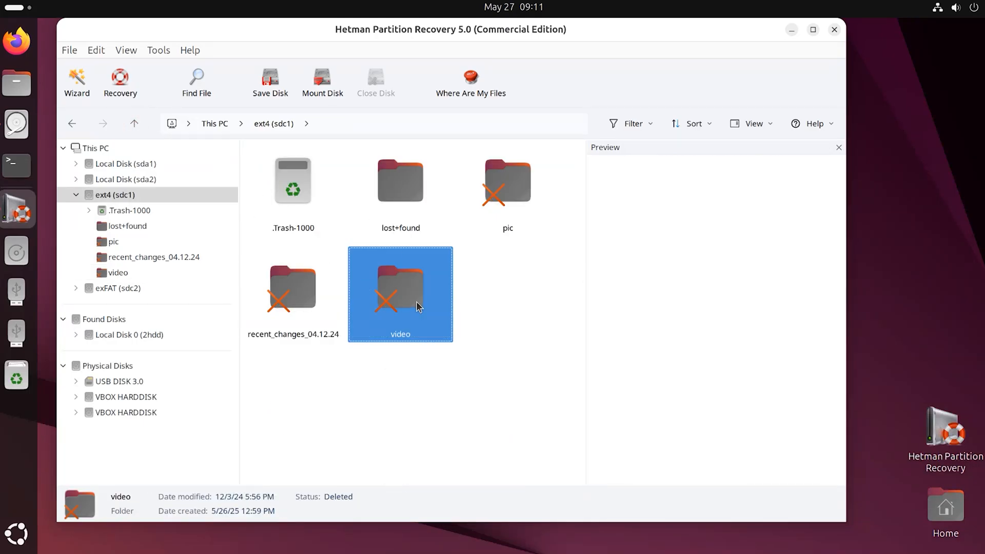
mouse_move(371, 310)
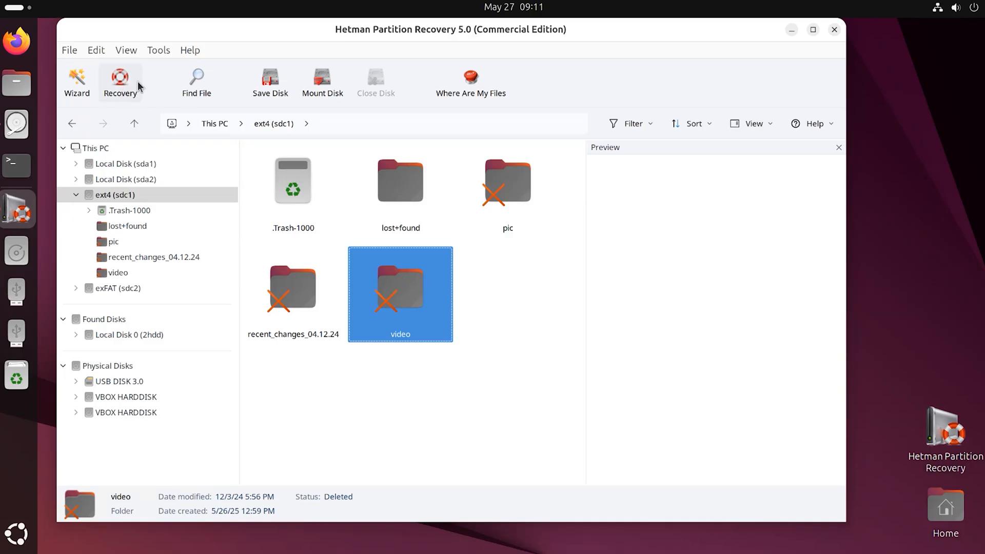
- Recover the files to /home/ubuntu/Documents/Restored Files/ keeping the folder structure
left_click(120, 77)
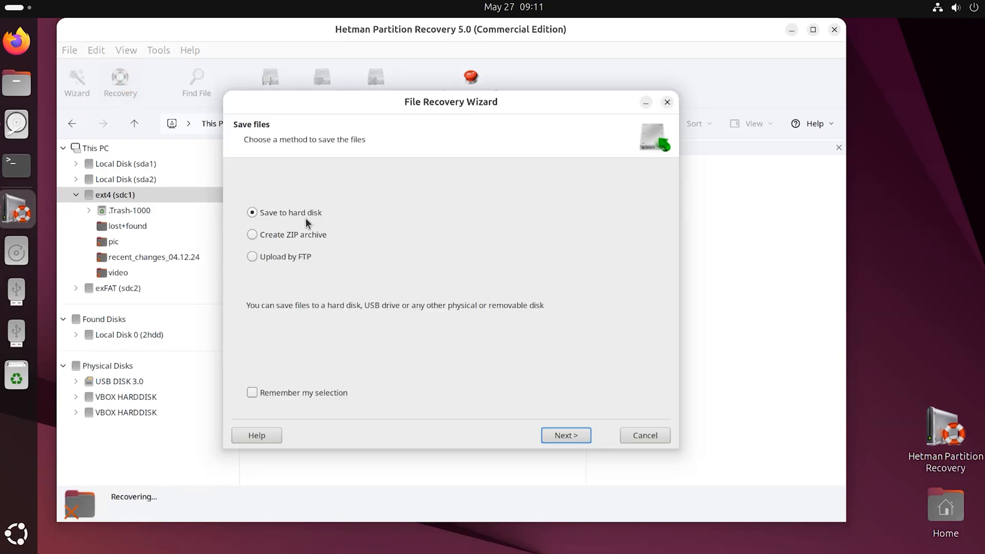
left_click(567, 435)
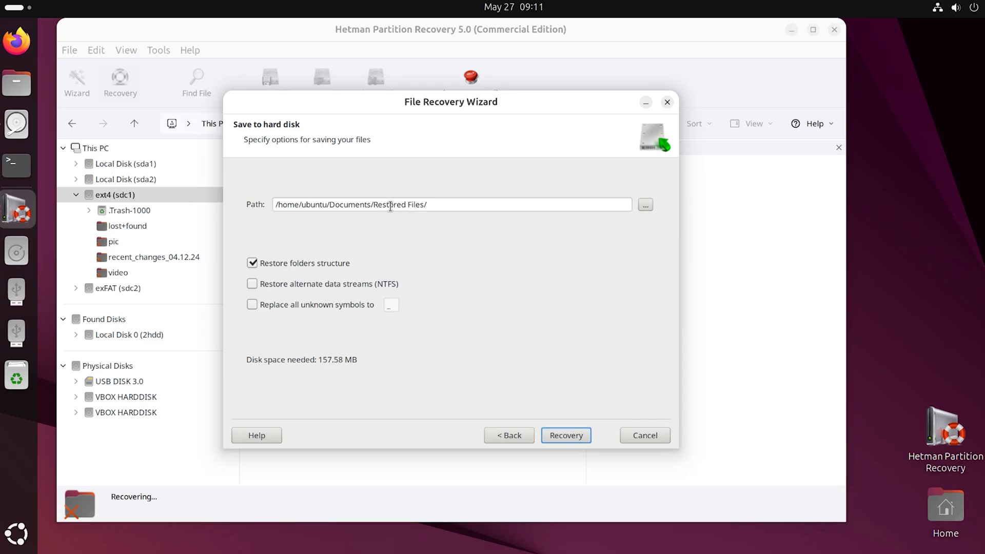
triple_click(390, 204)
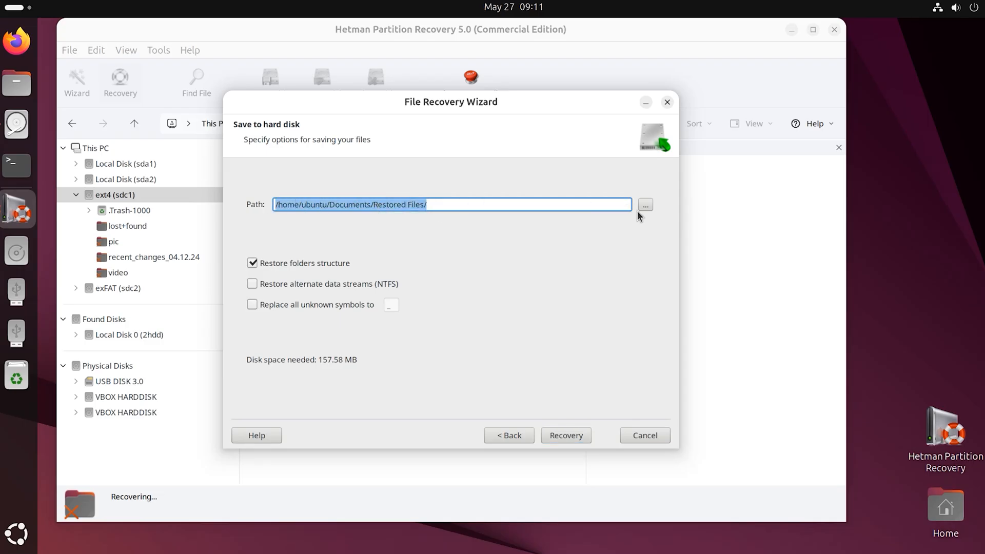
mouse_move(556, 437)
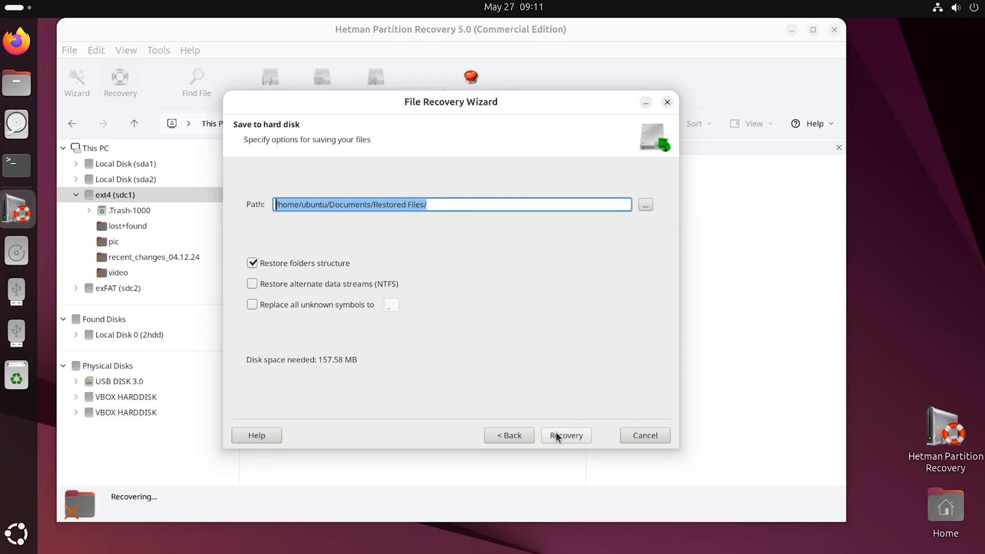
left_click(565, 435)
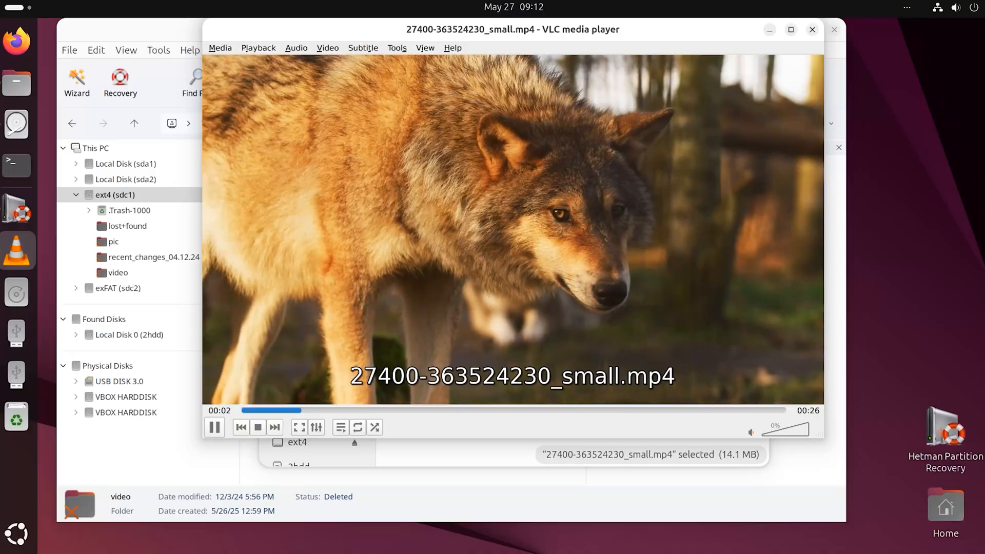
- Play the restored 206294_small.mp4 in VLC media player, then close the player
right_click(568, 253)
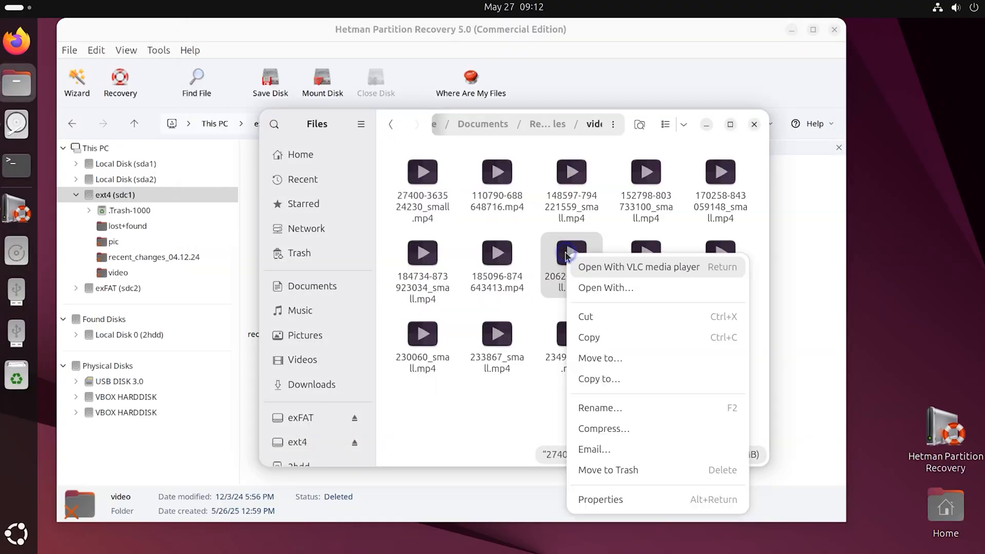
left_click(639, 267)
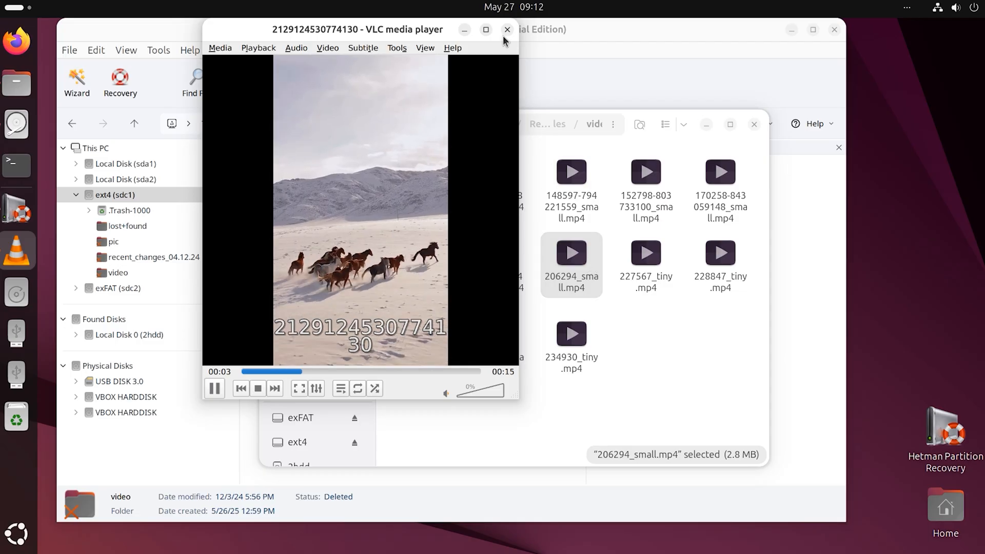
left_click(505, 29)
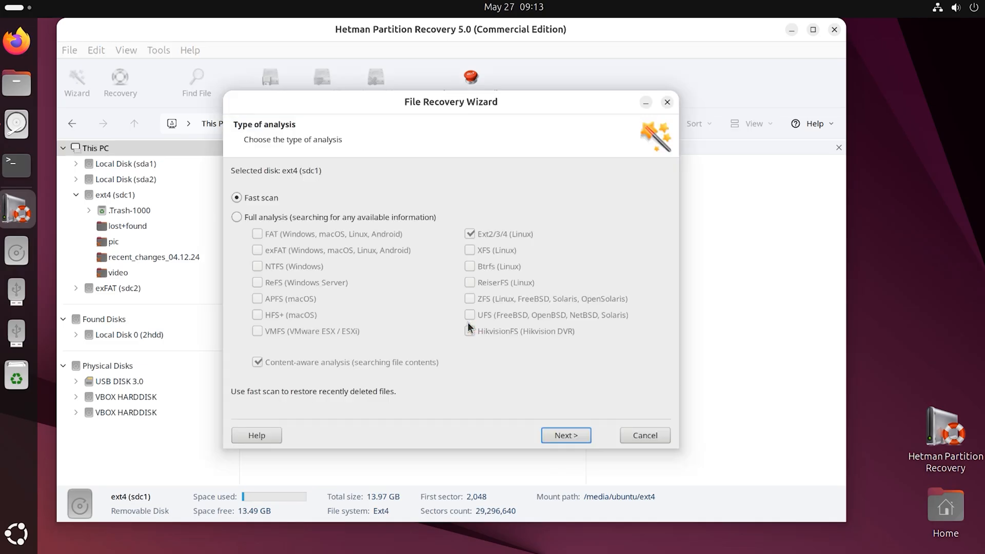
- Start a Full analysis of ext4 (sdc1) searching FAT, exFAT, NTFS, ReFS, XFS and Ext2/3/4
left_click(237, 218)
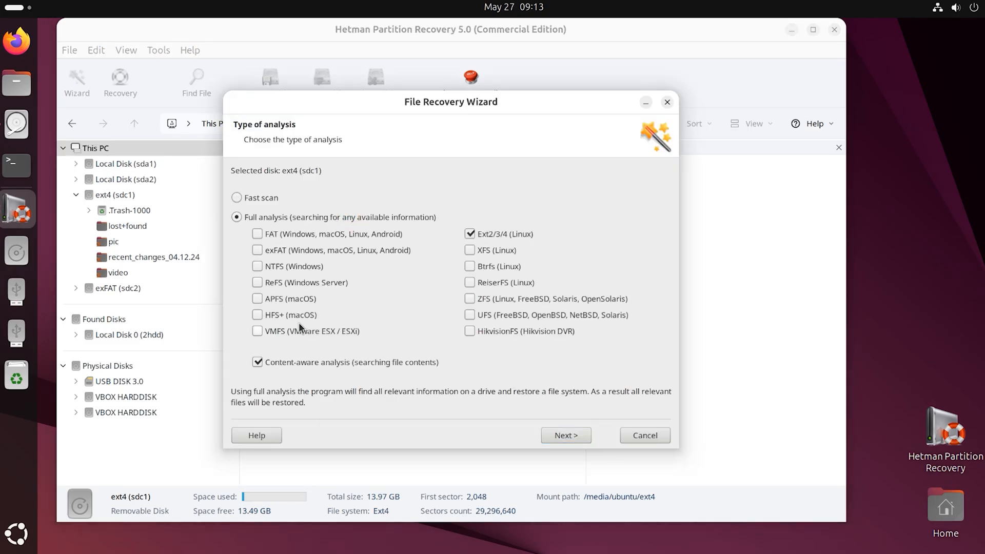
mouse_move(493, 295)
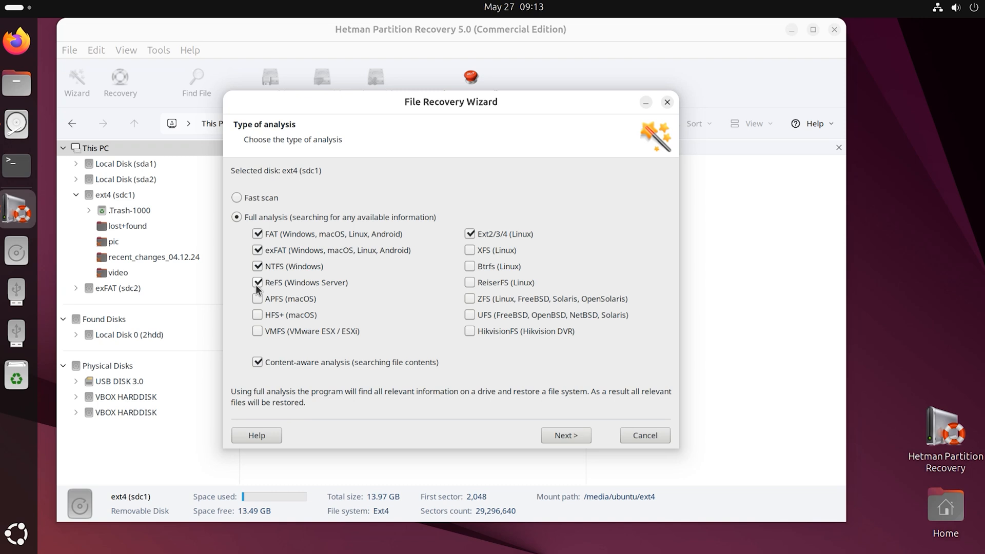
left_click(470, 251)
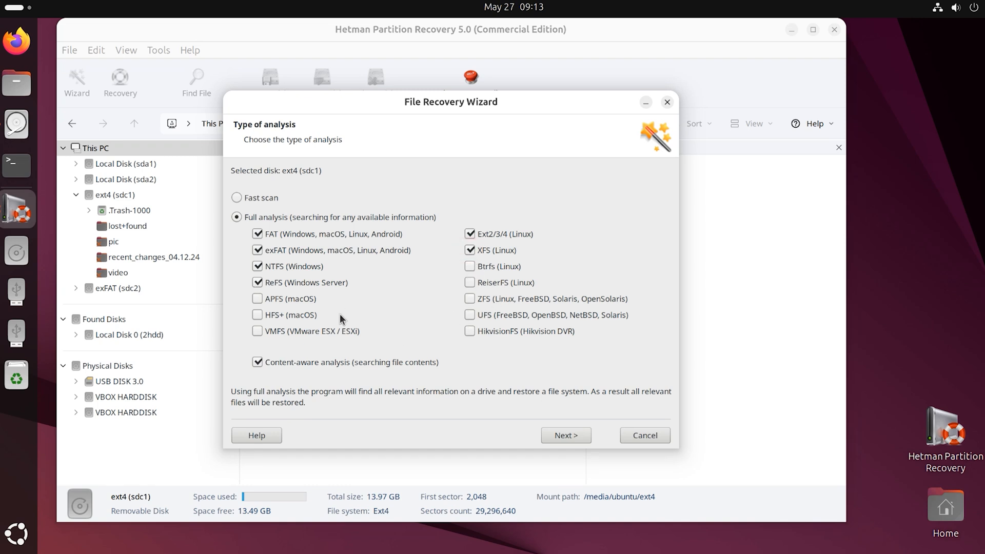
left_click(566, 435)
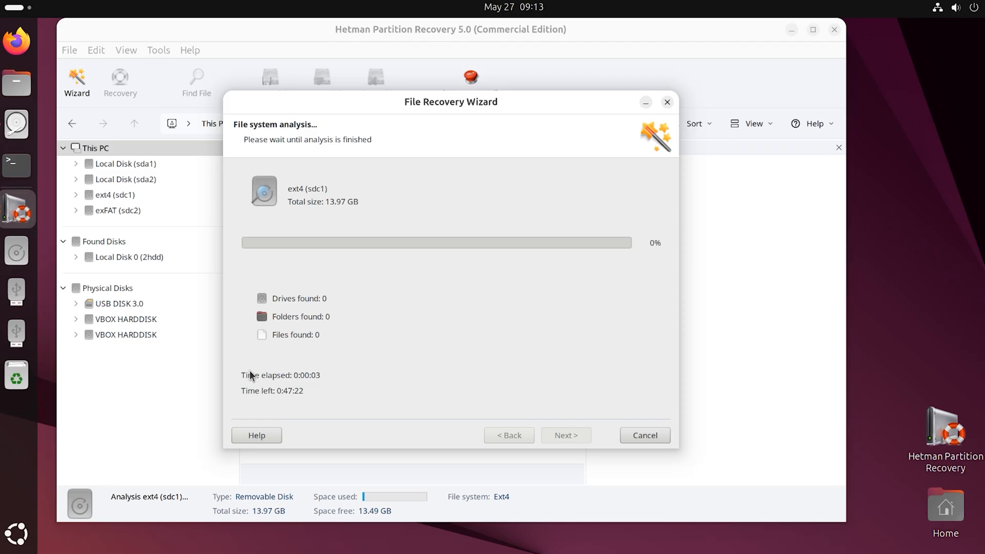
mouse_move(314, 398)
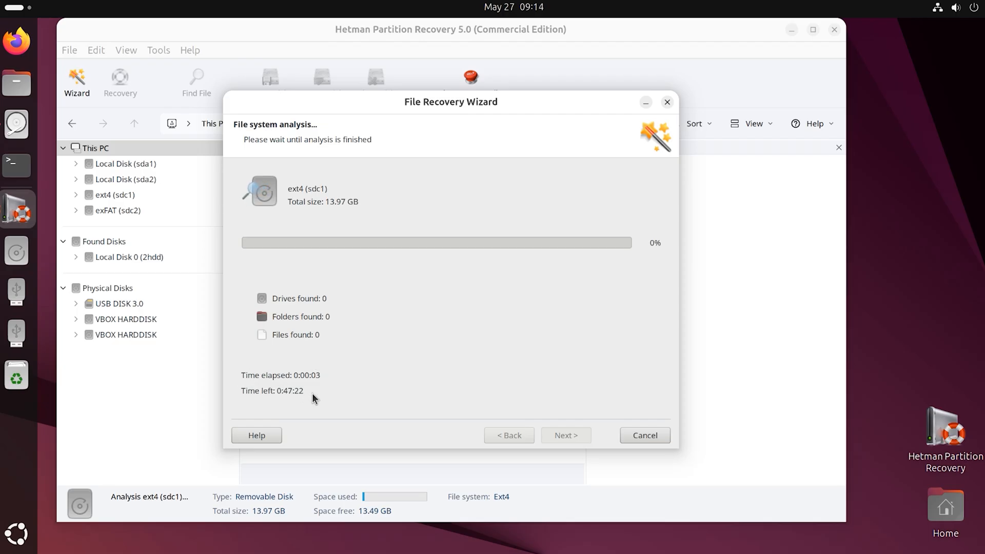